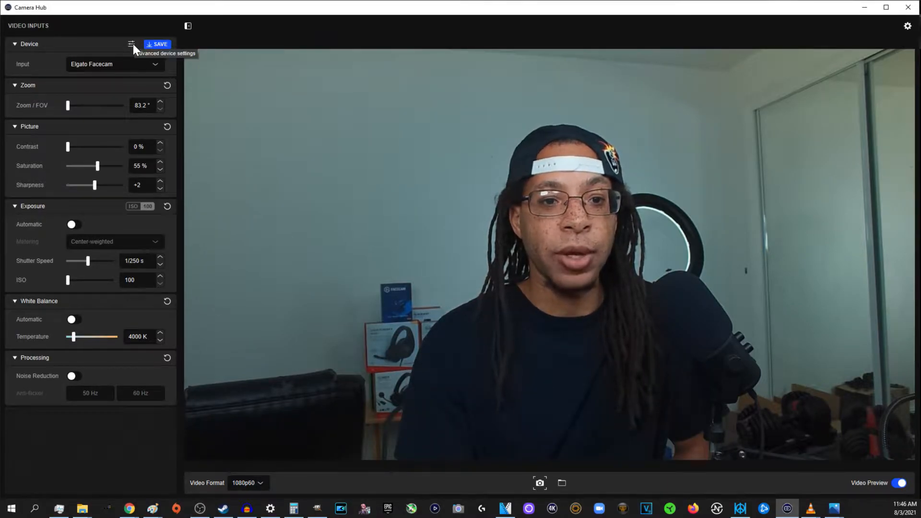
Step: In Advanced device settings, check the Status LED options and restore factory defaults
{"action": "left_click", "coordinate": [131, 44]}
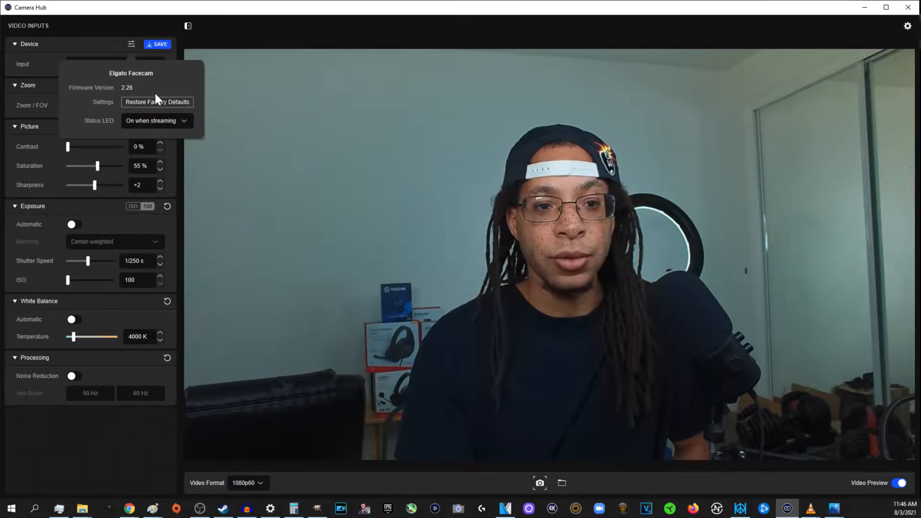
{"action": "left_click", "coordinate": [156, 121]}
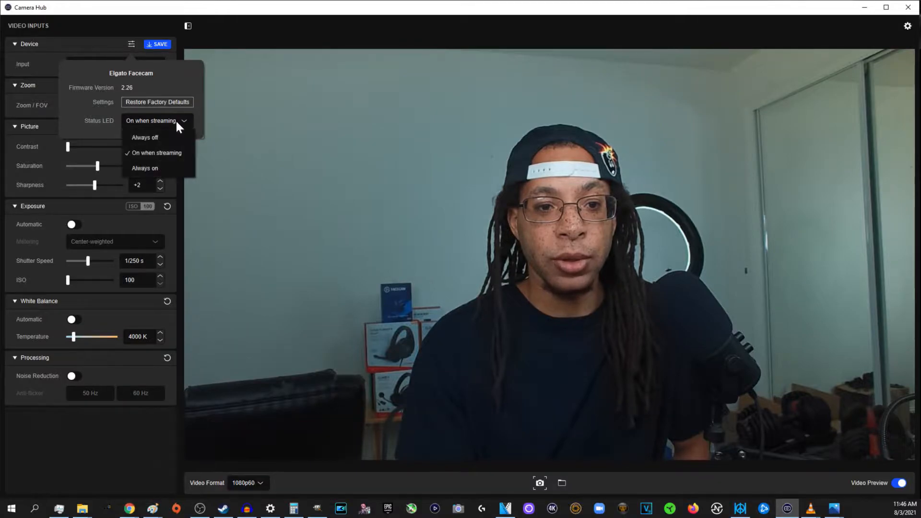
{"action": "mouse_move", "coordinate": [145, 137]}
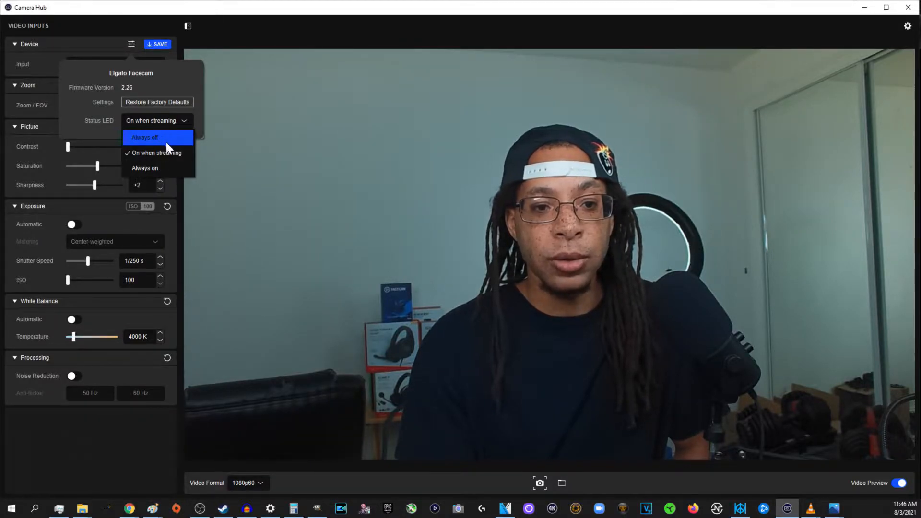
{"action": "mouse_move", "coordinate": [182, 161]}
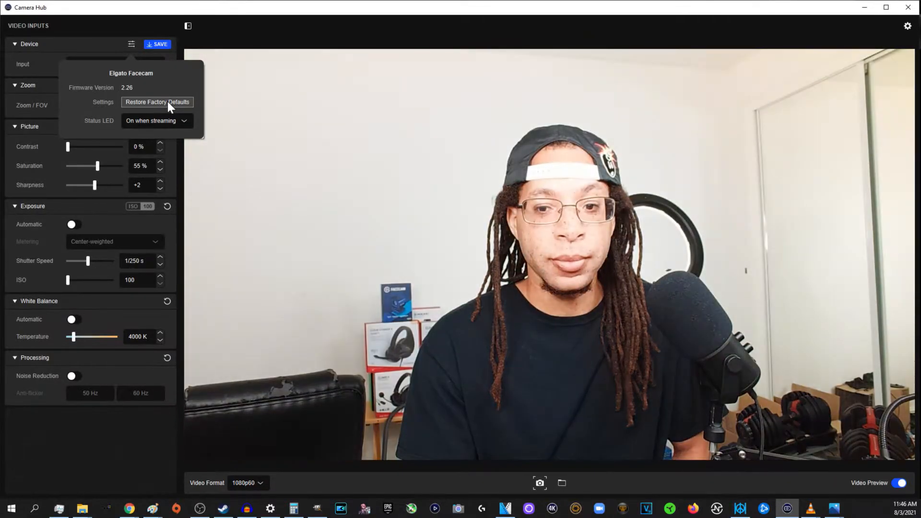
{"action": "left_click", "coordinate": [156, 101]}
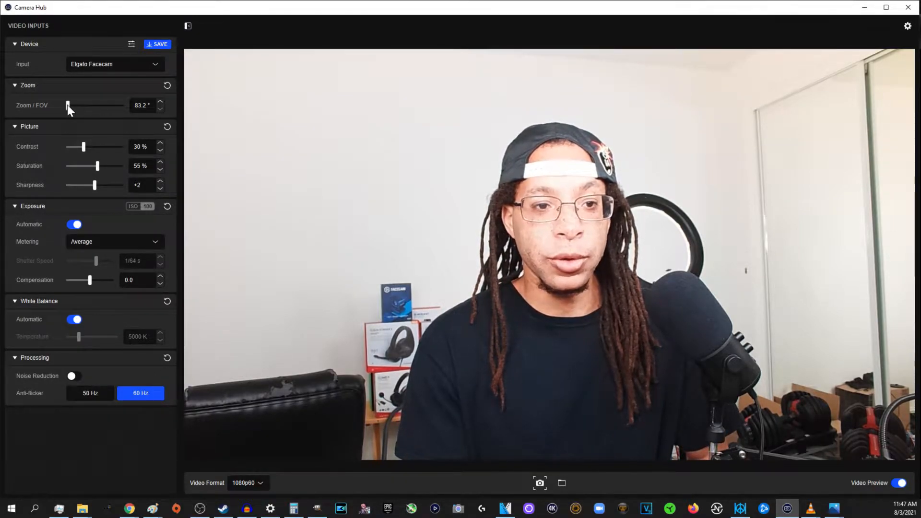
Step: Try Center-weighted metering, then set metering back to Average
{"action": "left_click_drag", "start_coordinate": [68, 106], "coordinate": [70, 106]}
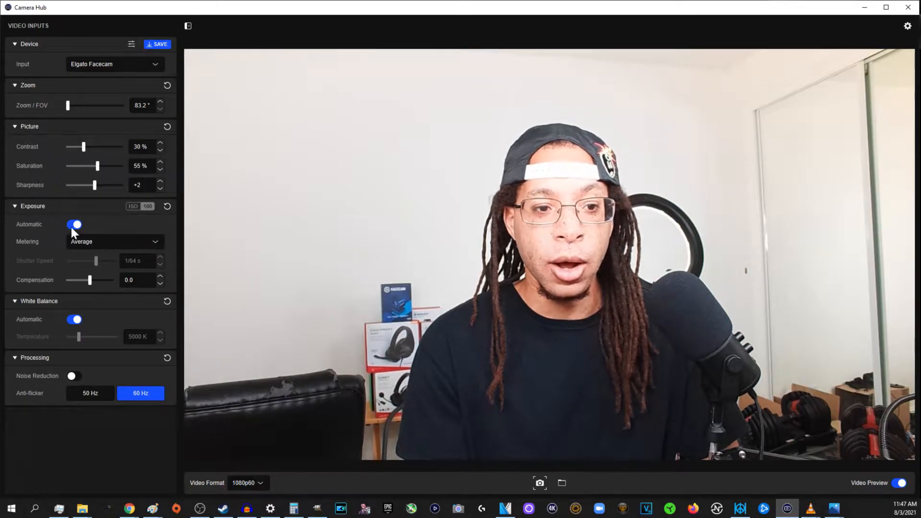
{"action": "left_click", "coordinate": [114, 242]}
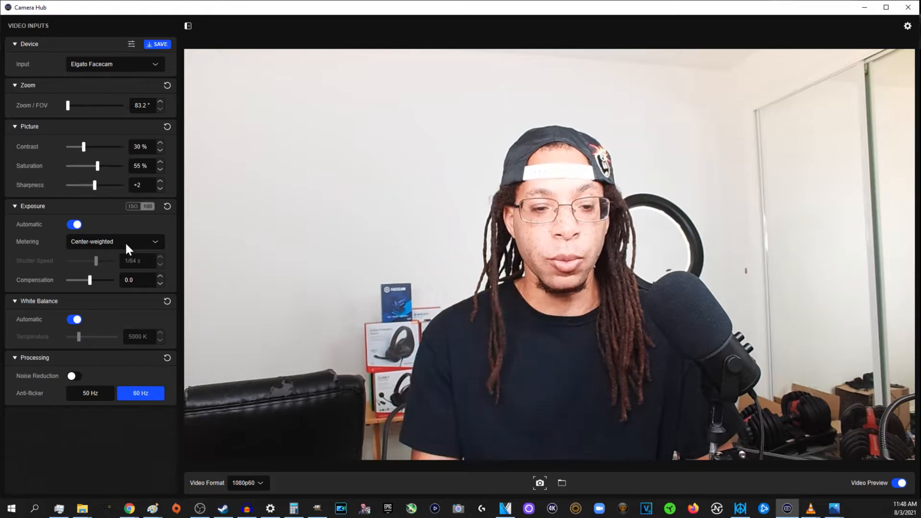
{"action": "left_click", "coordinate": [115, 241]}
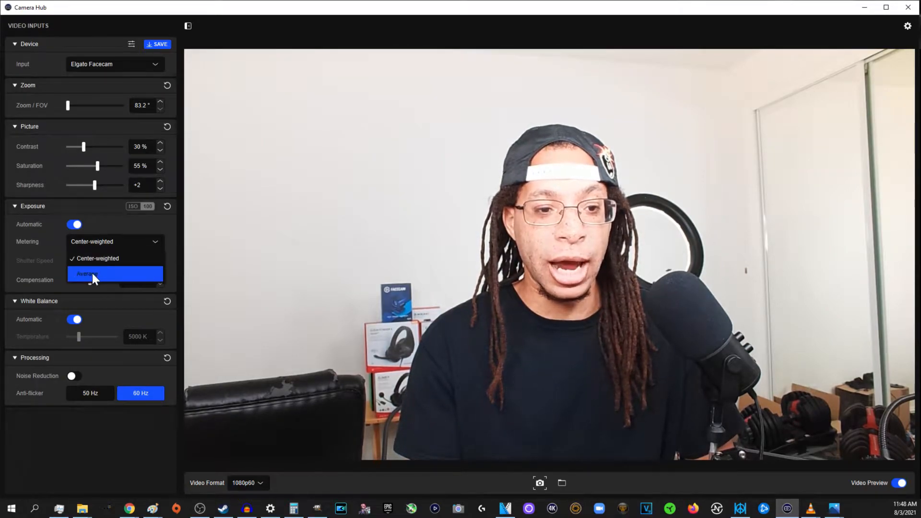
{"action": "left_click", "coordinate": [92, 274]}
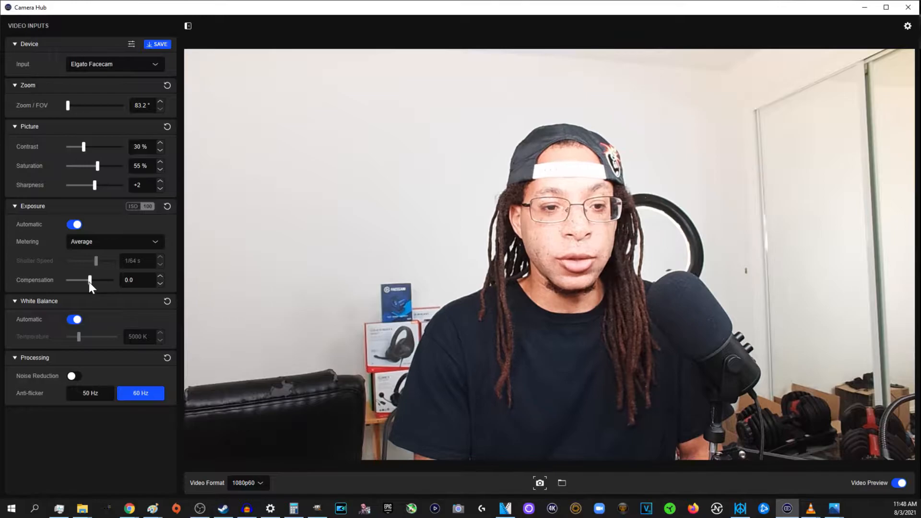
Step: Lower exposure compensation, passing -0.4, to settle at -1.1
{"action": "left_click_drag", "start_coordinate": [89, 279], "coordinate": [74, 279]}
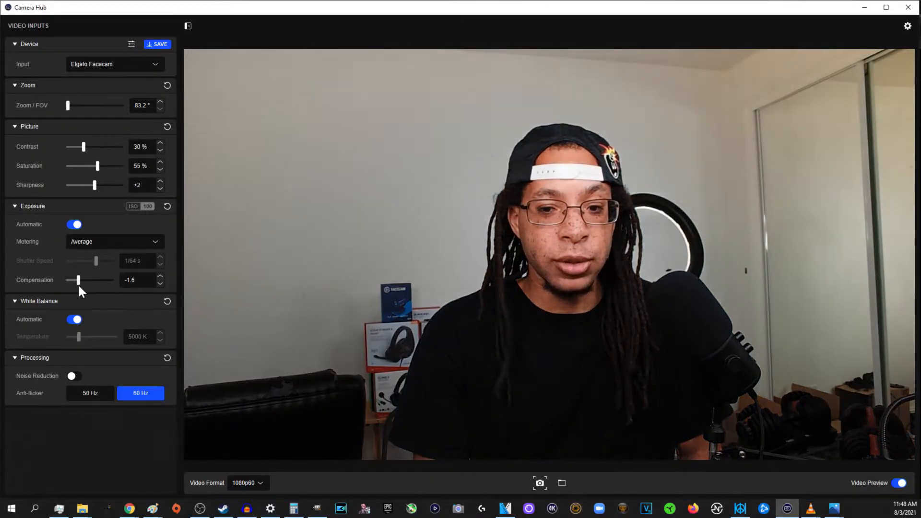
{"action": "left_click_drag", "start_coordinate": [77, 279], "coordinate": [87, 280]}
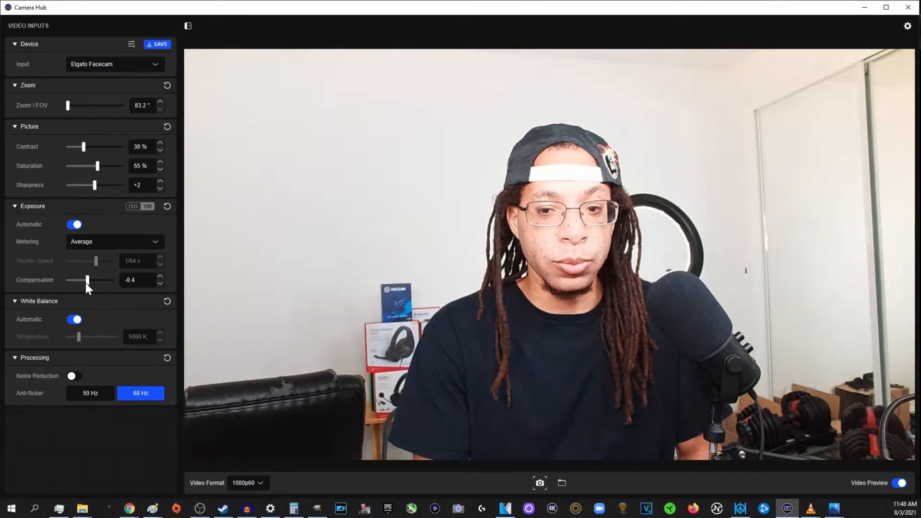
{"action": "left_click_drag", "start_coordinate": [88, 279], "coordinate": [81, 279]}
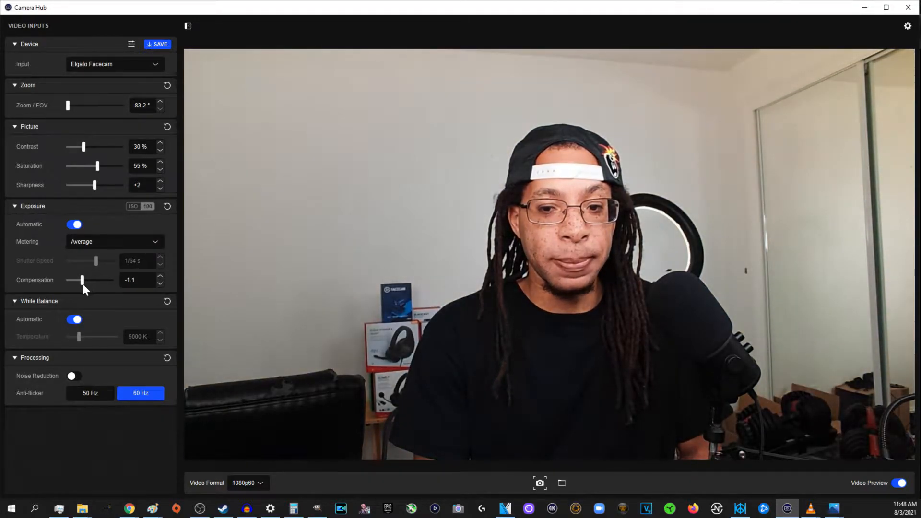
{"action": "mouse_move", "coordinate": [136, 261]}
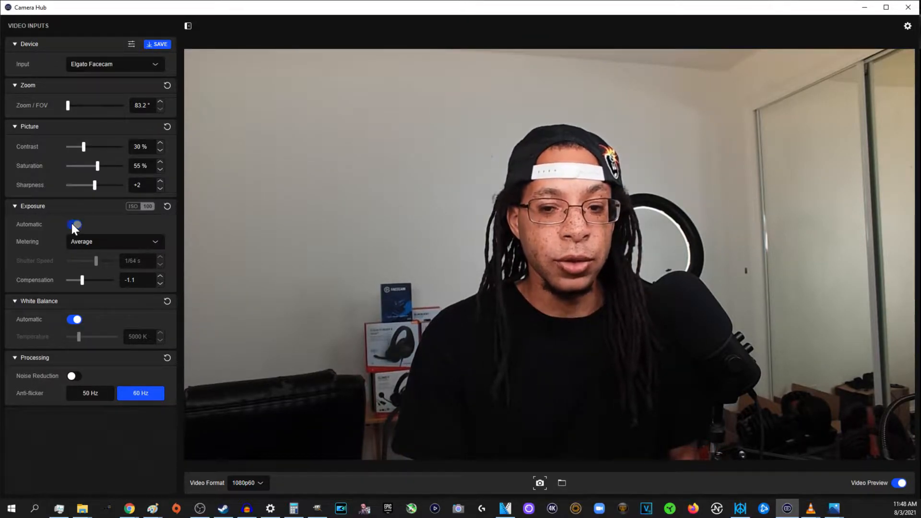
Step: Switch exposure to manual and shorten the shutter speed to 1/500 s
{"action": "left_click", "coordinate": [73, 224]}
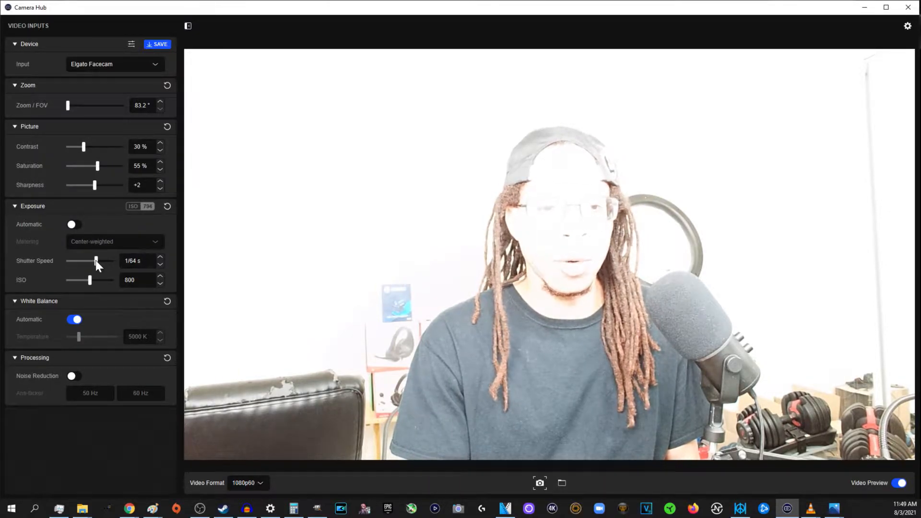
{"action": "left_click_drag", "start_coordinate": [96, 261], "coordinate": [82, 261]}
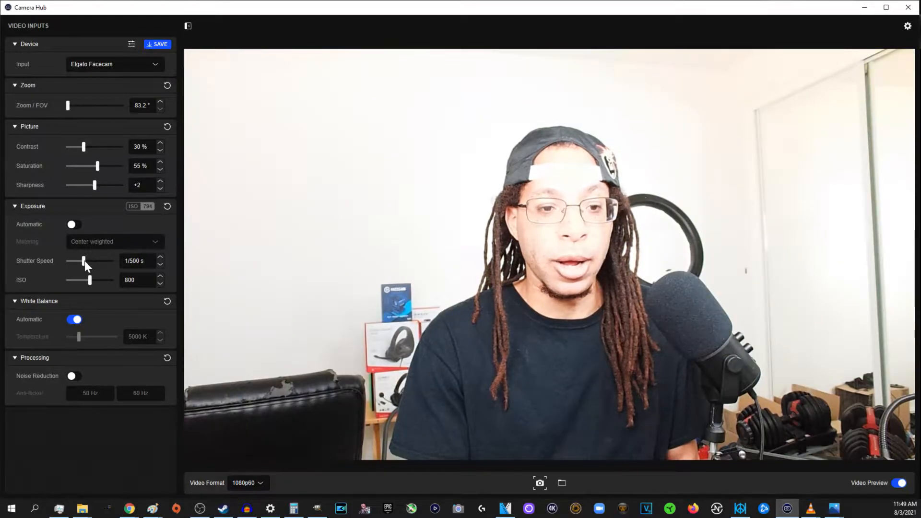
{"action": "left_click_drag", "start_coordinate": [83, 261], "coordinate": [75, 261]}
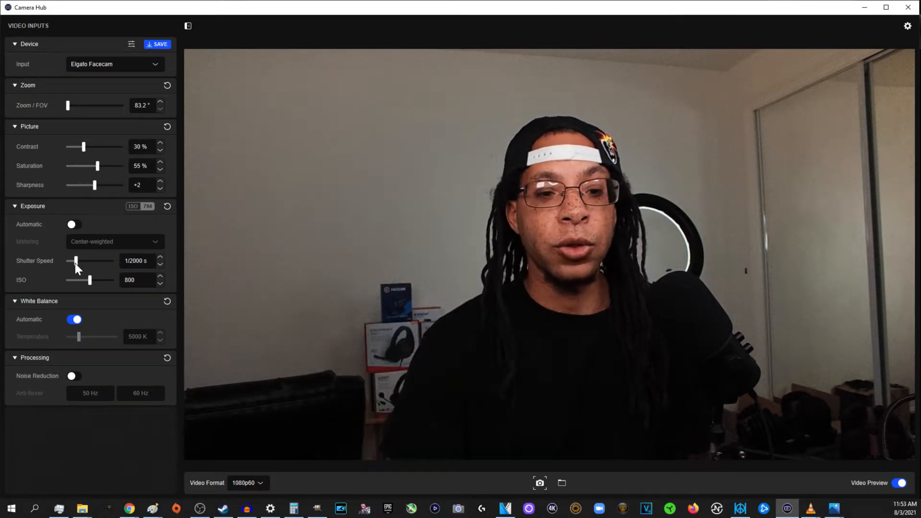
Step: Sweep shutter speed through 1/1000 and 1/250 s, lower ISO to 100, then set 1/64 s
{"action": "left_click_drag", "start_coordinate": [75, 261], "coordinate": [70, 261]}
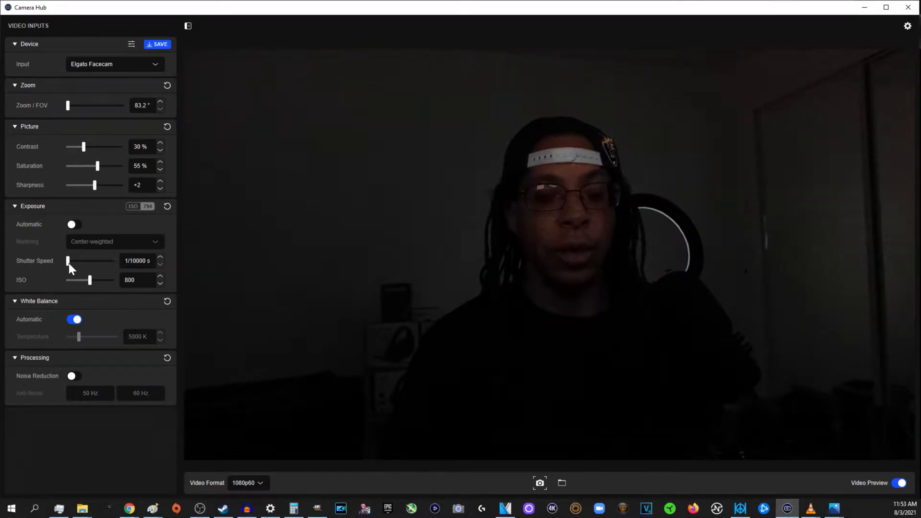
{"action": "left_click_drag", "start_coordinate": [67, 261], "coordinate": [81, 261]}
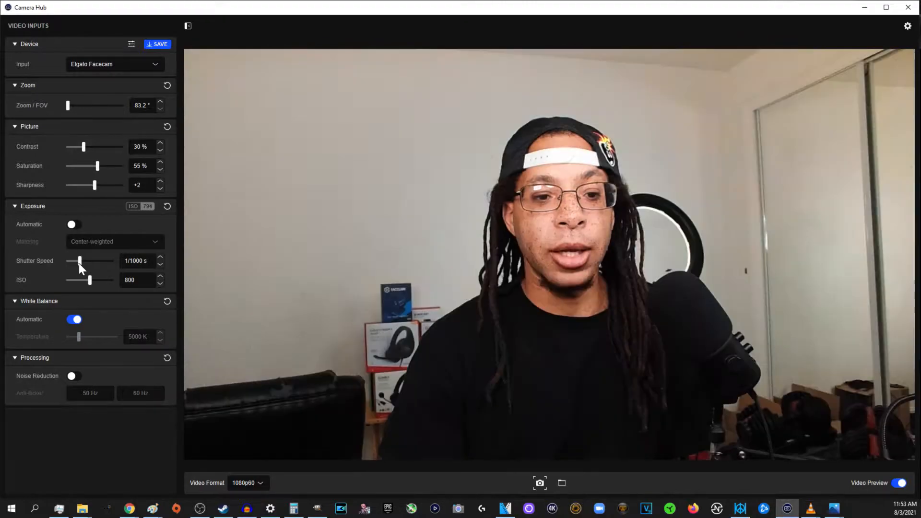
{"action": "left_click_drag", "start_coordinate": [80, 261], "coordinate": [89, 261]}
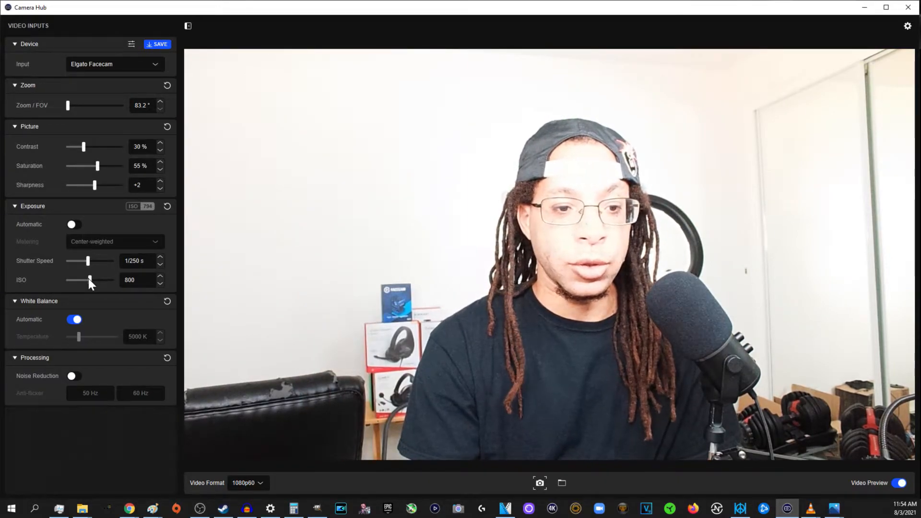
{"action": "left_click_drag", "start_coordinate": [90, 280], "coordinate": [67, 280]}
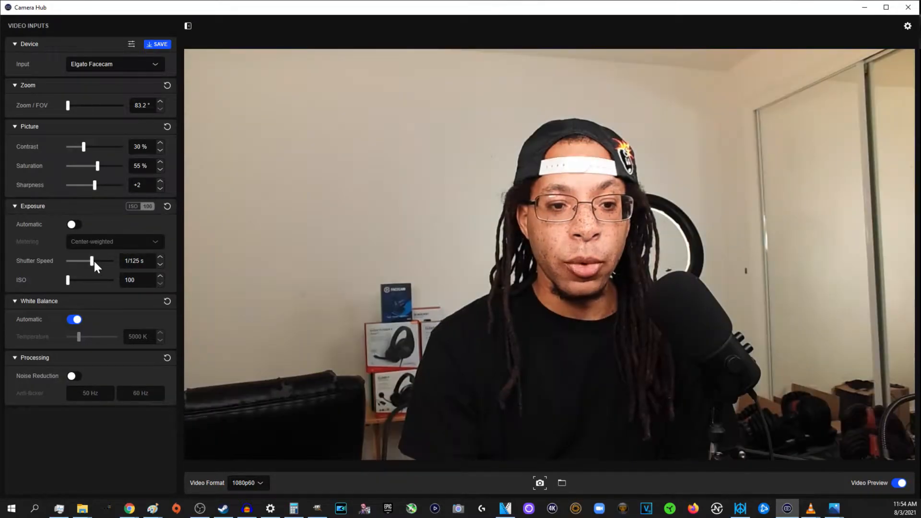
{"action": "left_click_drag", "start_coordinate": [91, 261], "coordinate": [98, 261]}
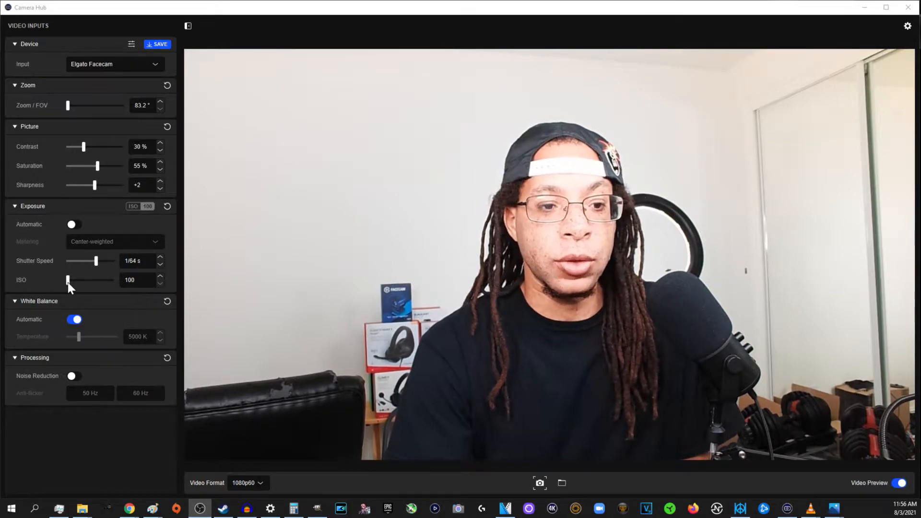
Step: Test ISO up to 6400 and back to 100, then shorten shutter to 1/500 s
{"action": "left_click_drag", "start_coordinate": [67, 279], "coordinate": [75, 280]}
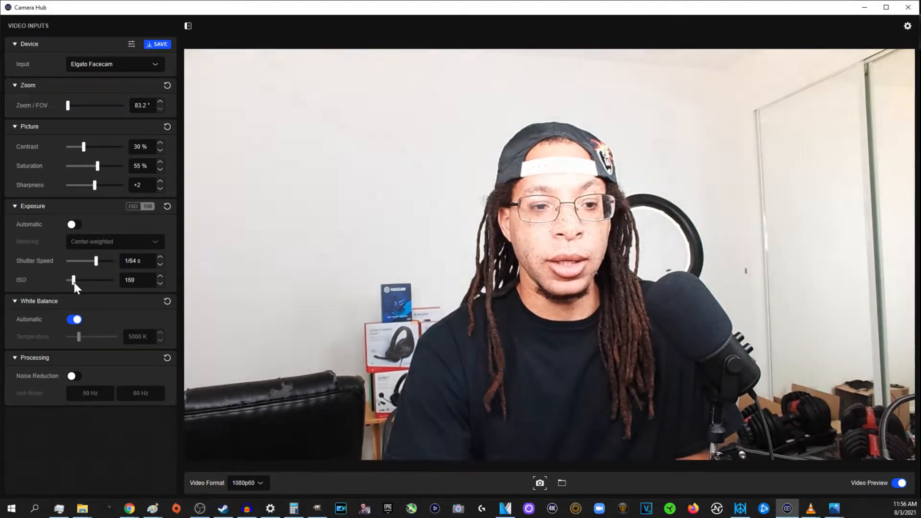
{"action": "left_click_drag", "start_coordinate": [74, 280], "coordinate": [111, 281]}
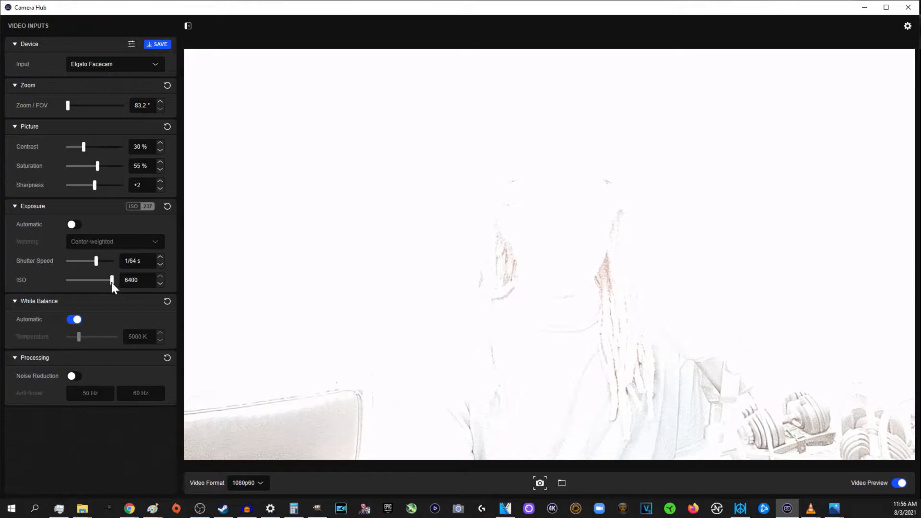
{"action": "left_click_drag", "start_coordinate": [110, 279], "coordinate": [67, 279]}
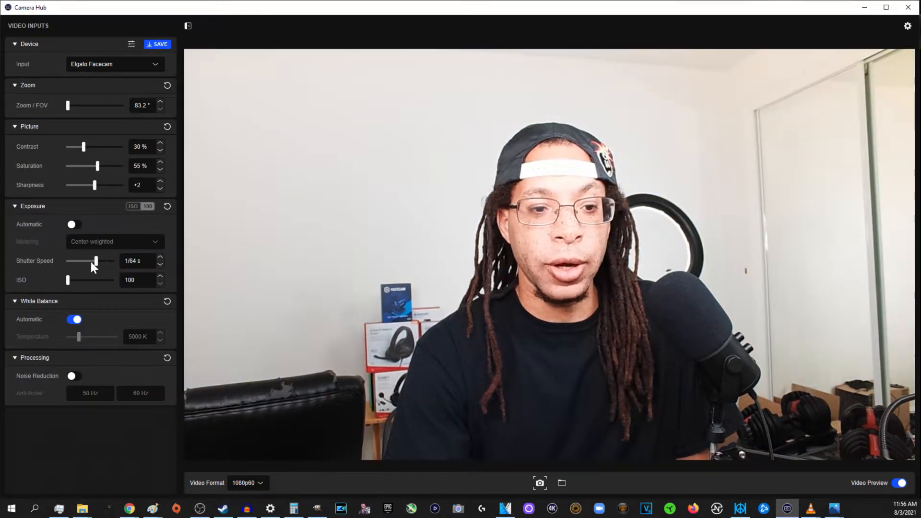
{"action": "left_click_drag", "start_coordinate": [97, 261], "coordinate": [88, 261]}
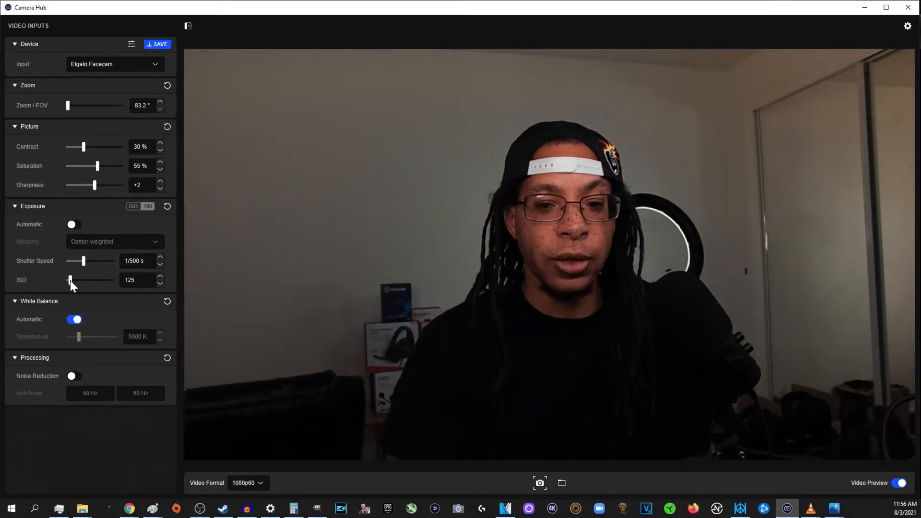
Step: Raise ISO through 630 and 457 to settle at 1134 for a brighter image
{"action": "left_click_drag", "start_coordinate": [70, 279], "coordinate": [87, 280]}
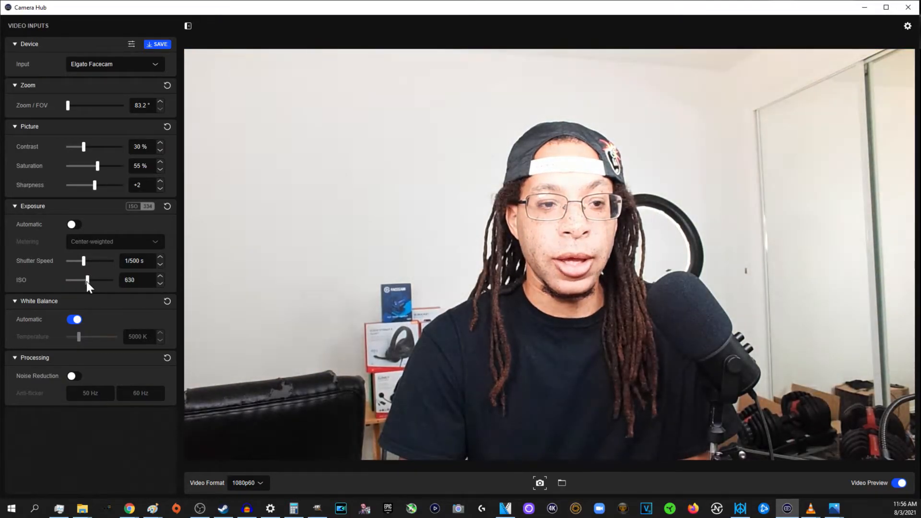
{"action": "left_click_drag", "start_coordinate": [87, 280], "coordinate": [75, 279]}
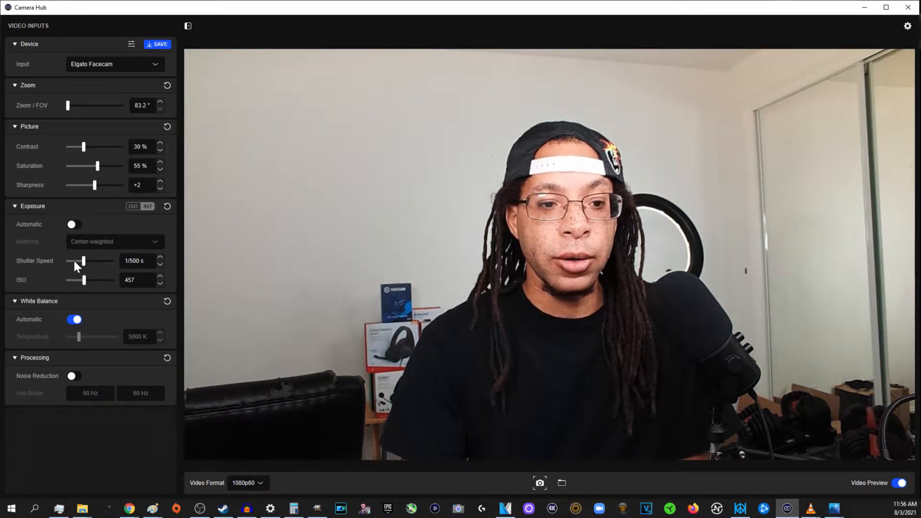
{"action": "left_click_drag", "start_coordinate": [83, 261], "coordinate": [75, 261]}
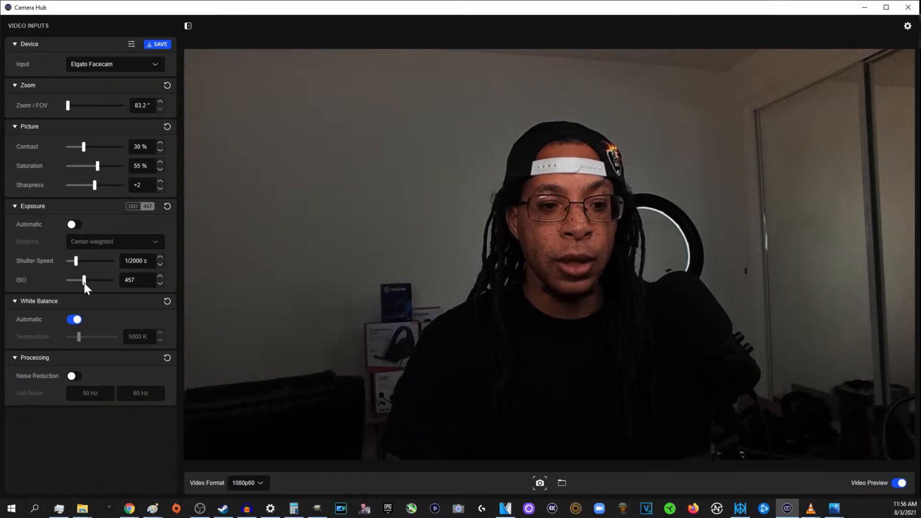
{"action": "left_click_drag", "start_coordinate": [84, 279], "coordinate": [94, 279]}
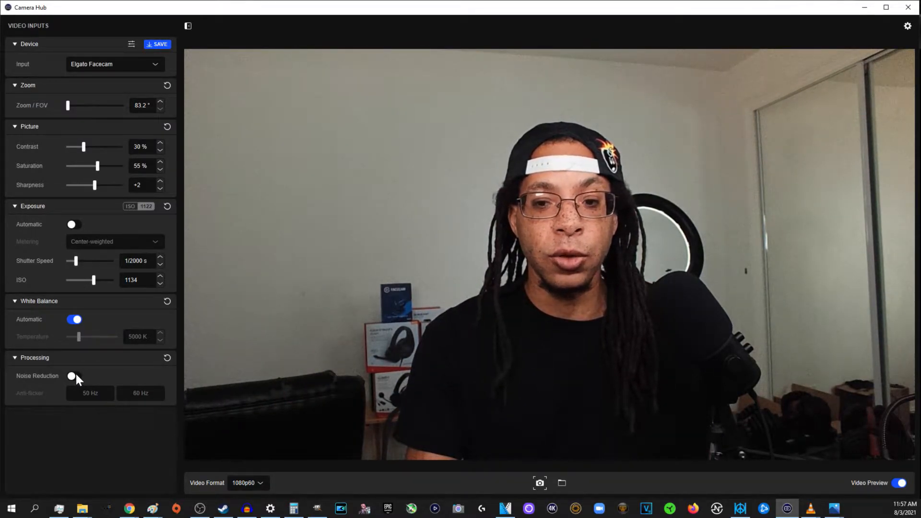
{"action": "left_click", "coordinate": [74, 376]}
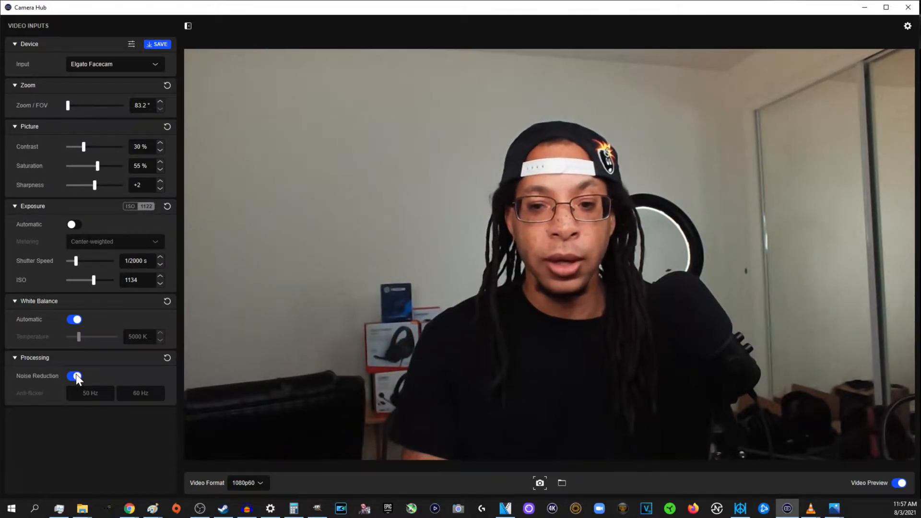
{"action": "left_click", "coordinate": [75, 376]}
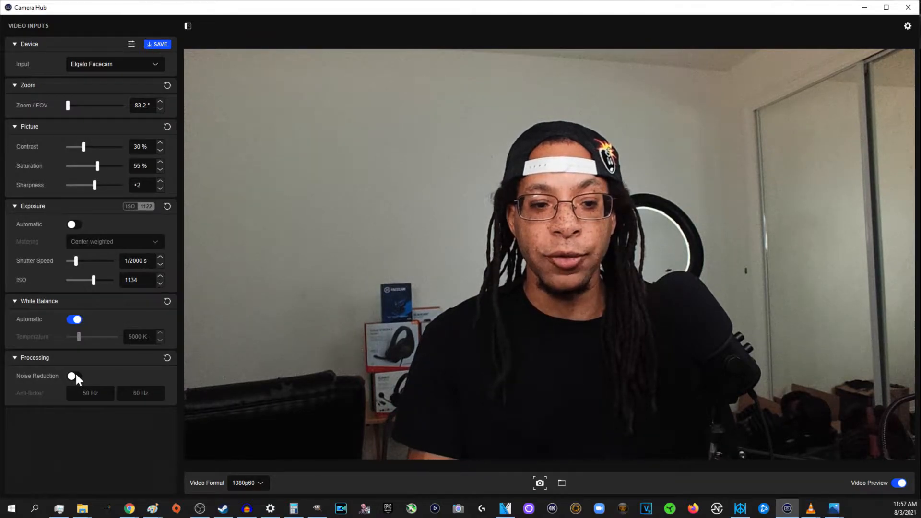
{"action": "left_click", "coordinate": [75, 377]}
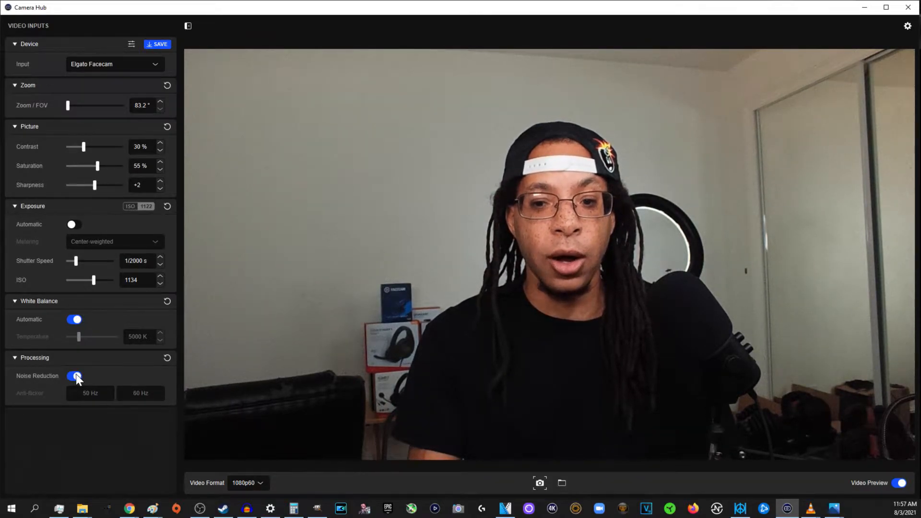
{"action": "left_click", "coordinate": [75, 377]}
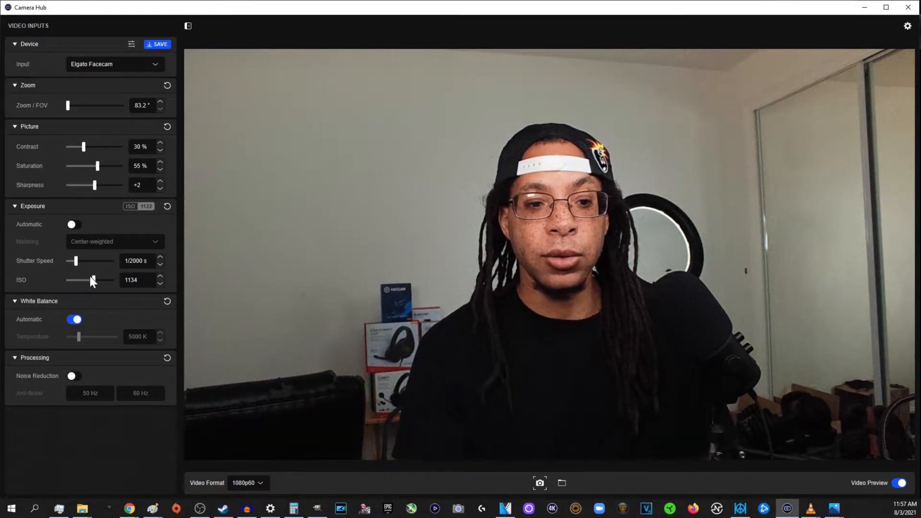
Step: With ISO at 100, sweep shutter speed from 1/1000 to 1/64 s and settle at 1/250 s
{"action": "left_click_drag", "start_coordinate": [91, 280], "coordinate": [68, 280]}
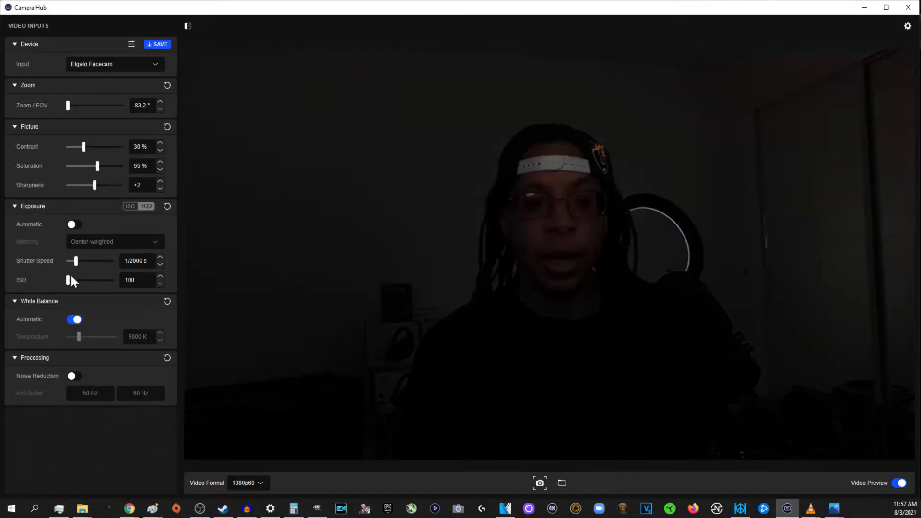
{"action": "left_click_drag", "start_coordinate": [75, 261], "coordinate": [80, 262]}
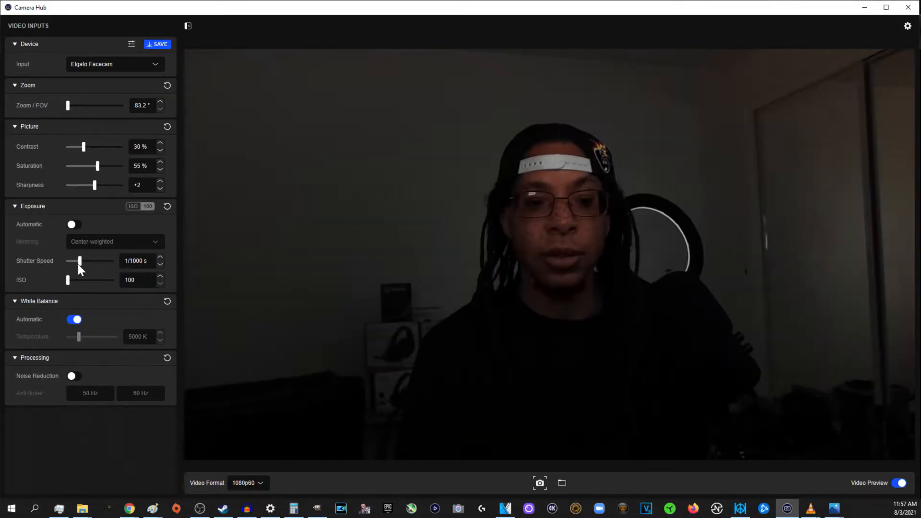
{"action": "left_click_drag", "start_coordinate": [80, 261], "coordinate": [96, 261]}
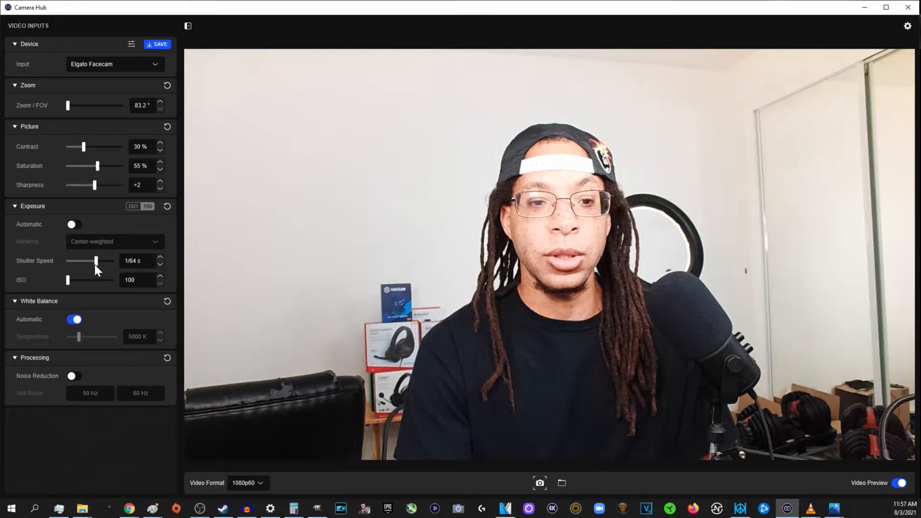
{"action": "left_click_drag", "start_coordinate": [86, 261], "coordinate": [93, 261]}
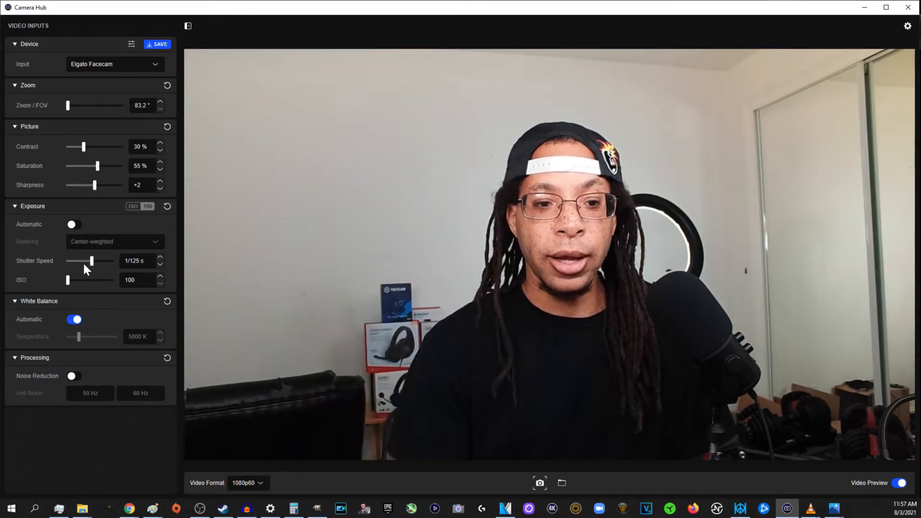
{"action": "left_click_drag", "start_coordinate": [91, 262], "coordinate": [85, 261]}
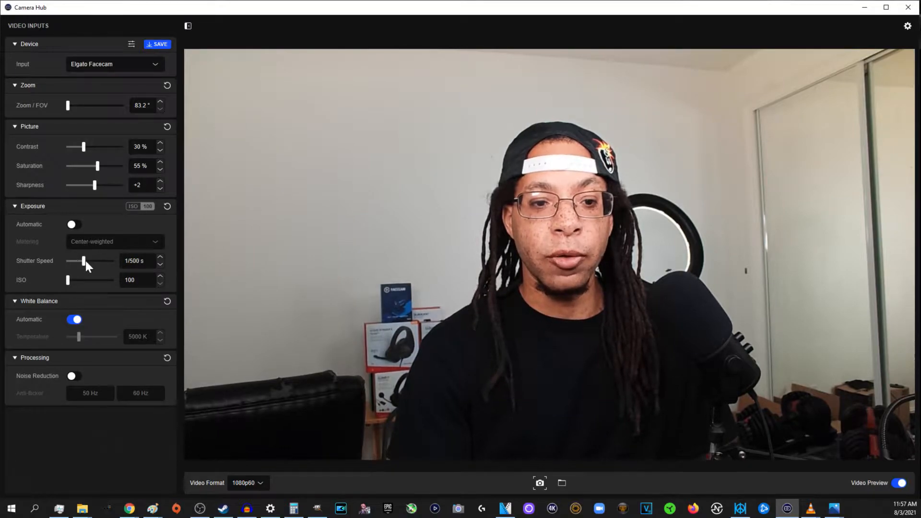
{"action": "left_click_drag", "start_coordinate": [82, 261], "coordinate": [88, 261]}
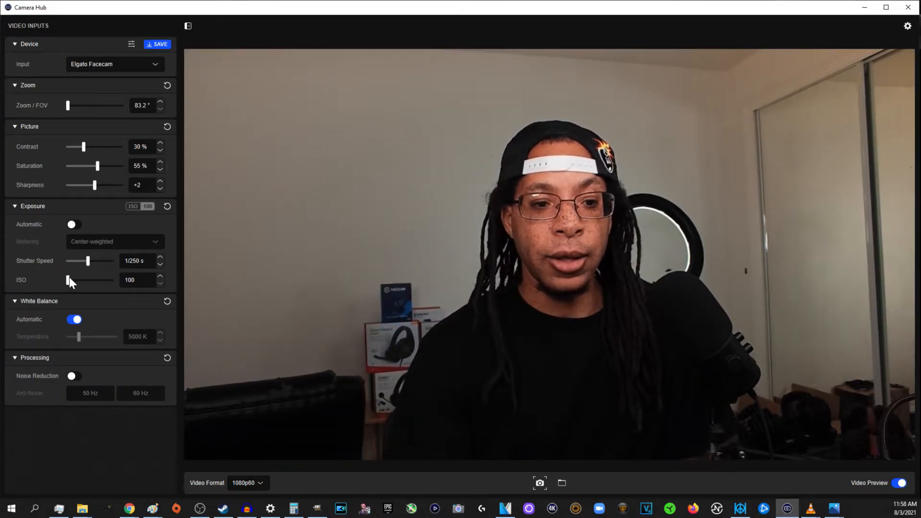
Step: Nudge ISO between 100 and 213 and settle it at 156
{"action": "left_click_drag", "start_coordinate": [67, 280], "coordinate": [74, 281]}
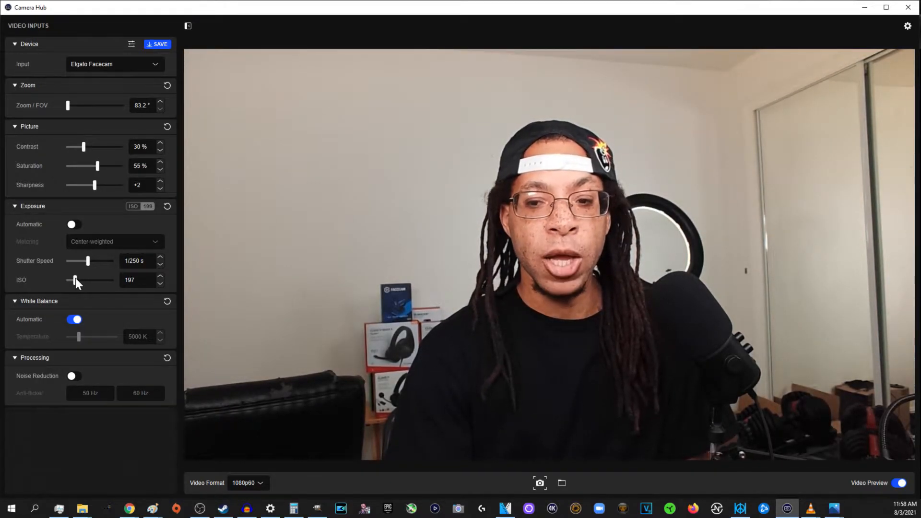
{"action": "left_click_drag", "start_coordinate": [75, 280], "coordinate": [68, 279]}
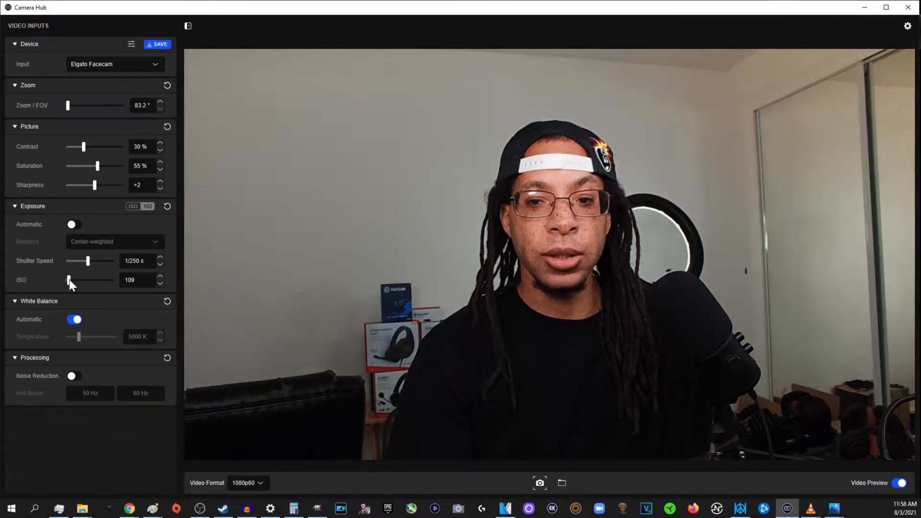
{"action": "left_click_drag", "start_coordinate": [70, 279], "coordinate": [66, 279]}
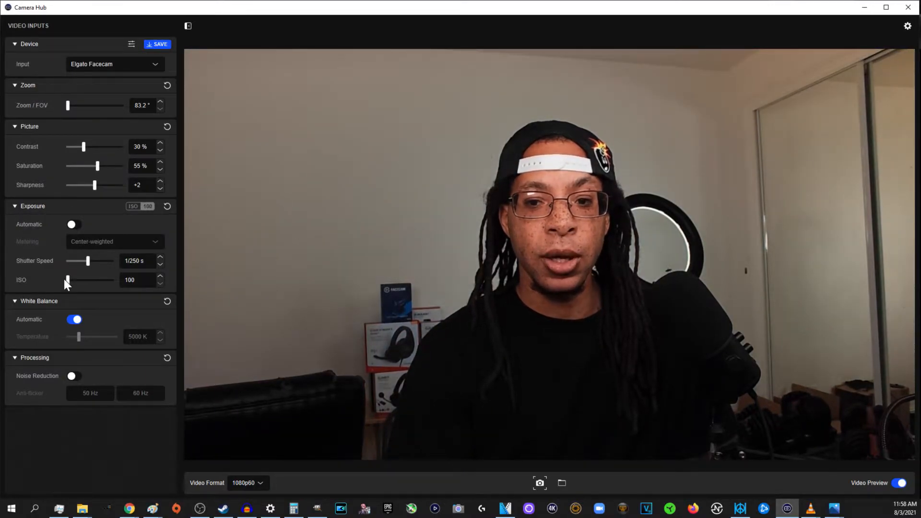
{"action": "left_click_drag", "start_coordinate": [67, 280], "coordinate": [74, 280]}
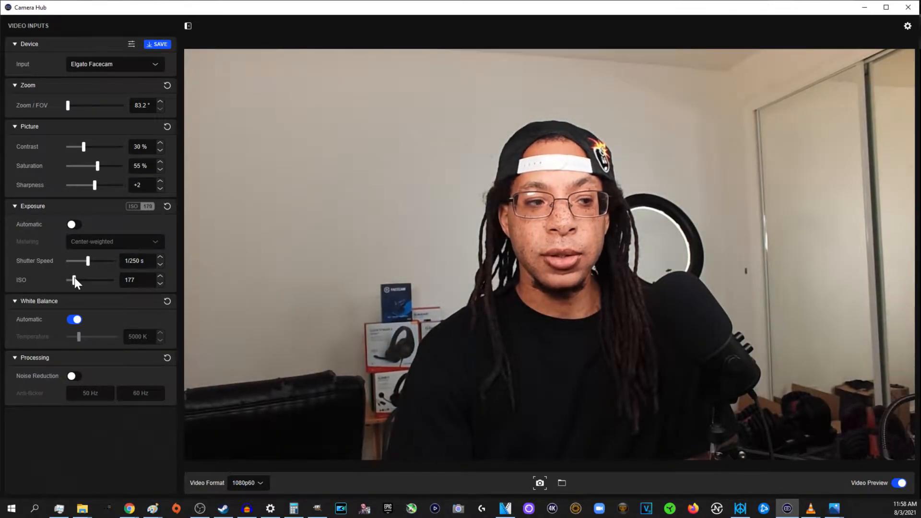
{"action": "left_click_drag", "start_coordinate": [74, 279], "coordinate": [80, 279]}
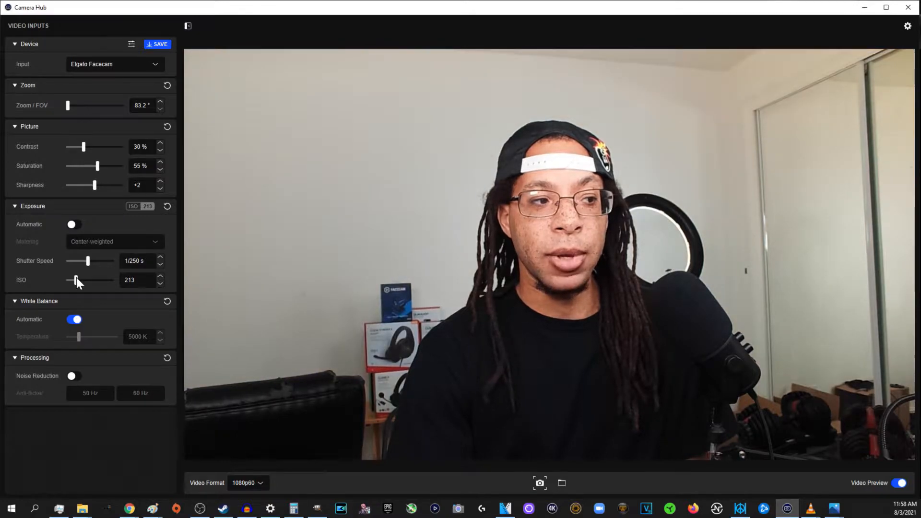
{"action": "left_click_drag", "start_coordinate": [77, 280], "coordinate": [75, 280]}
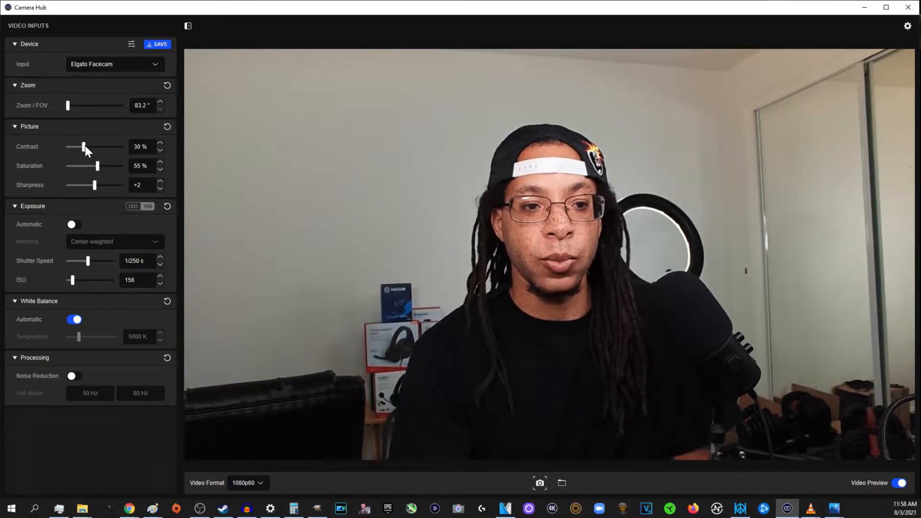
{"action": "mouse_move", "coordinate": [101, 155]}
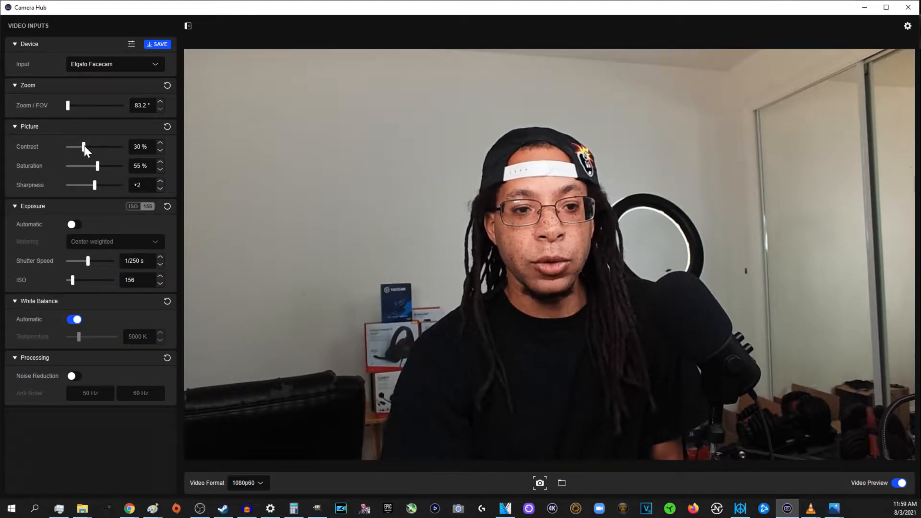
Step: Raise picture contrast from 30% to 80%
{"action": "left_click_drag", "start_coordinate": [84, 146], "coordinate": [105, 146]}
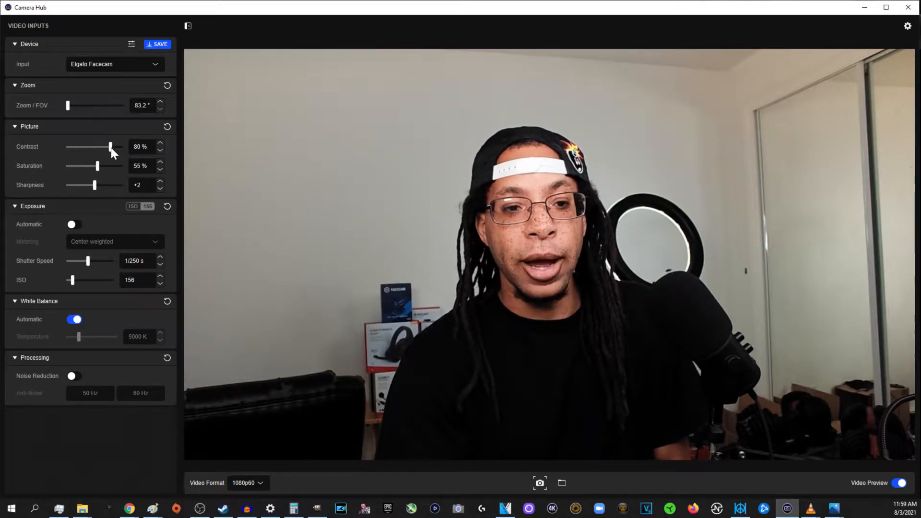
{"action": "left_click_drag", "start_coordinate": [110, 146], "coordinate": [105, 146]}
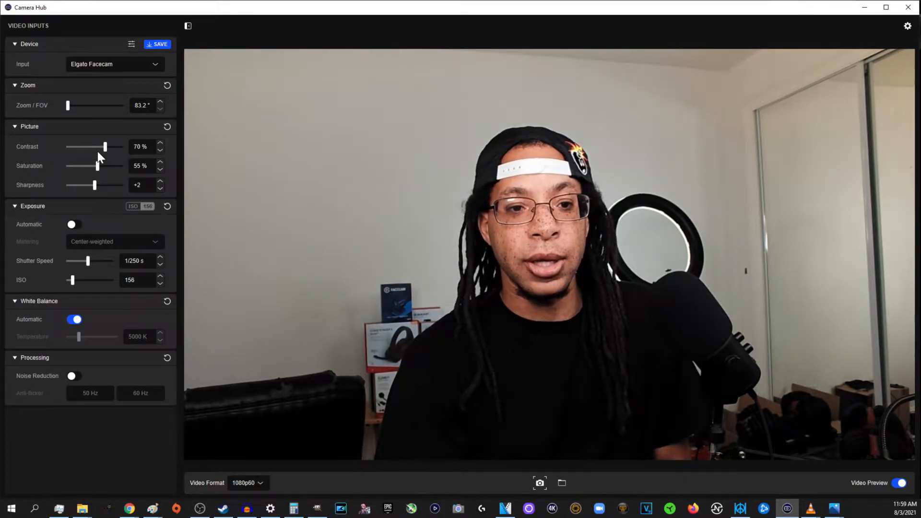
{"action": "left_click_drag", "start_coordinate": [104, 146], "coordinate": [67, 146]}
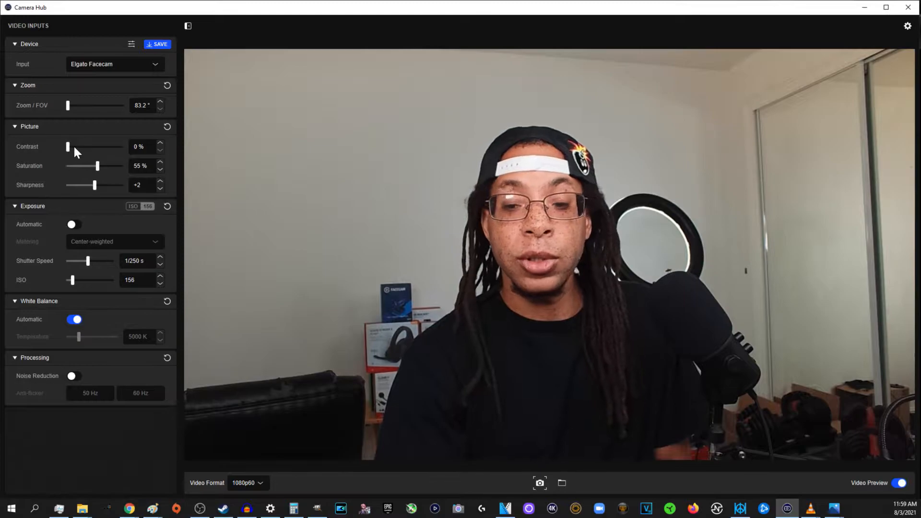
{"action": "left_click_drag", "start_coordinate": [67, 146], "coordinate": [73, 146]}
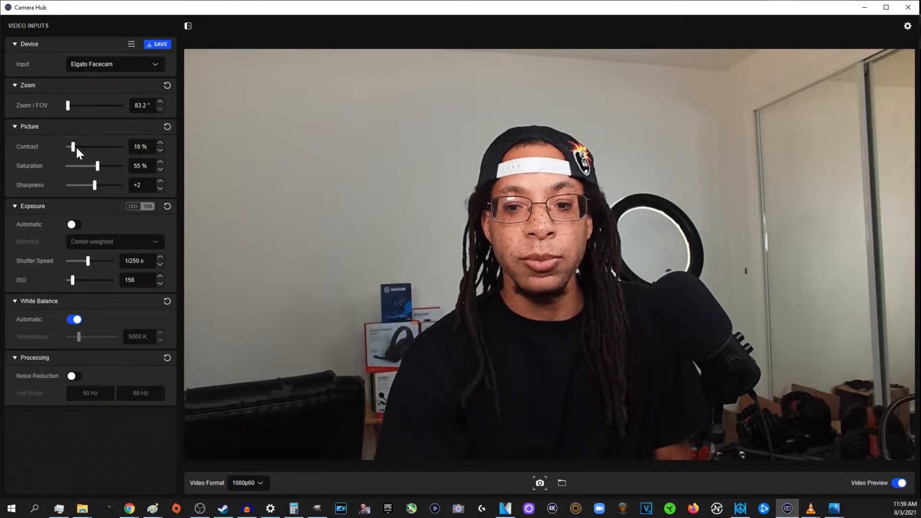
{"action": "left_click_drag", "start_coordinate": [73, 146], "coordinate": [66, 146]}
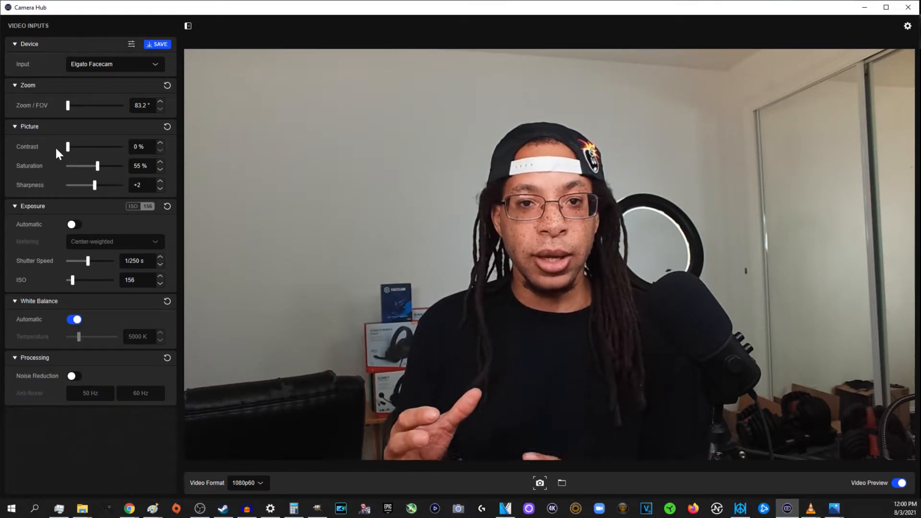
{"action": "left_click_drag", "start_coordinate": [66, 146], "coordinate": [73, 145]}
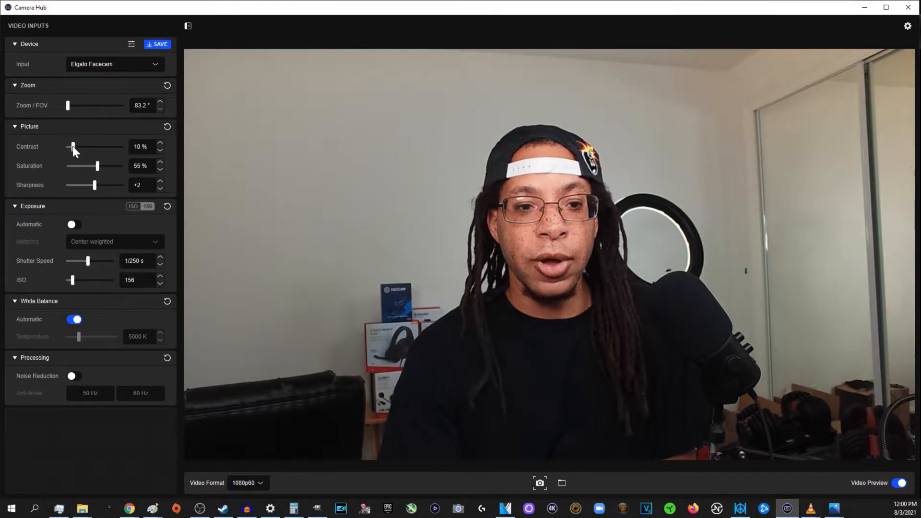
{"action": "left_click_drag", "start_coordinate": [73, 146], "coordinate": [83, 146]}
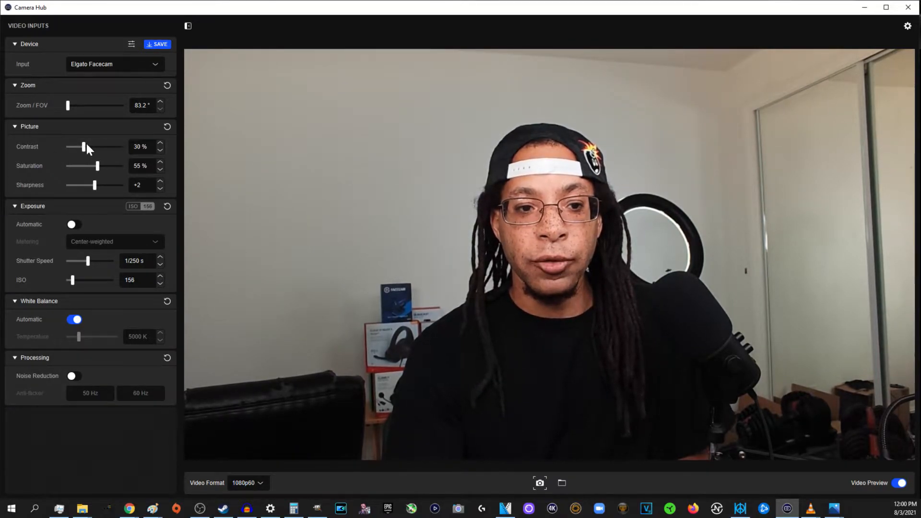
{"action": "left_click_drag", "start_coordinate": [84, 146], "coordinate": [68, 146]}
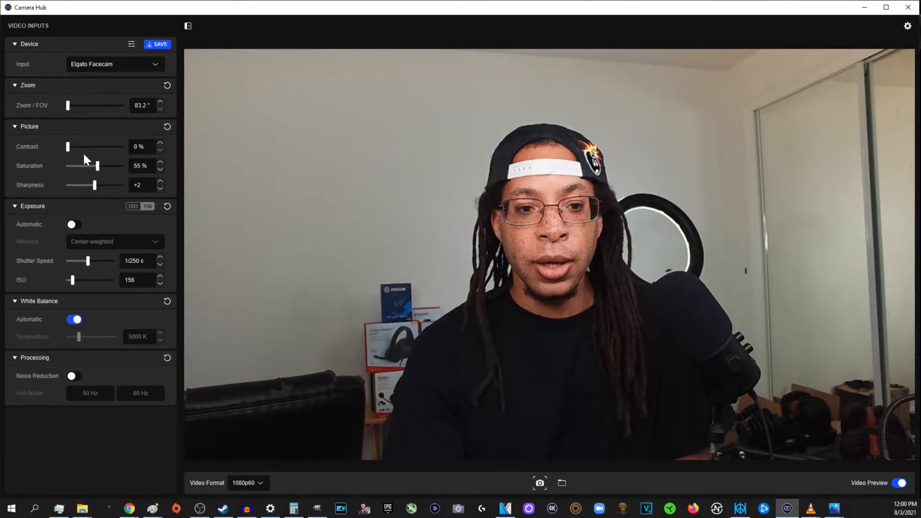
{"action": "mouse_move", "coordinate": [96, 300]}
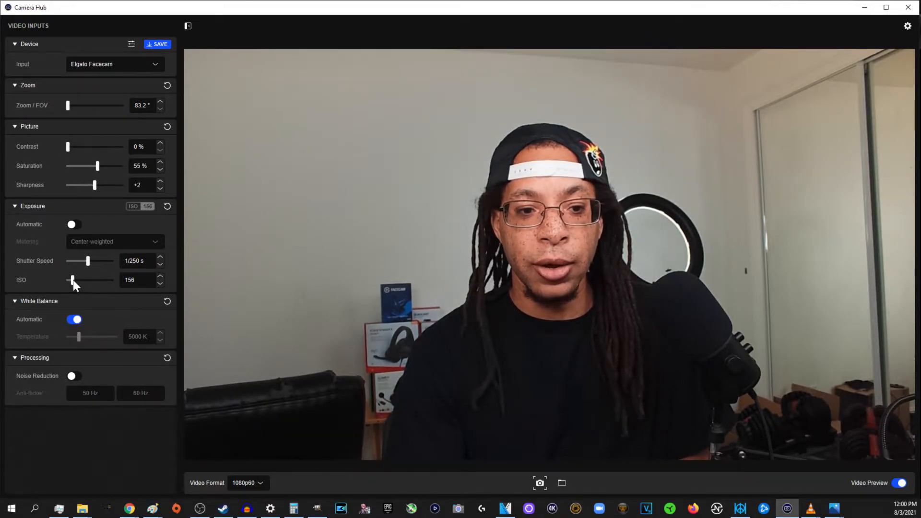
{"action": "left_click_drag", "start_coordinate": [73, 279], "coordinate": [70, 280]}
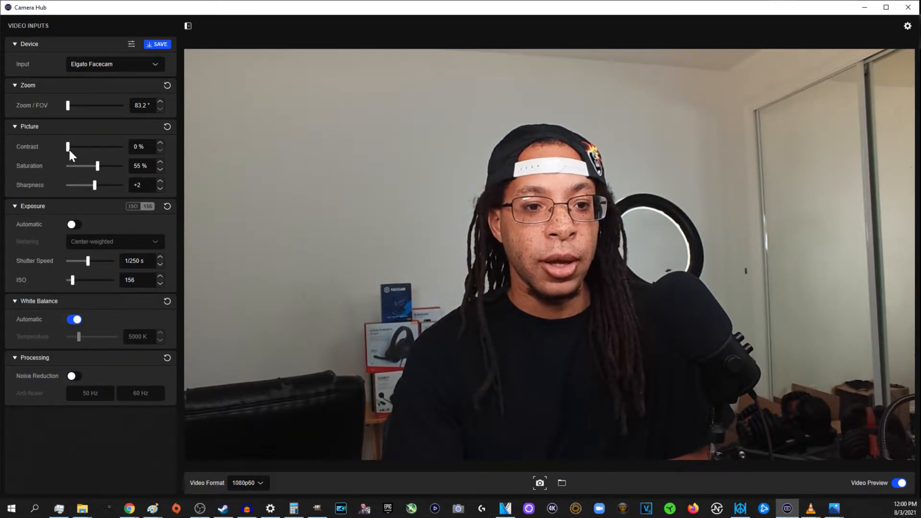
{"action": "left_click_drag", "start_coordinate": [68, 146], "coordinate": [78, 146]}
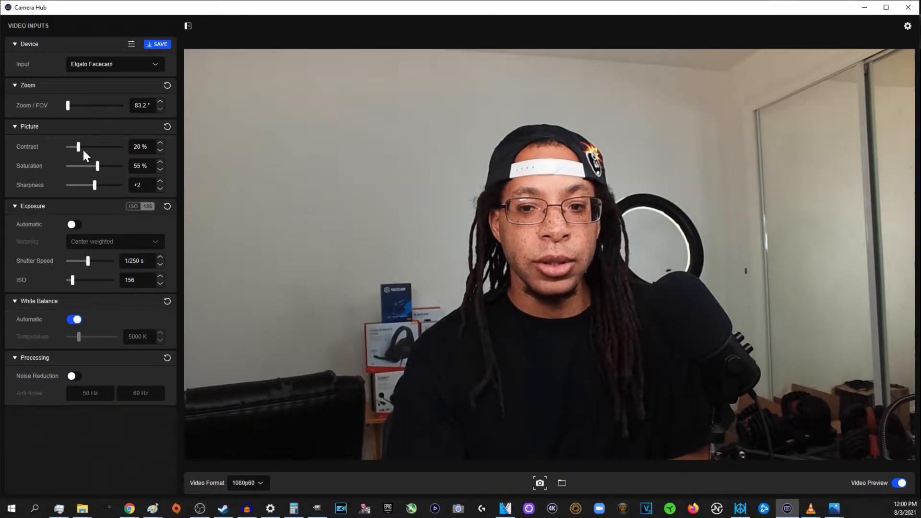
{"action": "left_click_drag", "start_coordinate": [77, 146], "coordinate": [82, 145]}
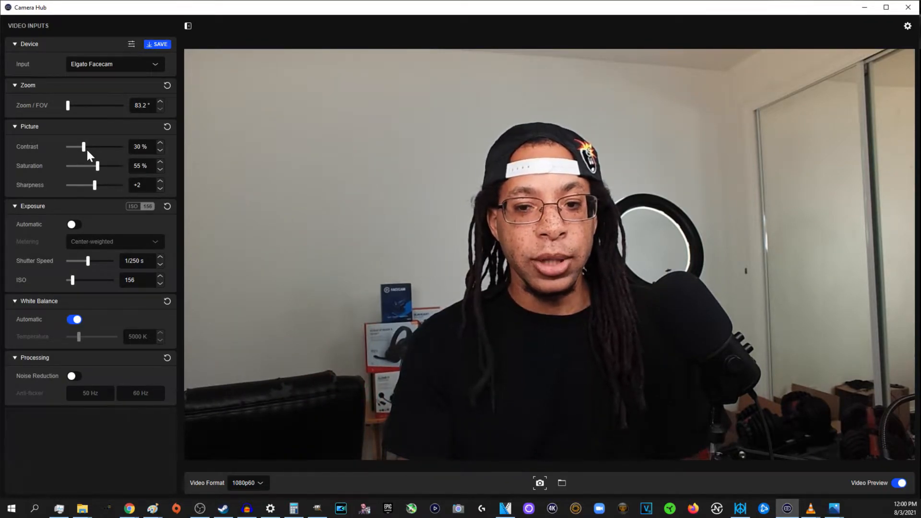
{"action": "left_click_drag", "start_coordinate": [82, 146], "coordinate": [67, 146]}
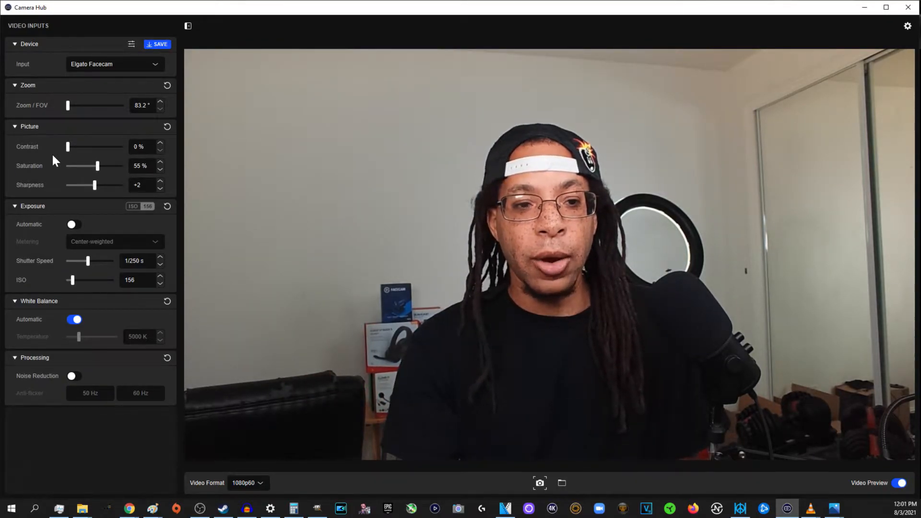
{"action": "left_click_drag", "start_coordinate": [67, 146], "coordinate": [78, 146]}
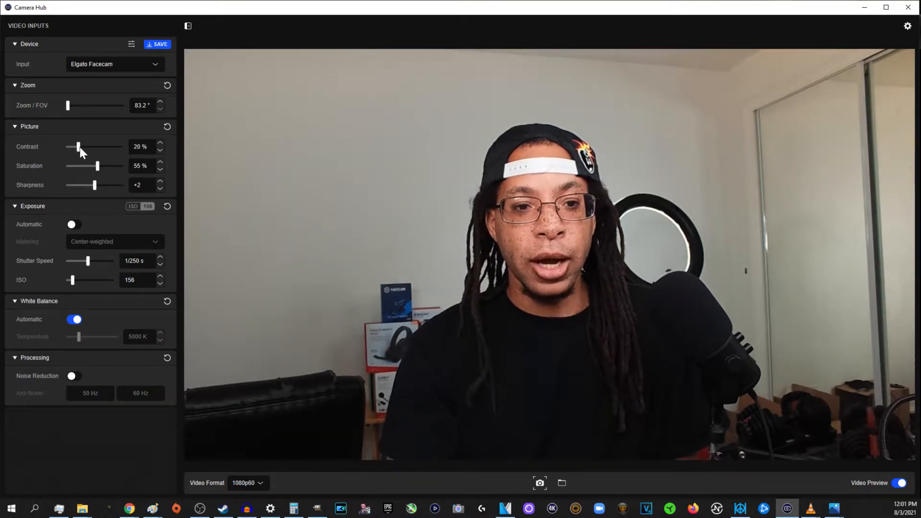
{"action": "left_click_drag", "start_coordinate": [78, 146], "coordinate": [84, 146]}
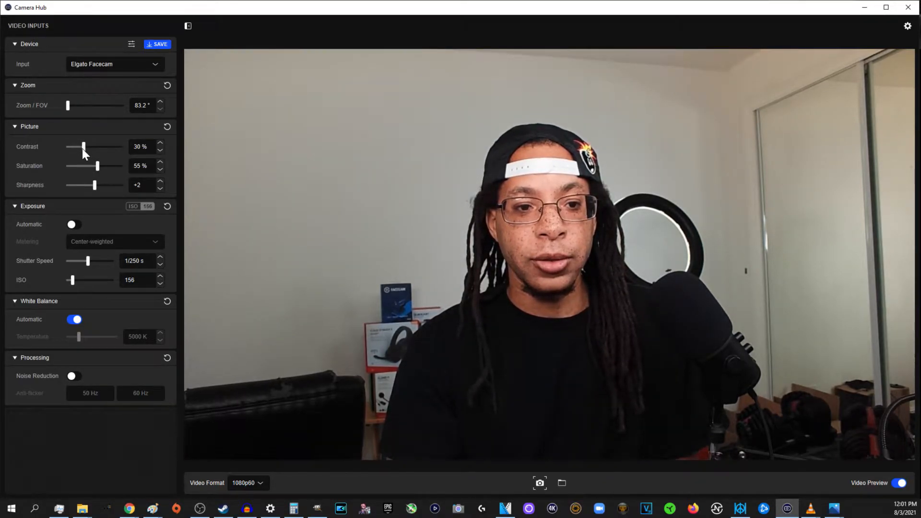
{"action": "left_click_drag", "start_coordinate": [82, 146], "coordinate": [66, 145]}
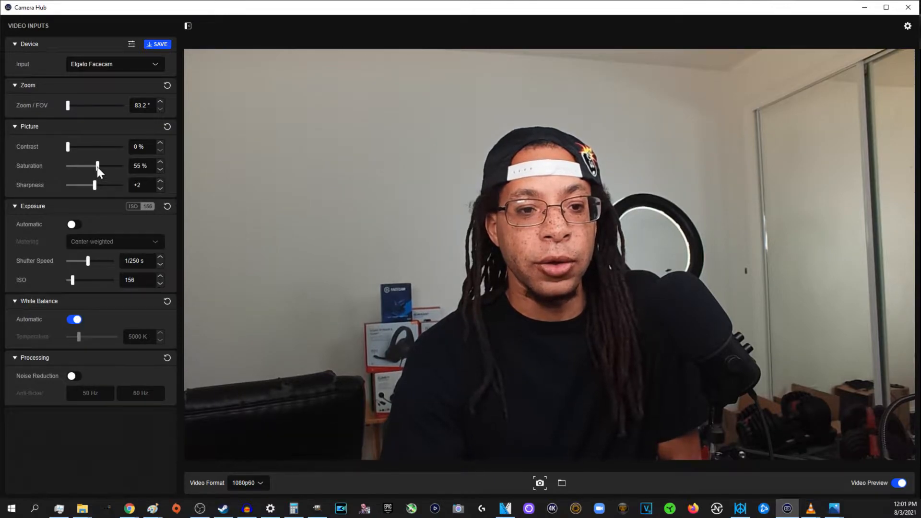
Step: Sweep saturation through 52%, 30%, 65%, 100% and 47%, ending at 55%
{"action": "left_click_drag", "start_coordinate": [97, 166], "coordinate": [95, 166]}
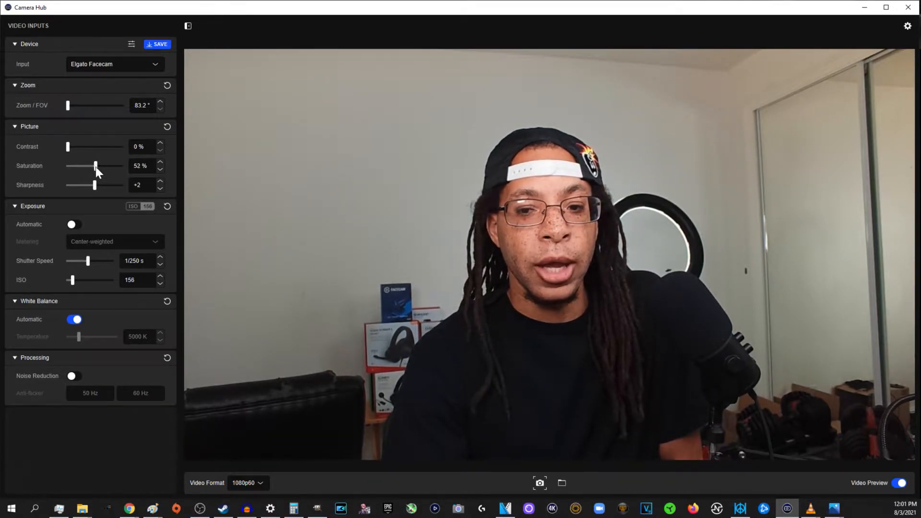
{"action": "left_click_drag", "start_coordinate": [96, 166], "coordinate": [93, 166]}
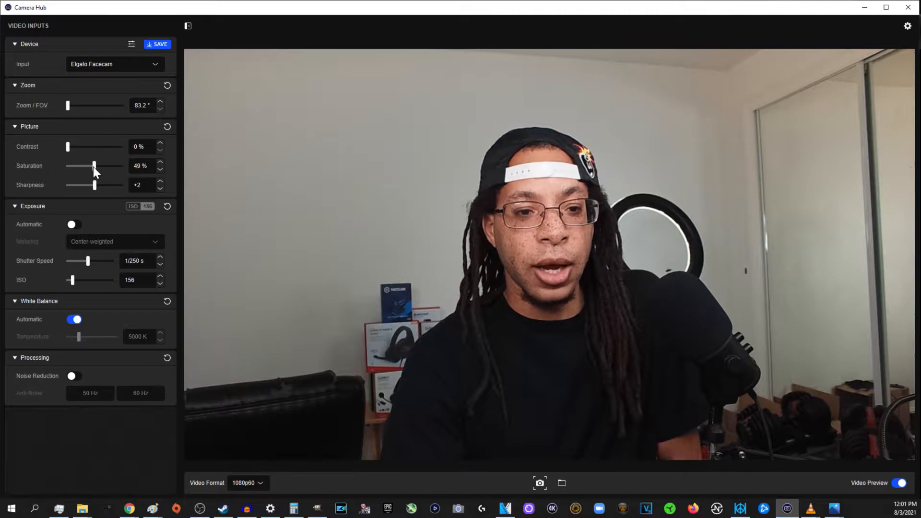
{"action": "left_click_drag", "start_coordinate": [93, 166], "coordinate": [82, 166]}
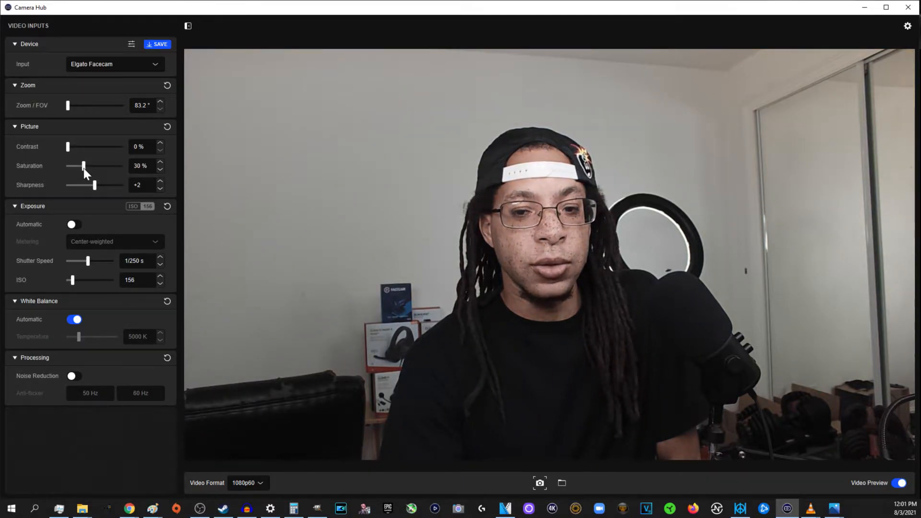
{"action": "left_click_drag", "start_coordinate": [83, 167], "coordinate": [103, 166]}
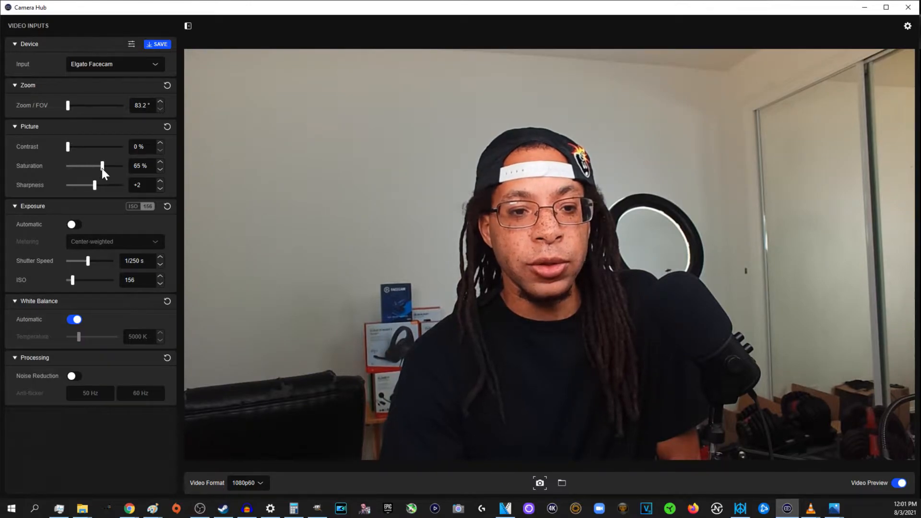
{"action": "left_click_drag", "start_coordinate": [103, 166], "coordinate": [100, 166]}
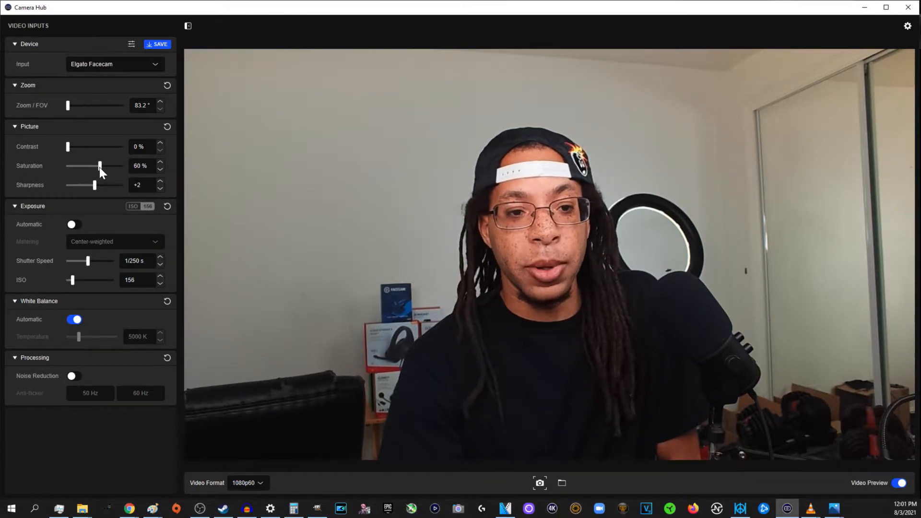
{"action": "left_click_drag", "start_coordinate": [99, 166], "coordinate": [121, 166]}
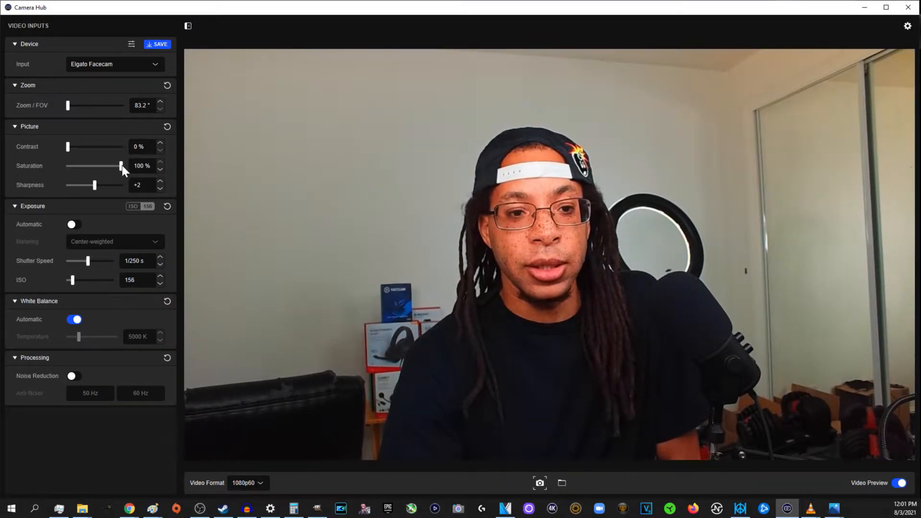
{"action": "left_click_drag", "start_coordinate": [121, 166], "coordinate": [93, 166]}
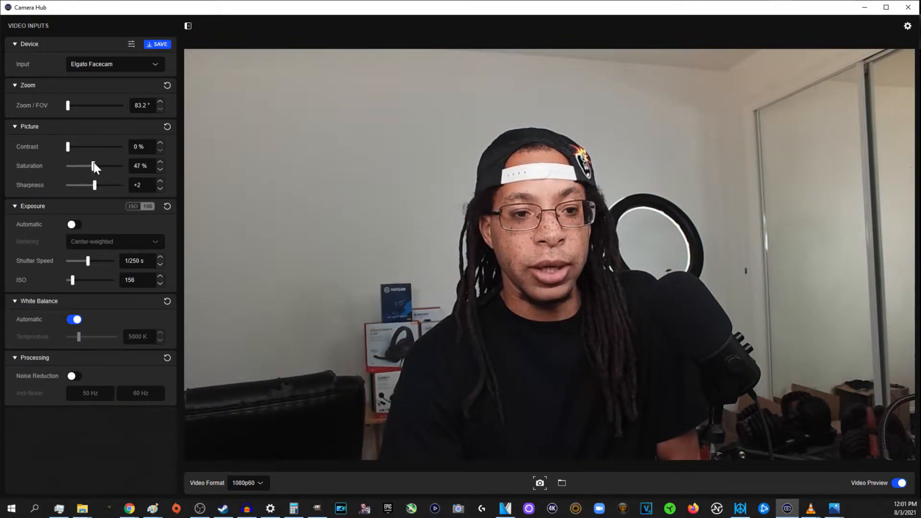
{"action": "left_click_drag", "start_coordinate": [92, 166], "coordinate": [98, 166]}
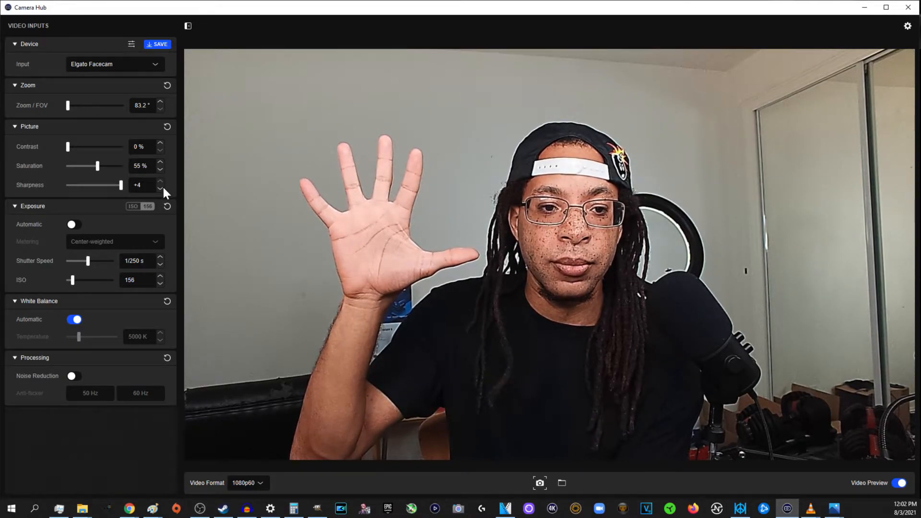
Step: Step sharpness down from +4 to +1, then back up to +2
{"action": "left_click", "coordinate": [160, 187]}
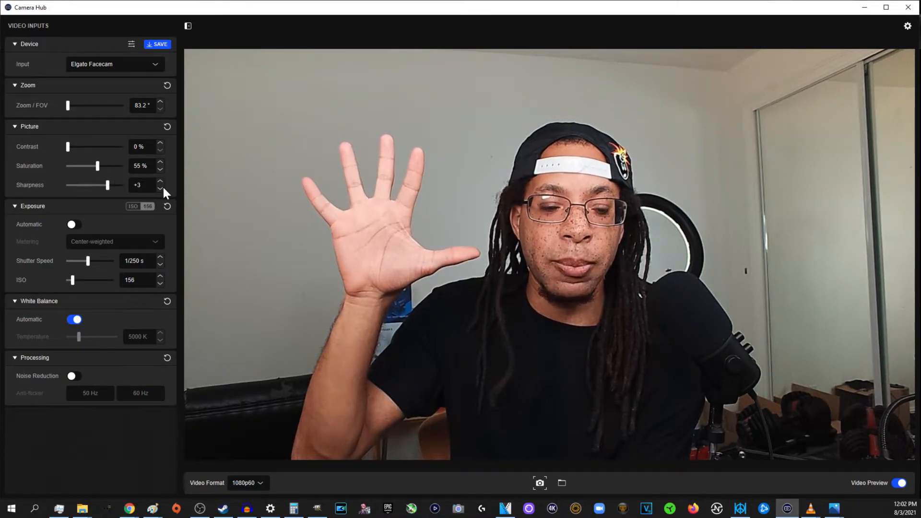
{"action": "left_click", "coordinate": [161, 188]}
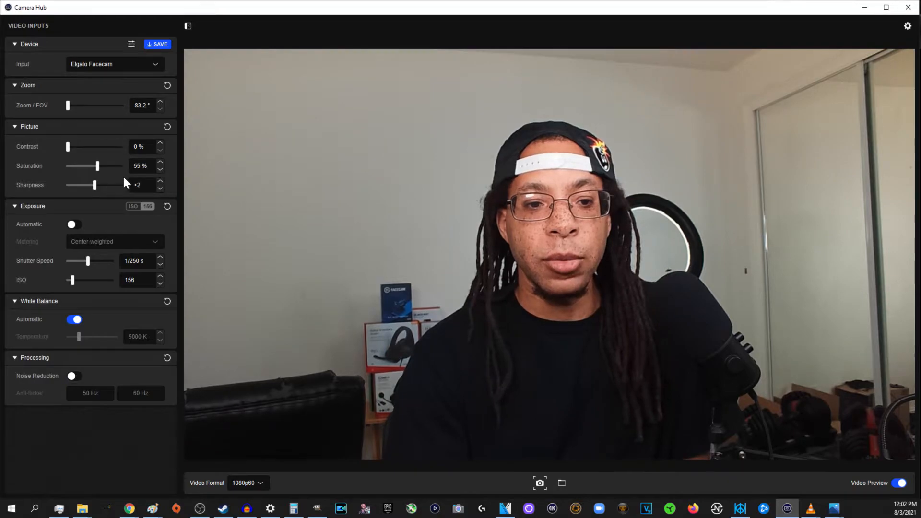
{"action": "left_click", "coordinate": [160, 188]}
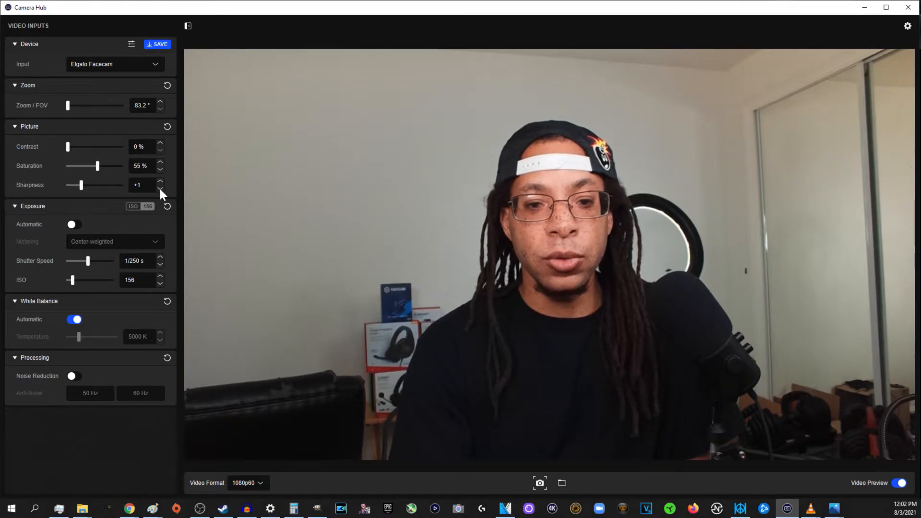
{"action": "left_click", "coordinate": [161, 188]}
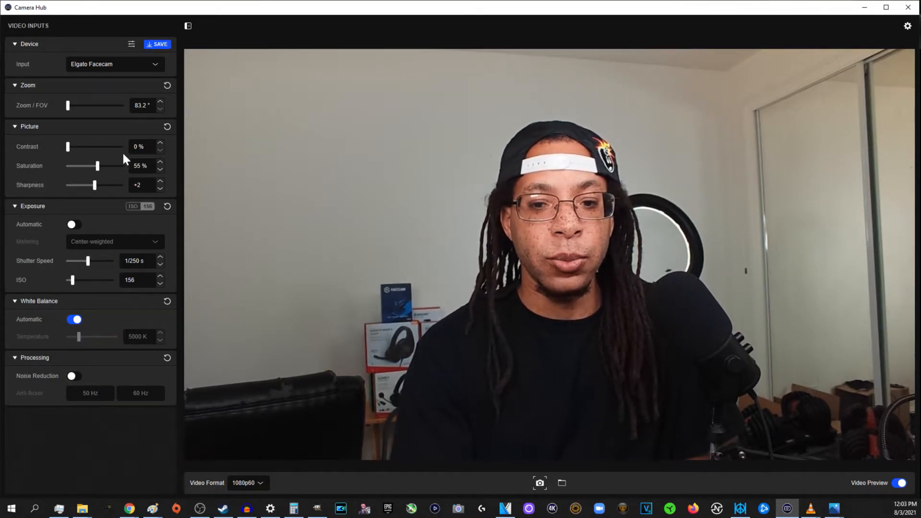
{"action": "mouse_move", "coordinate": [56, 199]}
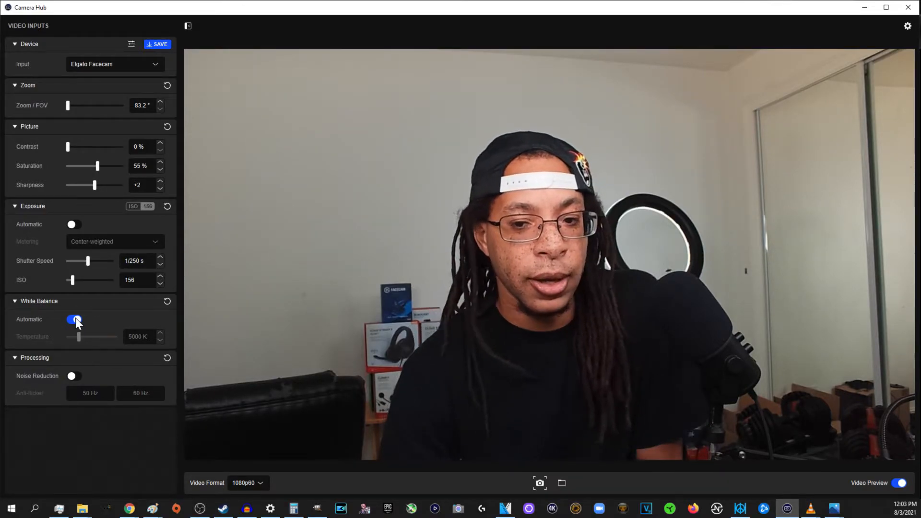
{"action": "mouse_move", "coordinate": [113, 321]}
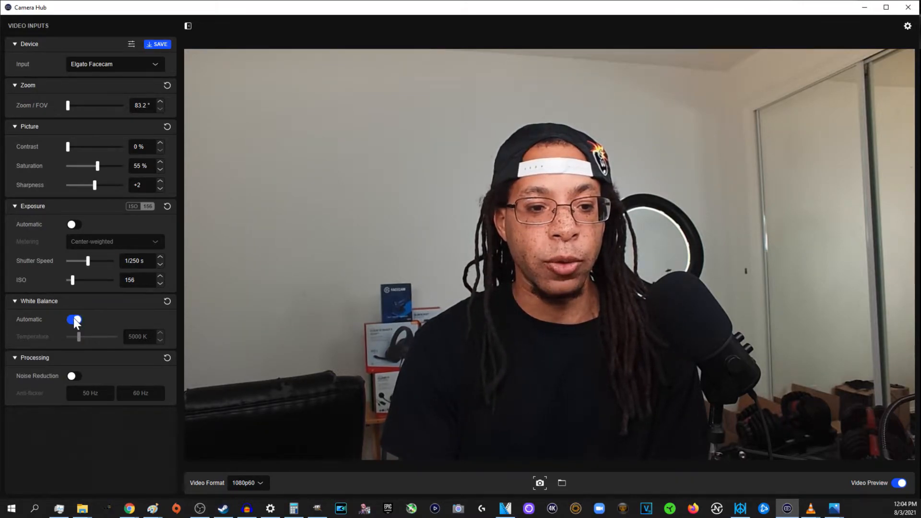
Step: Turn off automatic white balance, leaving manual temperature at 5000 K
{"action": "left_click", "coordinate": [72, 318]}
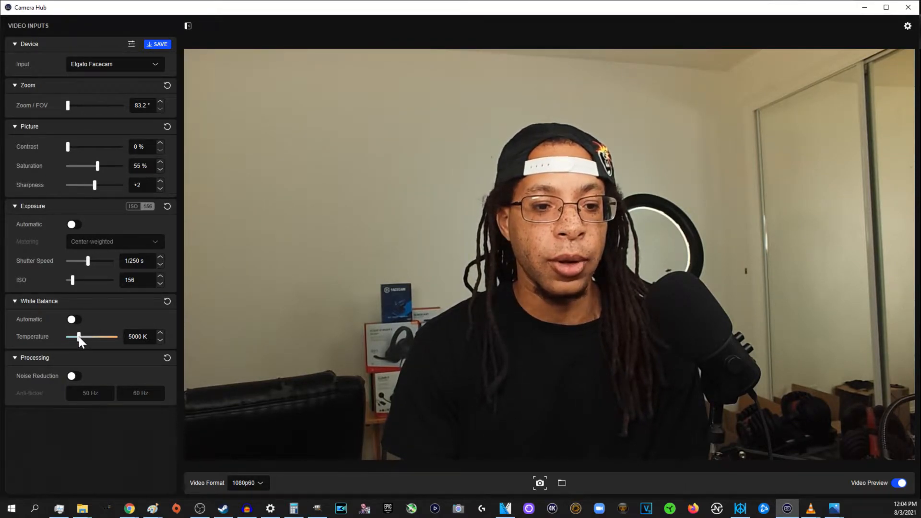
Step: Sweep the manual white balance temperature between 3900 K and 12500 K, settling at about 4500 K
{"action": "left_click_drag", "start_coordinate": [78, 337], "coordinate": [85, 337]}
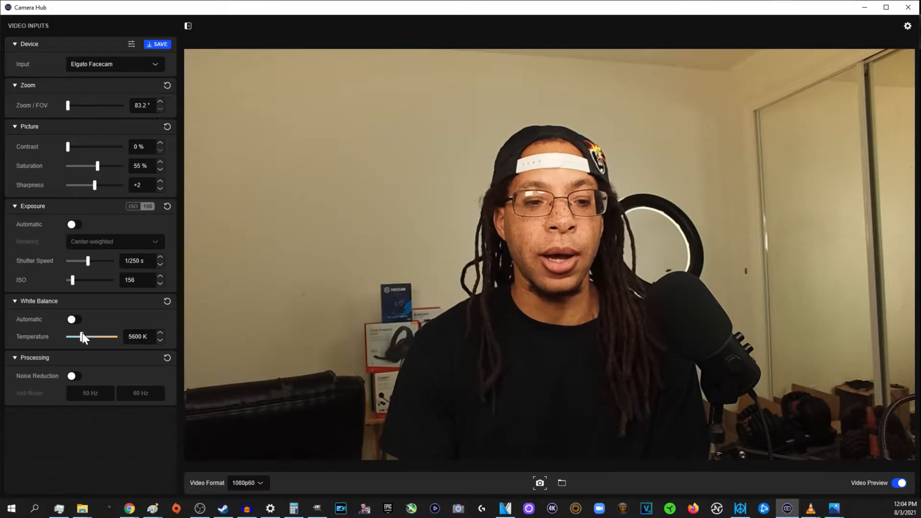
{"action": "left_click_drag", "start_coordinate": [82, 337], "coordinate": [72, 337]}
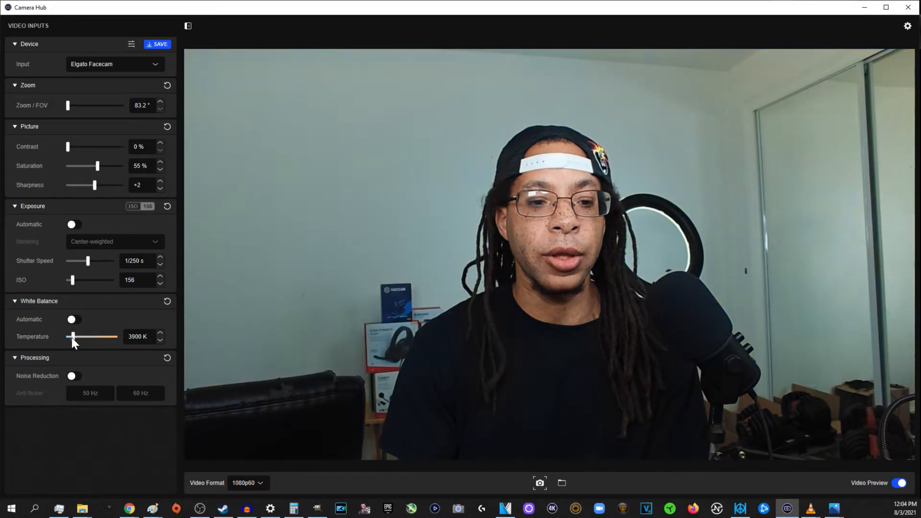
{"action": "left_click_drag", "start_coordinate": [71, 336], "coordinate": [116, 336]}
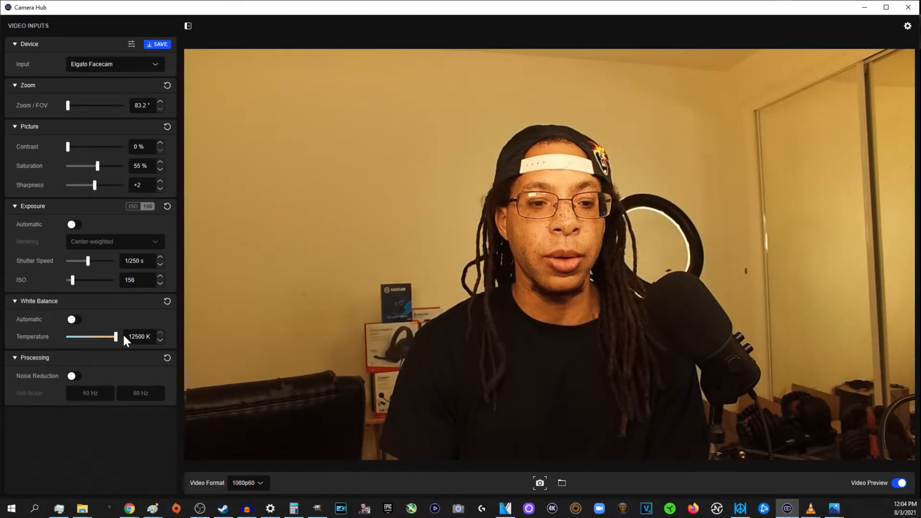
{"action": "left_click_drag", "start_coordinate": [116, 336], "coordinate": [89, 336]}
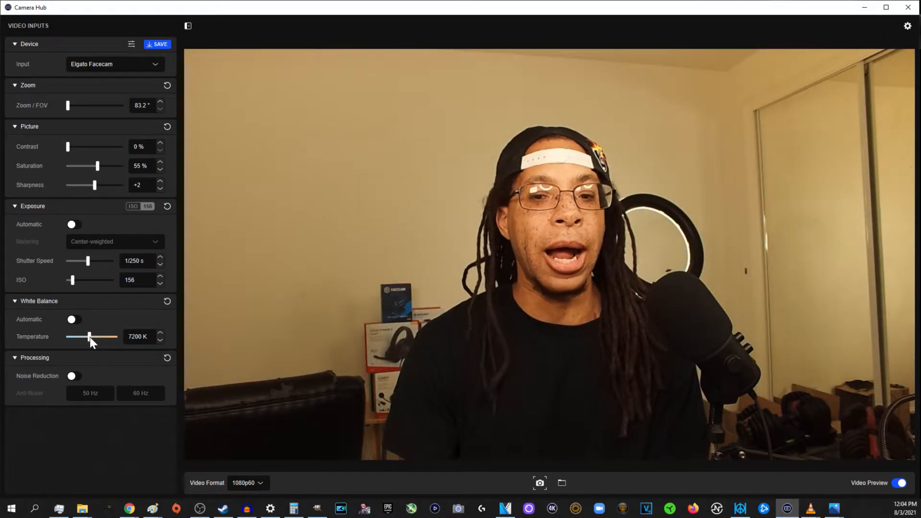
{"action": "left_click_drag", "start_coordinate": [90, 337], "coordinate": [82, 336]}
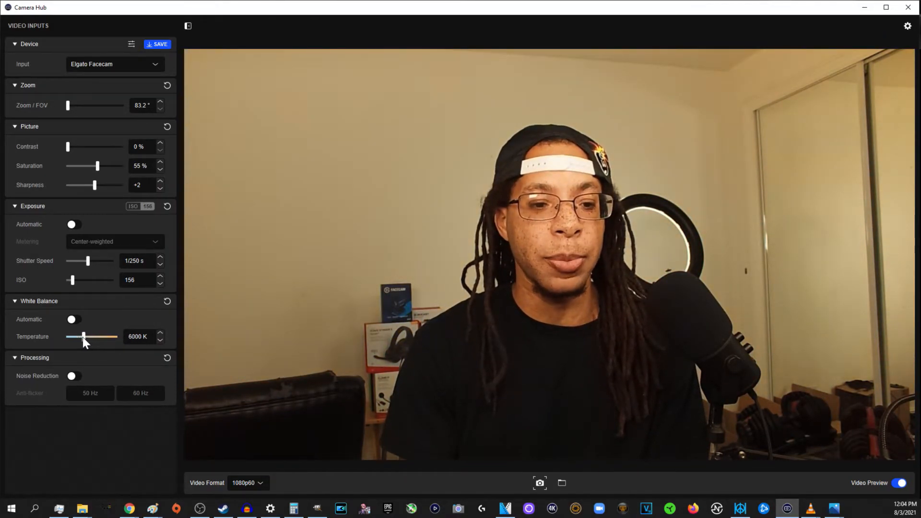
{"action": "left_click_drag", "start_coordinate": [86, 337], "coordinate": [83, 337]}
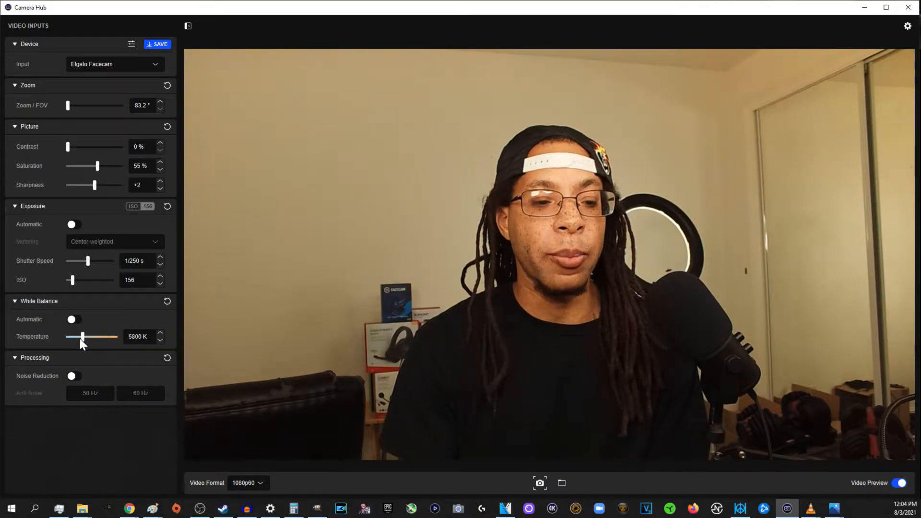
{"action": "left_click_drag", "start_coordinate": [82, 337], "coordinate": [108, 337]}
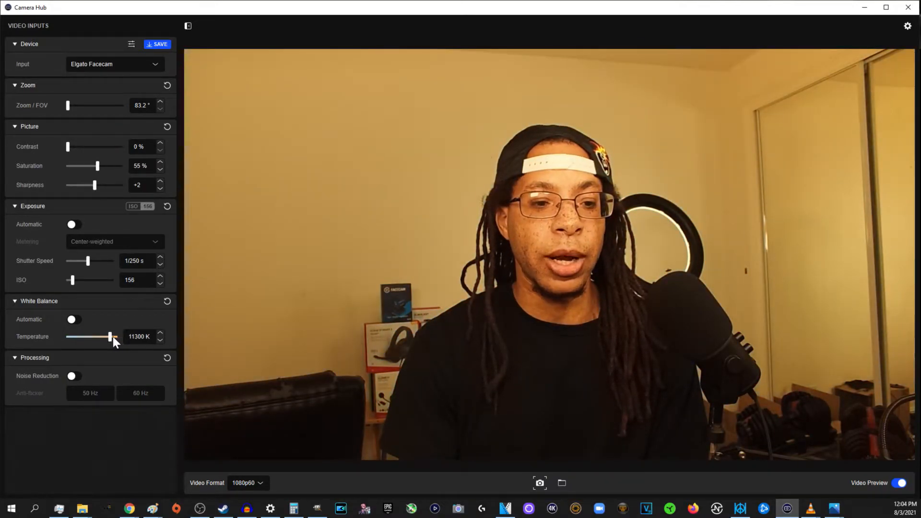
{"action": "left_click_drag", "start_coordinate": [110, 336], "coordinate": [81, 336]}
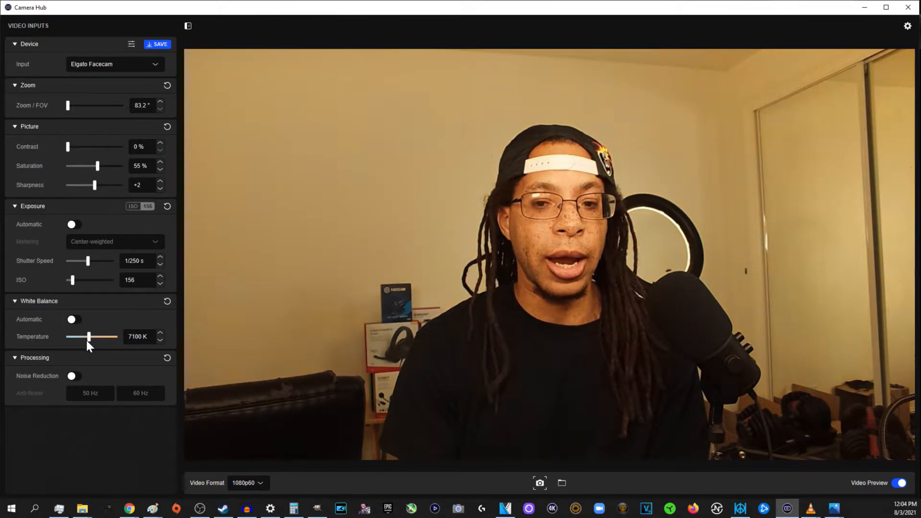
{"action": "left_click_drag", "start_coordinate": [90, 337], "coordinate": [79, 336]}
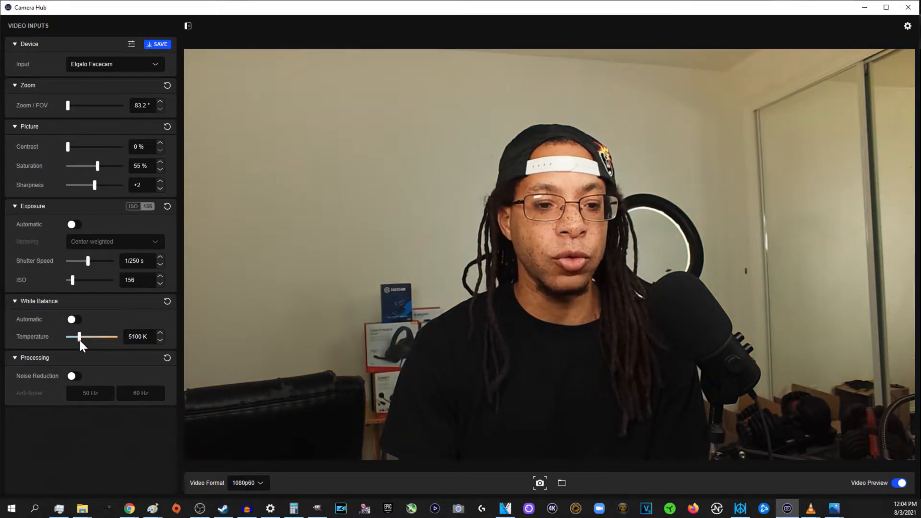
{"action": "left_click_drag", "start_coordinate": [80, 337], "coordinate": [75, 337]}
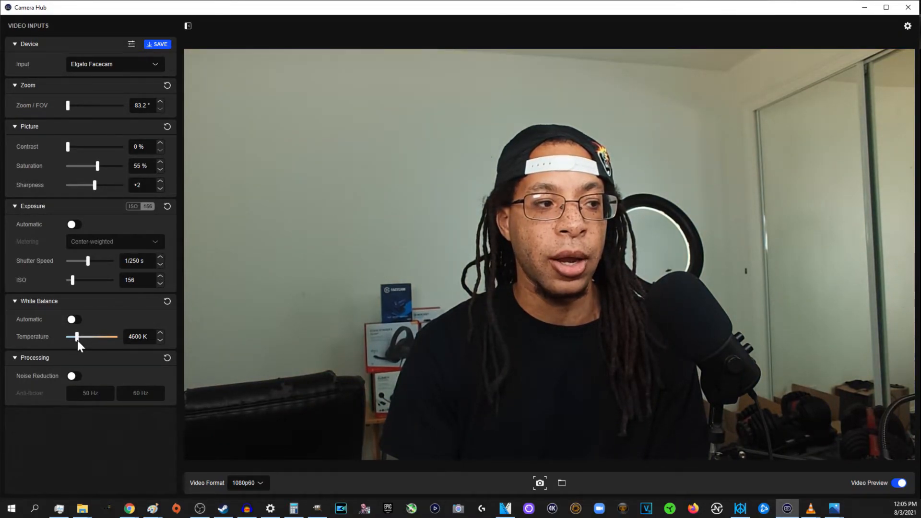
{"action": "left_click", "coordinate": [161, 339]}
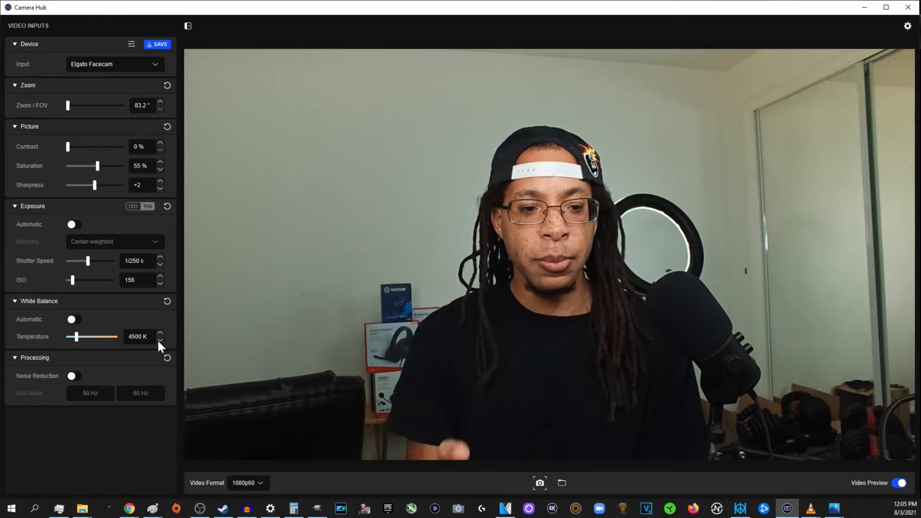
Step: Compare manual ~4400 K against automatic white balance repeatedly, leaving Automatic on
{"action": "left_click", "coordinate": [72, 319]}
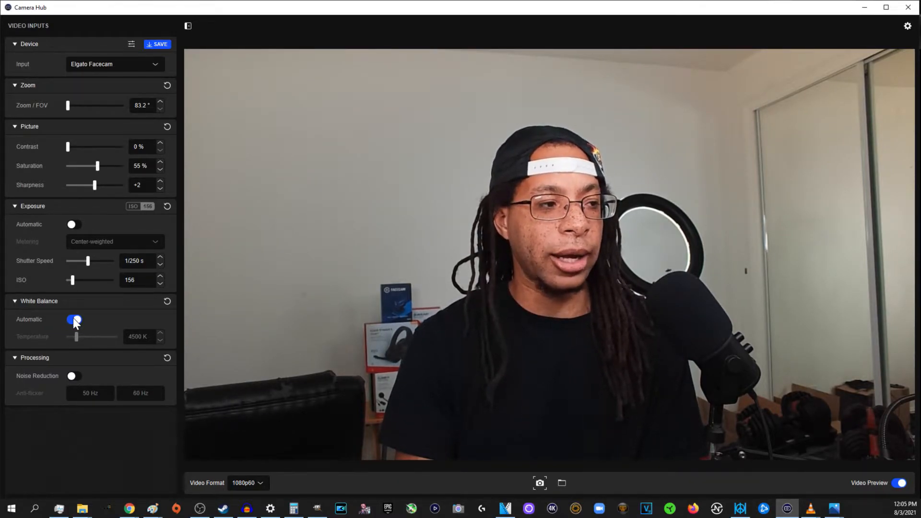
{"action": "left_click", "coordinate": [73, 318]}
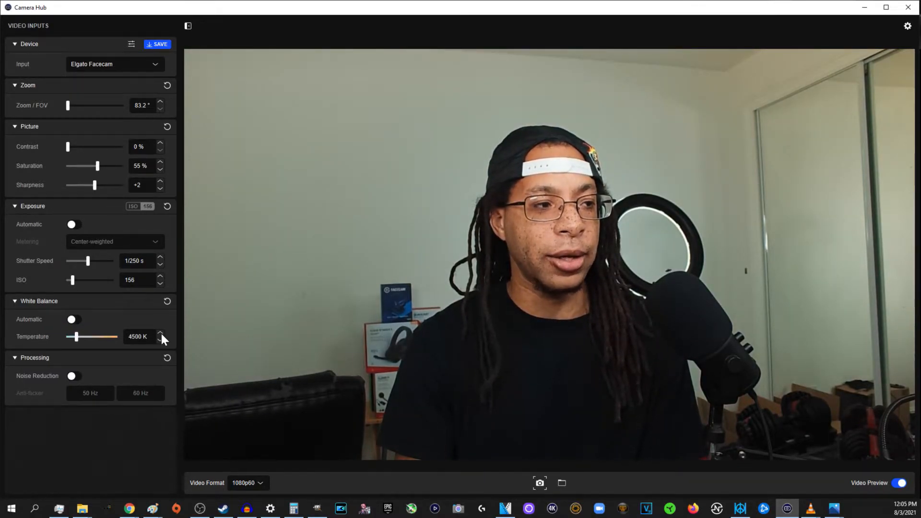
{"action": "left_click", "coordinate": [160, 333]}
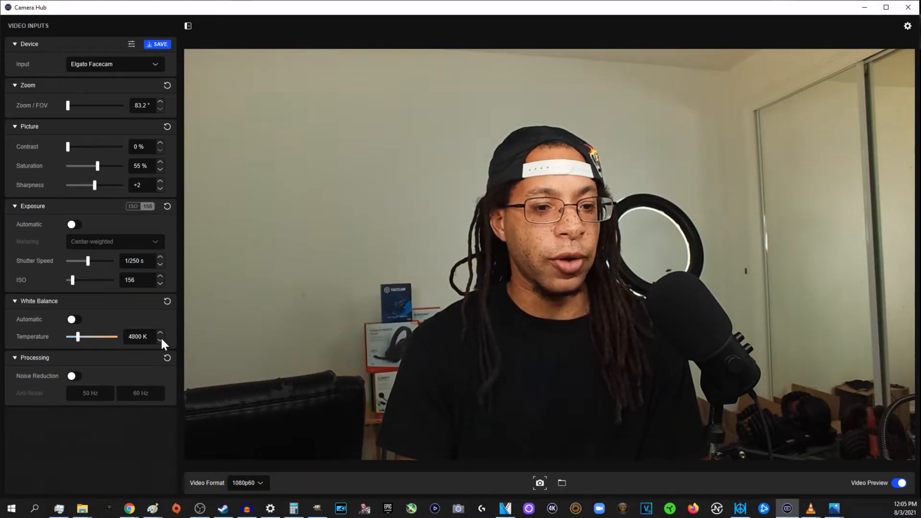
{"action": "left_click", "coordinate": [73, 319]}
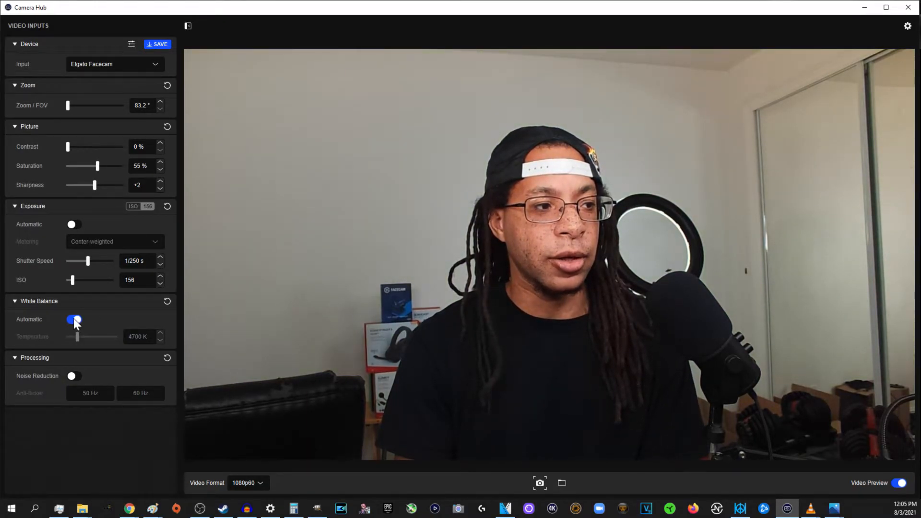
{"action": "left_click", "coordinate": [73, 319]}
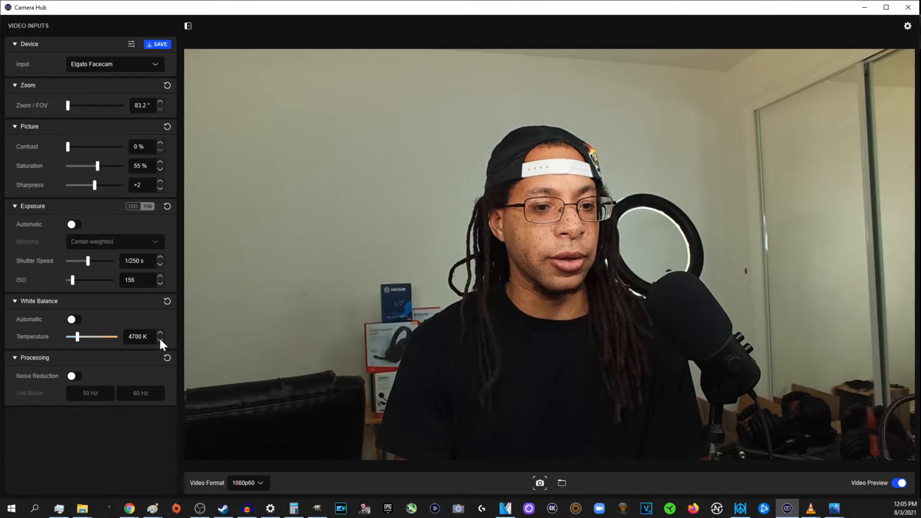
{"action": "left_click", "coordinate": [73, 319]}
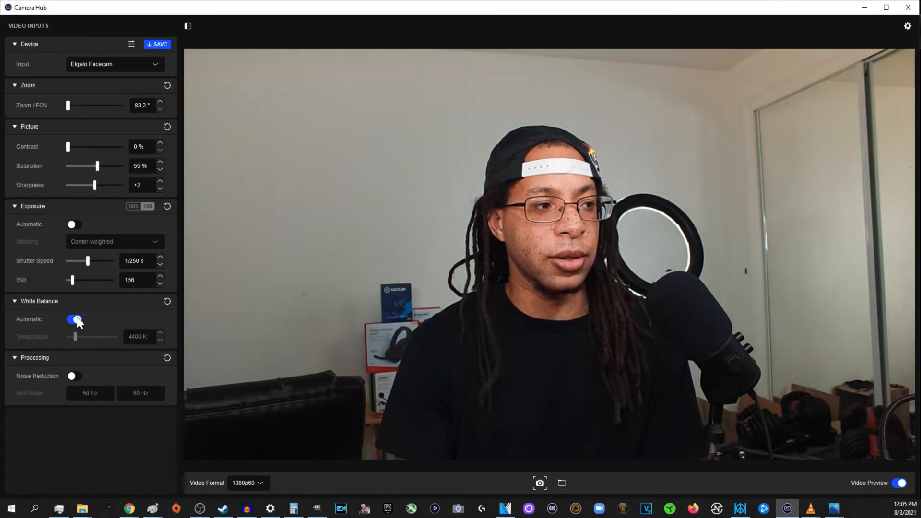
{"action": "left_click", "coordinate": [73, 319]}
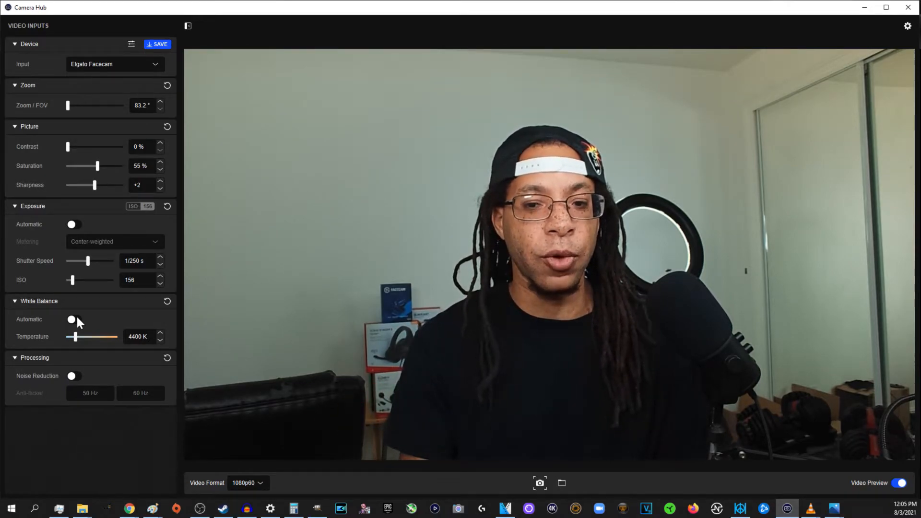
{"action": "left_click", "coordinate": [73, 319]}
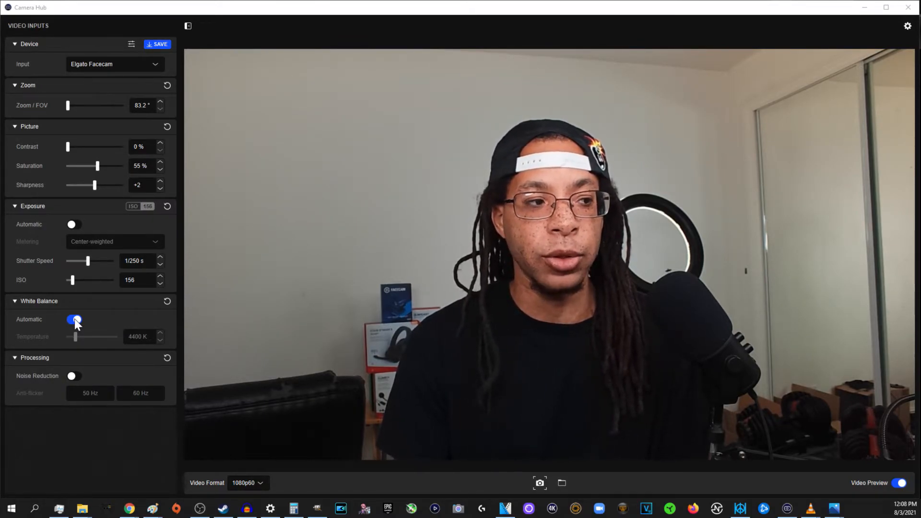
Step: Switch white balance to manual, try 5700 K, 4900 K and automatic, and settle at 4400 K
{"action": "left_click", "coordinate": [72, 319]}
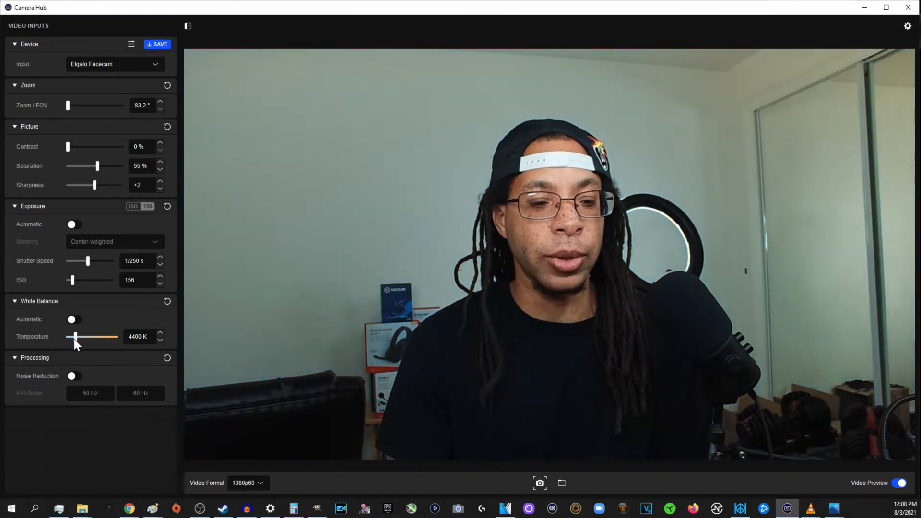
{"action": "left_click_drag", "start_coordinate": [68, 337], "coordinate": [82, 337]}
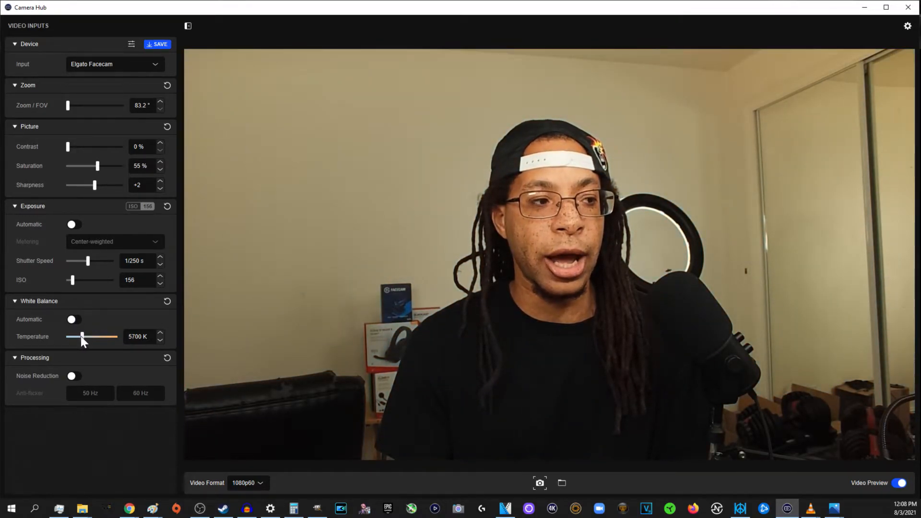
{"action": "left_click_drag", "start_coordinate": [82, 337], "coordinate": [88, 337]}
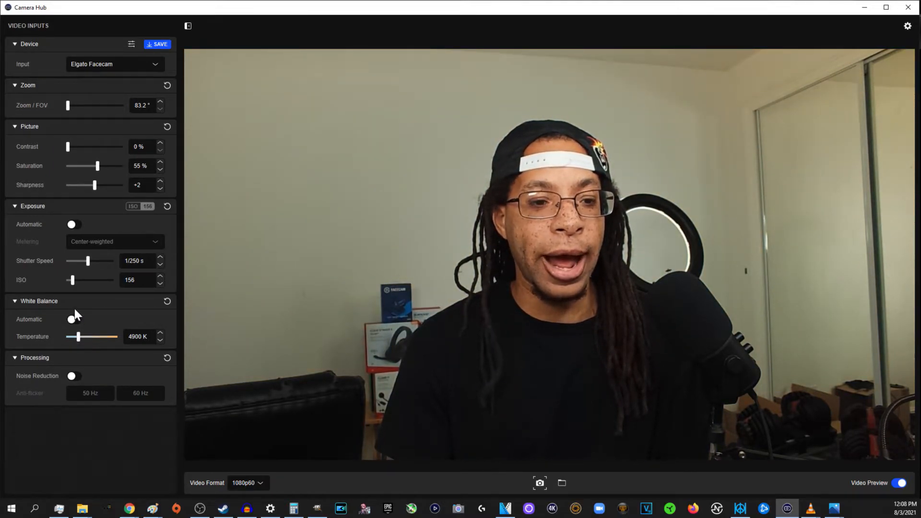
{"action": "left_click", "coordinate": [73, 319]}
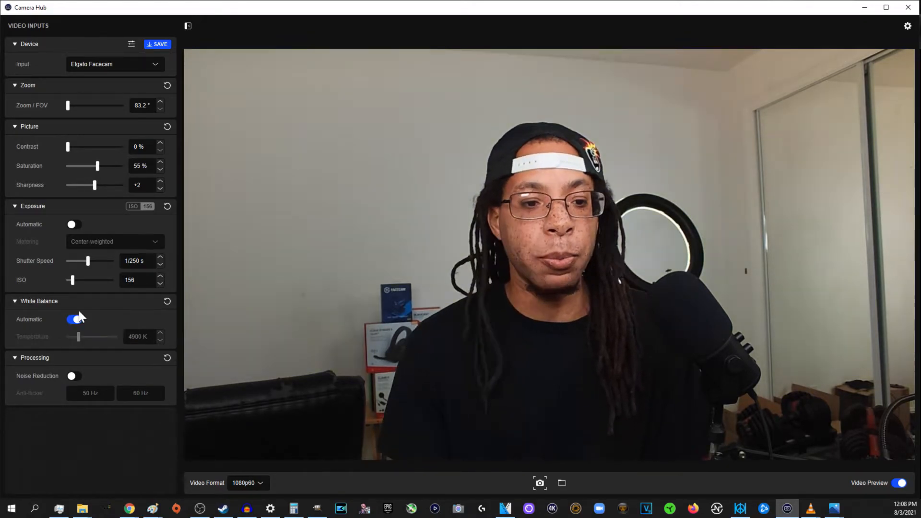
{"action": "left_click", "coordinate": [72, 318]}
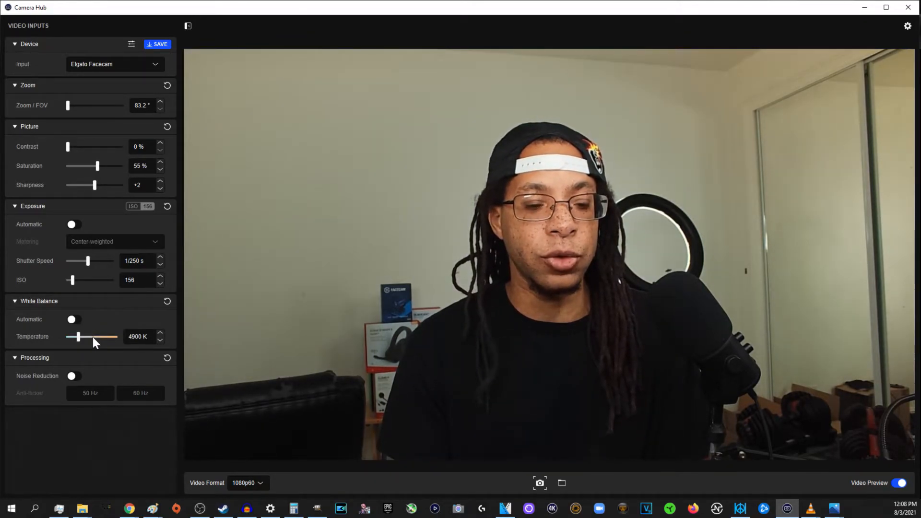
{"action": "left_click_drag", "start_coordinate": [91, 337], "coordinate": [78, 337]}
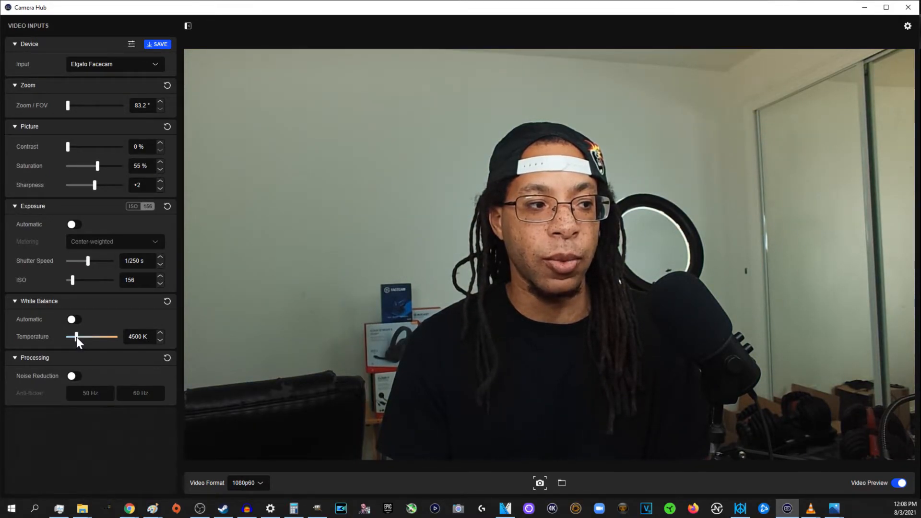
{"action": "left_click_drag", "start_coordinate": [77, 337], "coordinate": [75, 337]}
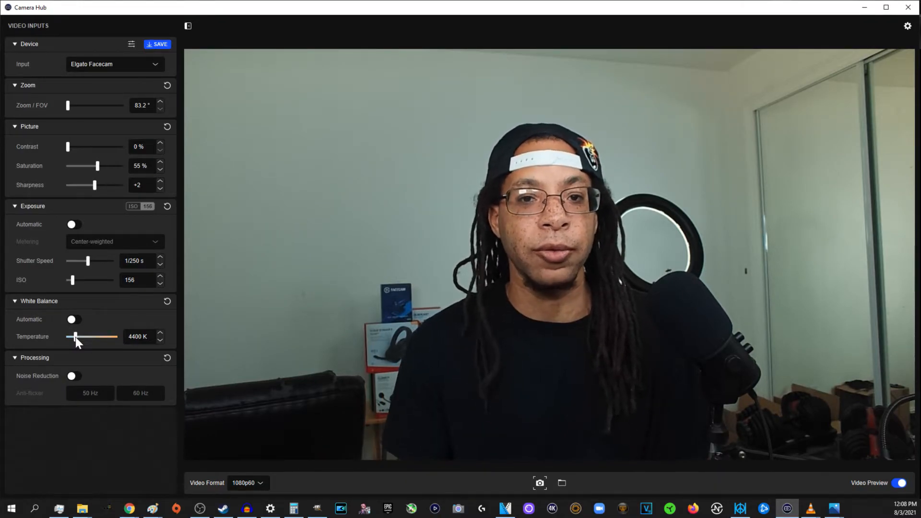
{"action": "left_click", "coordinate": [247, 483]}
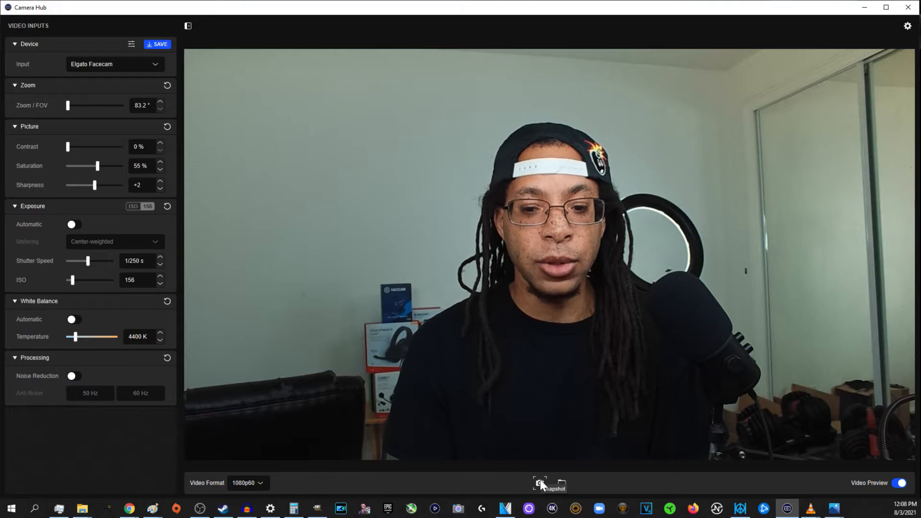
{"action": "mouse_move", "coordinate": [560, 482]}
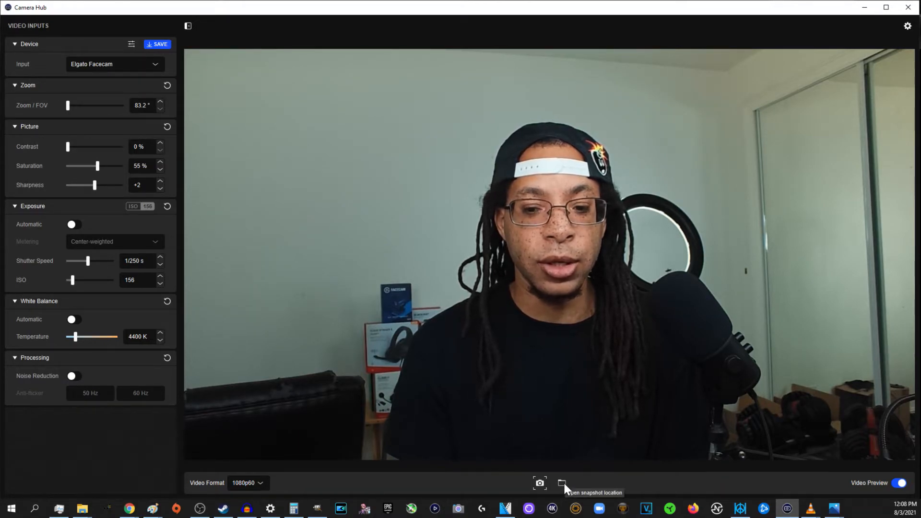
{"action": "mouse_move", "coordinate": [112, 26]}
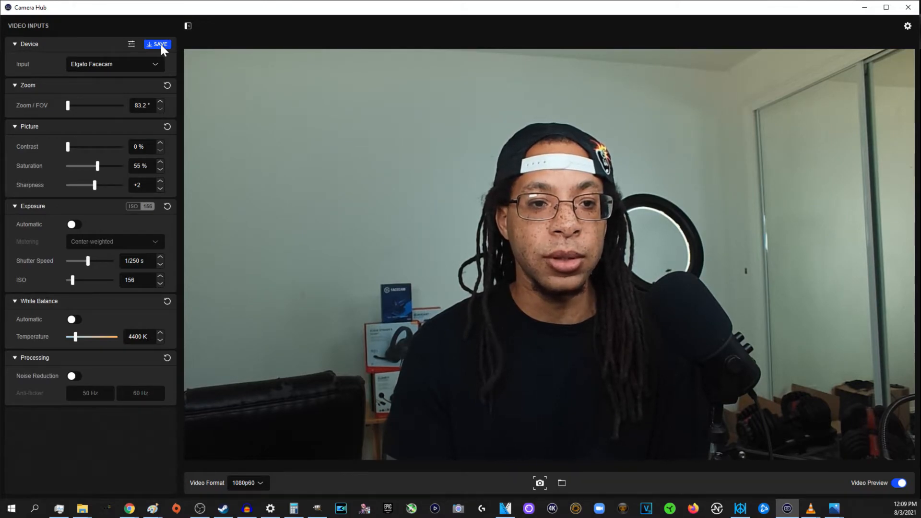
Step: Save the current Facecam settings, with manual 4400 K white balance, to the camera
{"action": "left_click", "coordinate": [156, 45]}
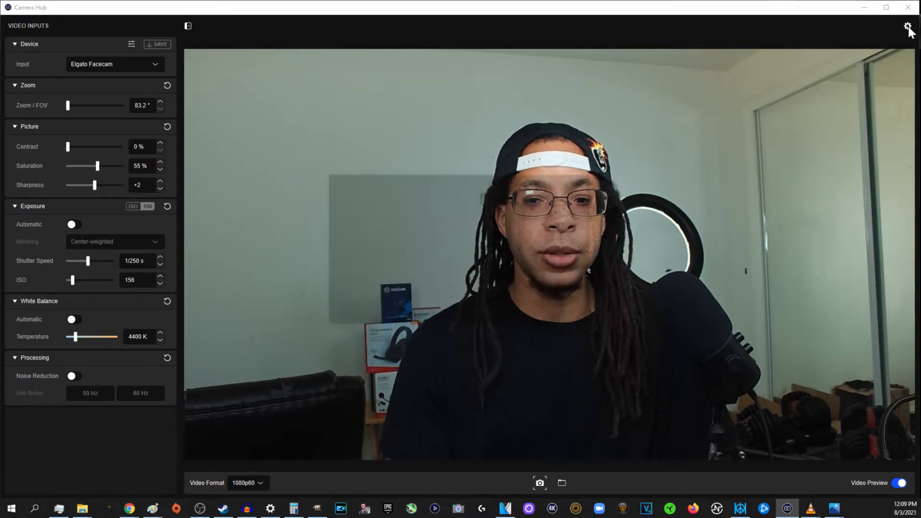
{"action": "left_click", "coordinate": [907, 26]}
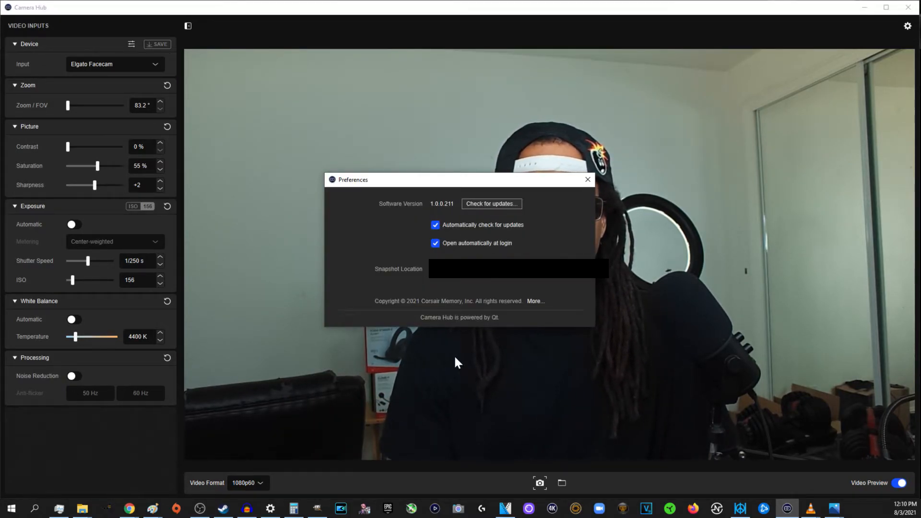
{"action": "left_click", "coordinate": [586, 179]}
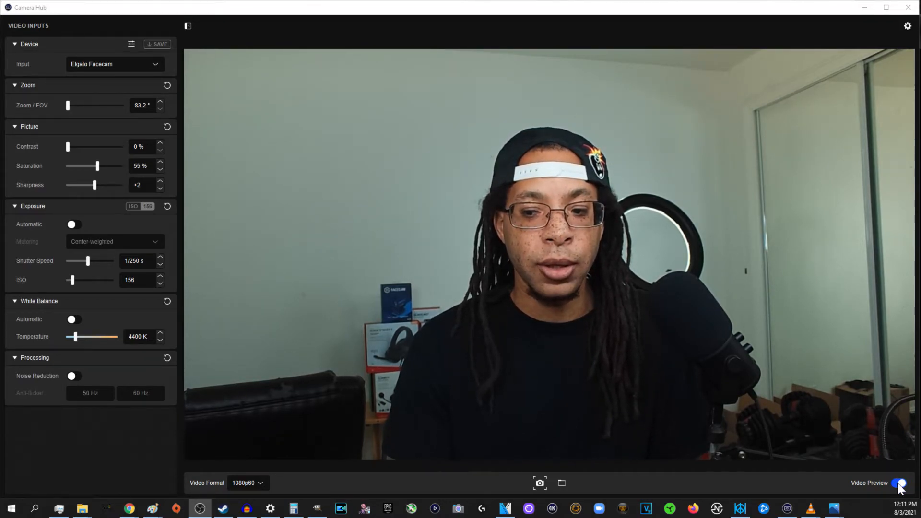
Step: Turn off the live video preview for OBS and raise white balance to 10000 K
{"action": "left_click", "coordinate": [903, 486]}
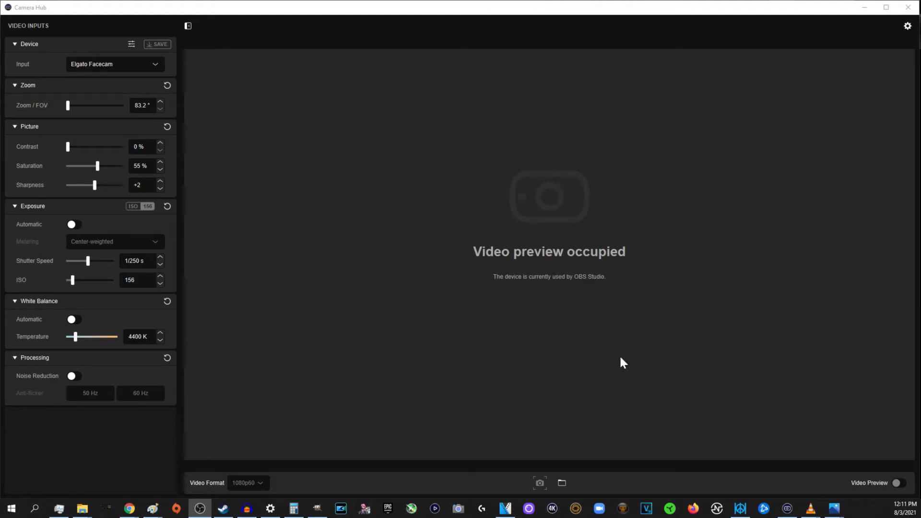
{"action": "mouse_move", "coordinate": [856, 404]}
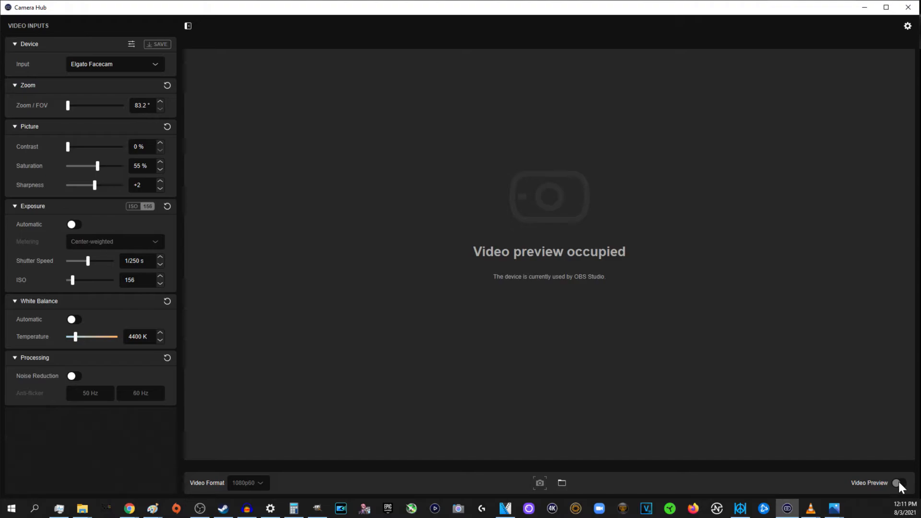
{"action": "left_click_drag", "start_coordinate": [75, 337], "coordinate": [109, 337]}
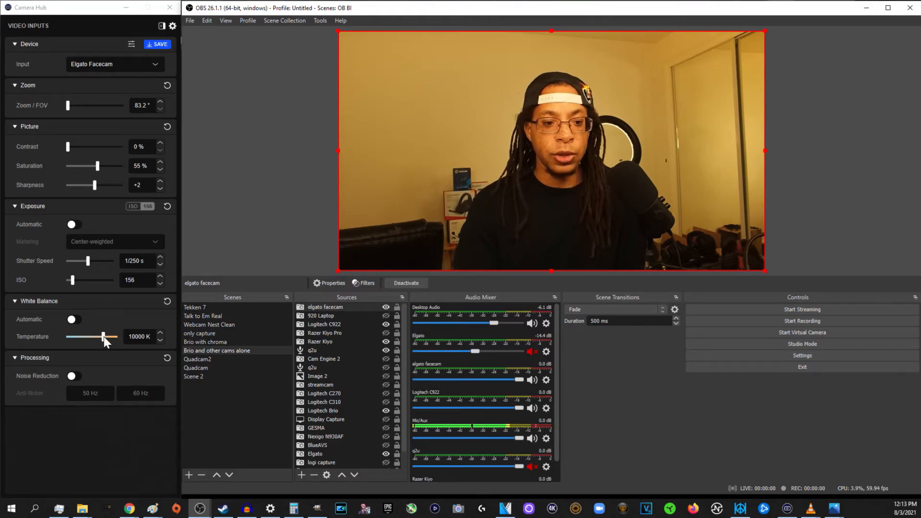
{"action": "left_click_drag", "start_coordinate": [104, 336], "coordinate": [72, 337]}
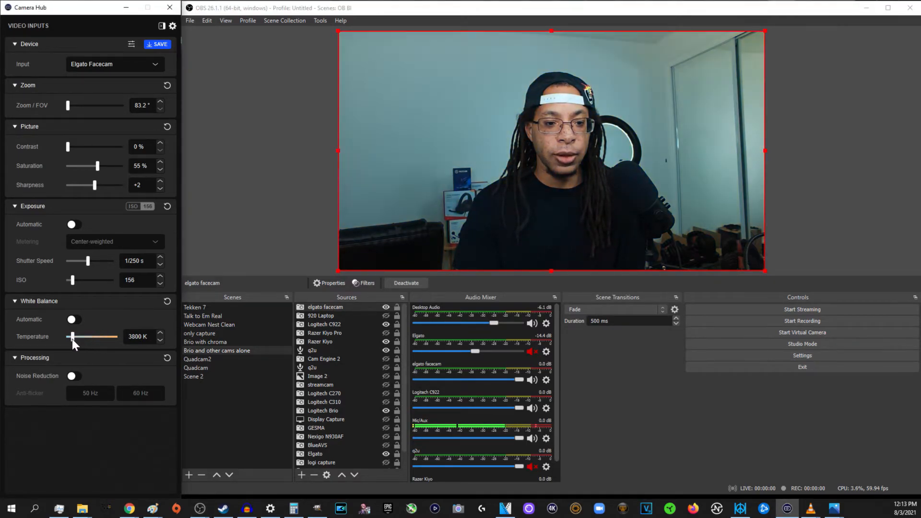
{"action": "left_click_drag", "start_coordinate": [70, 337], "coordinate": [80, 337]}
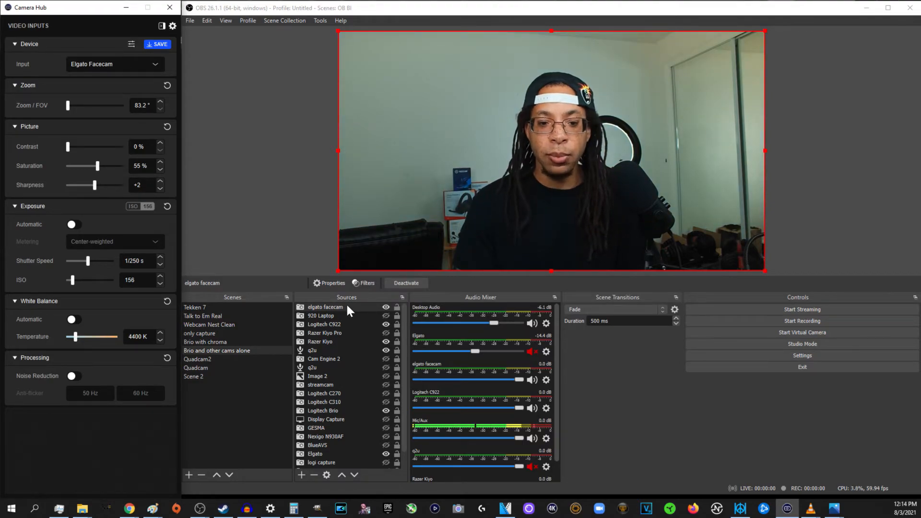
{"action": "left_click", "coordinate": [329, 282]}
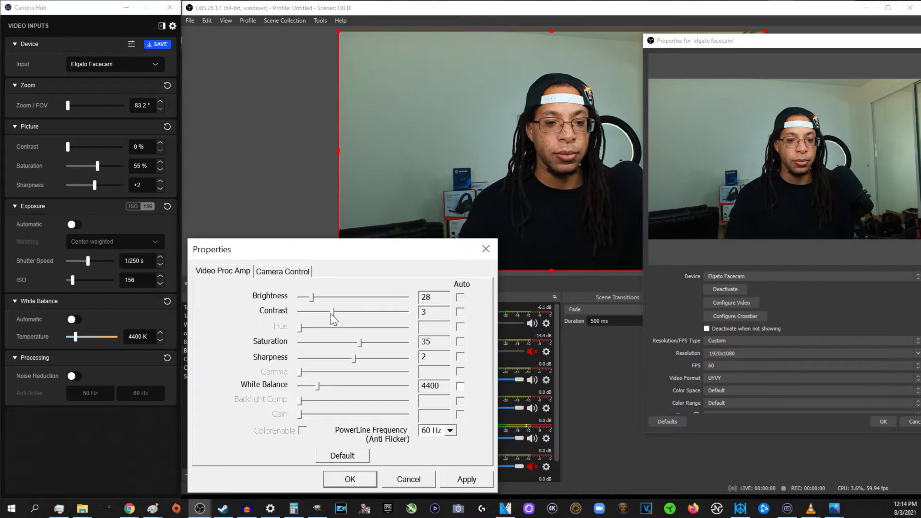
Step: Test contrast back to 0, saturation back to 35, and white balance Auto on then off
{"action": "left_click_drag", "start_coordinate": [66, 146], "coordinate": [81, 146]}
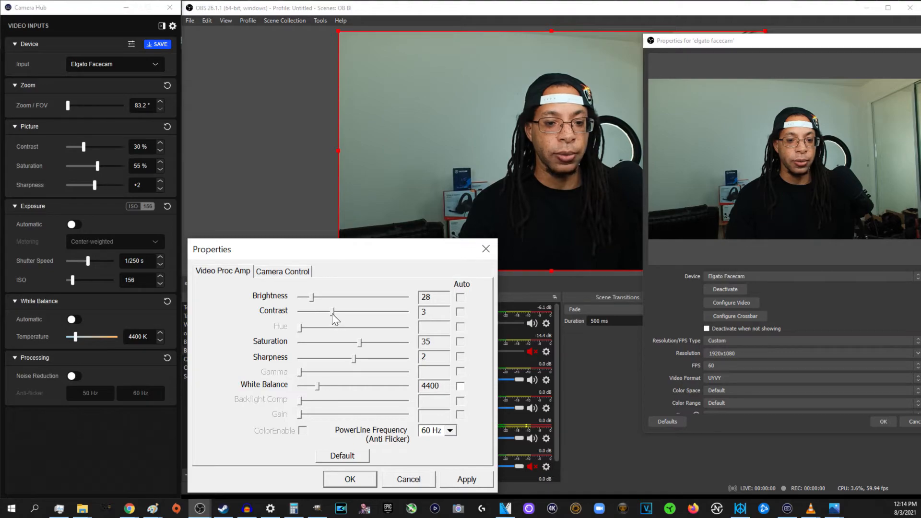
{"action": "left_click_drag", "start_coordinate": [335, 310], "coordinate": [300, 310]}
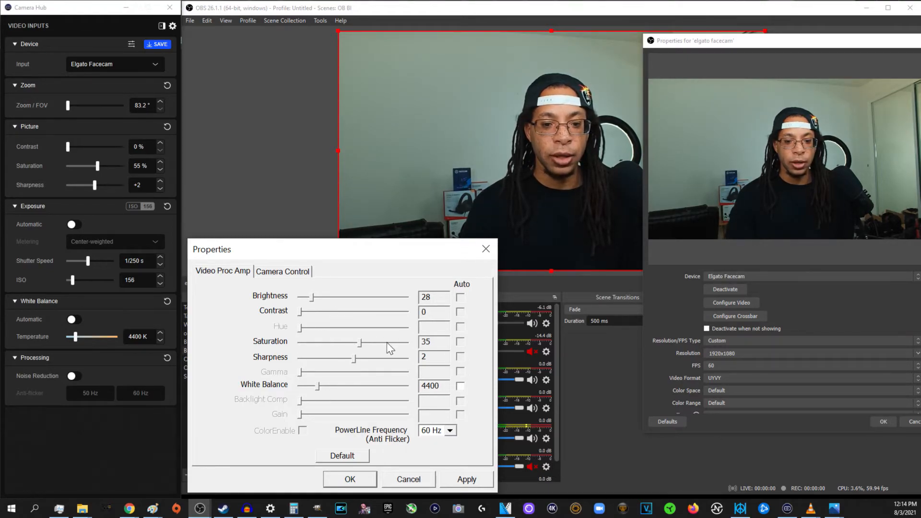
{"action": "left_click_drag", "start_coordinate": [382, 342], "coordinate": [357, 342]}
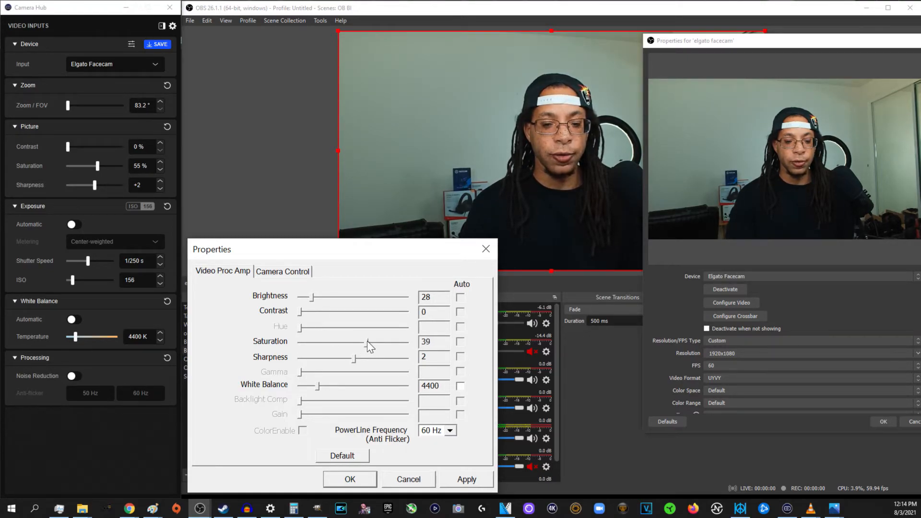
{"action": "left_click_drag", "start_coordinate": [353, 341], "coordinate": [377, 342]}
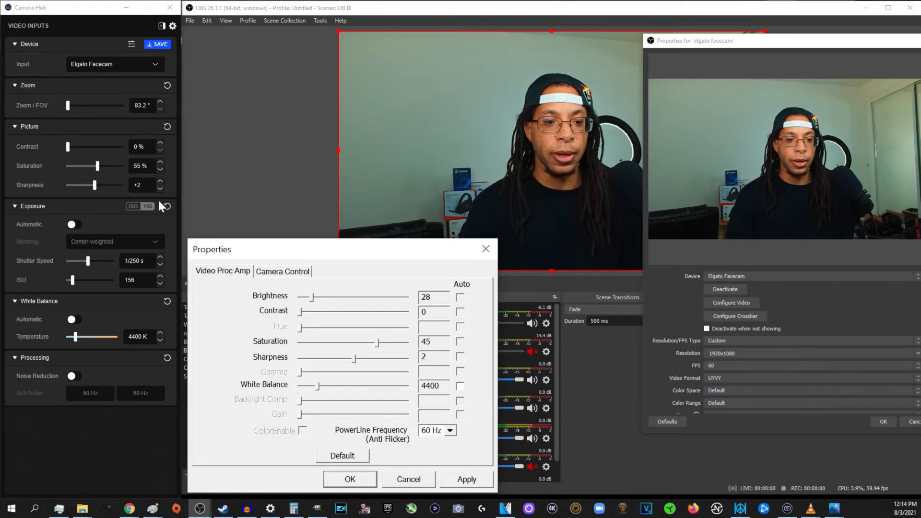
{"action": "left_click_drag", "start_coordinate": [381, 342], "coordinate": [363, 342]}
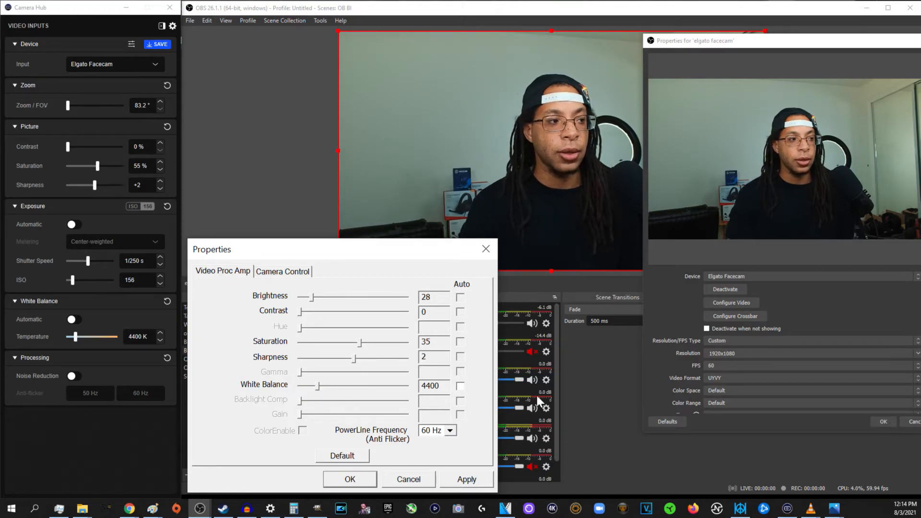
{"action": "left_click", "coordinate": [460, 385]}
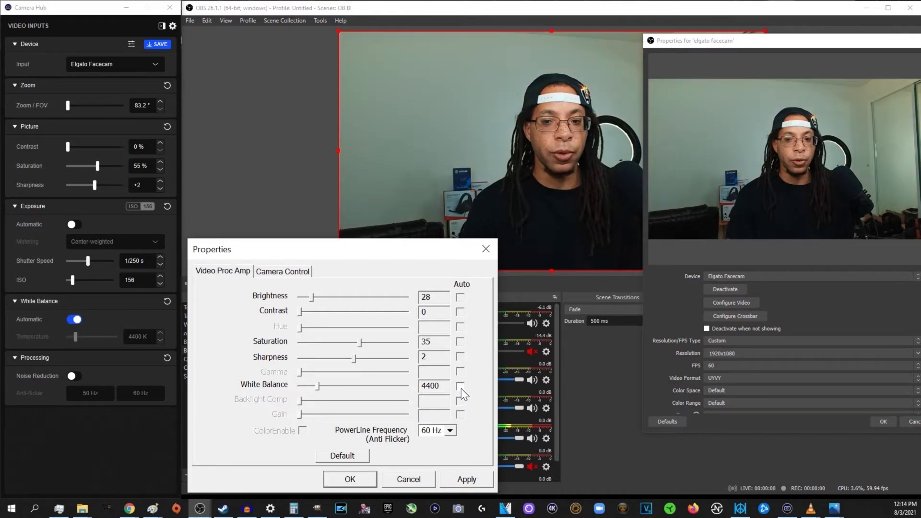
{"action": "left_click", "coordinate": [74, 318]}
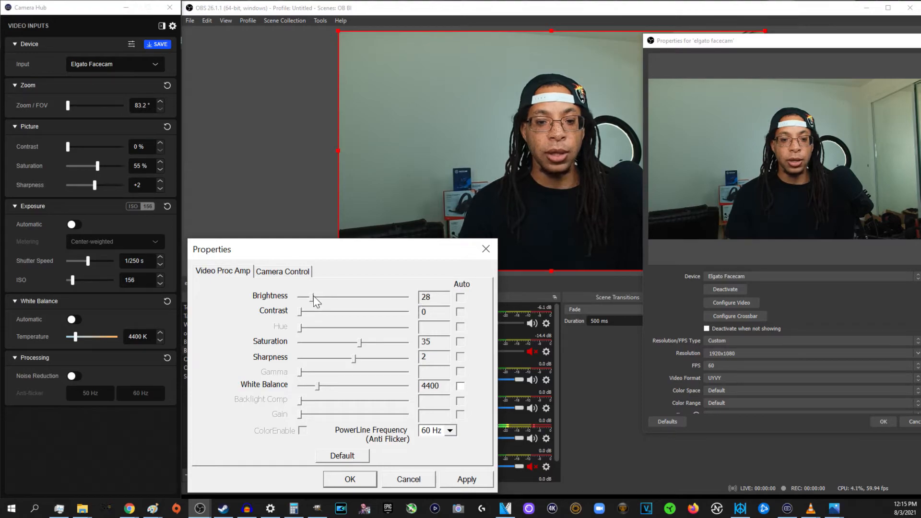
{"action": "mouse_move", "coordinate": [404, 292]}
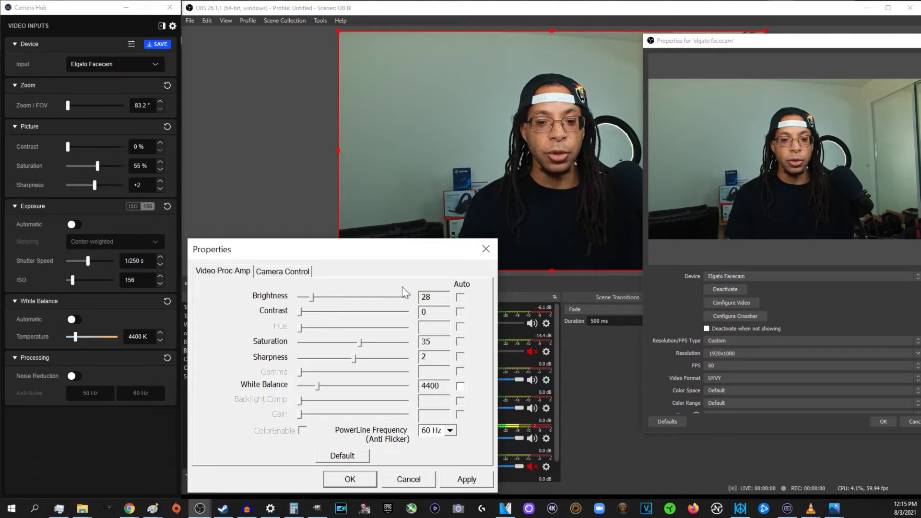
{"action": "mouse_move", "coordinate": [462, 302]}
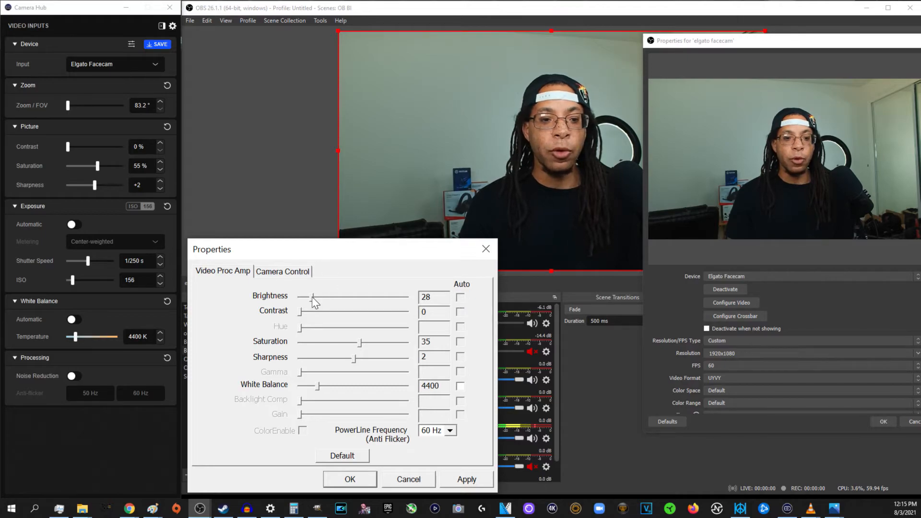
Step: Raise brightness to 130, then bring it back down to 28
{"action": "left_click_drag", "start_coordinate": [312, 299], "coordinate": [355, 297]}
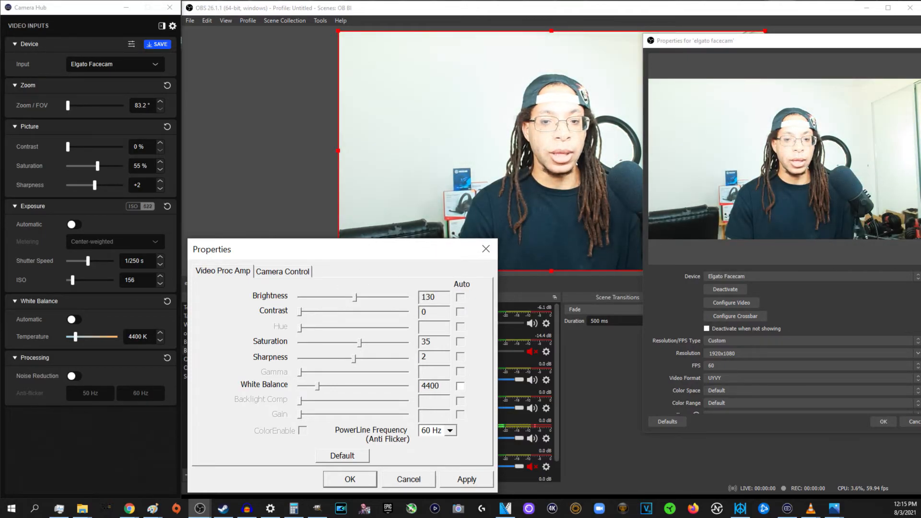
{"action": "left_click_drag", "start_coordinate": [70, 280], "coordinate": [91, 280]}
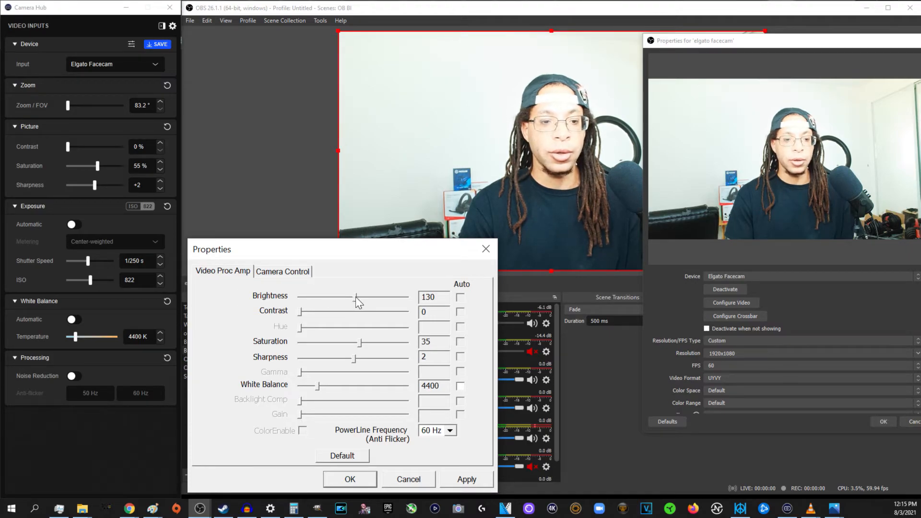
{"action": "left_click_drag", "start_coordinate": [355, 296], "coordinate": [315, 297]}
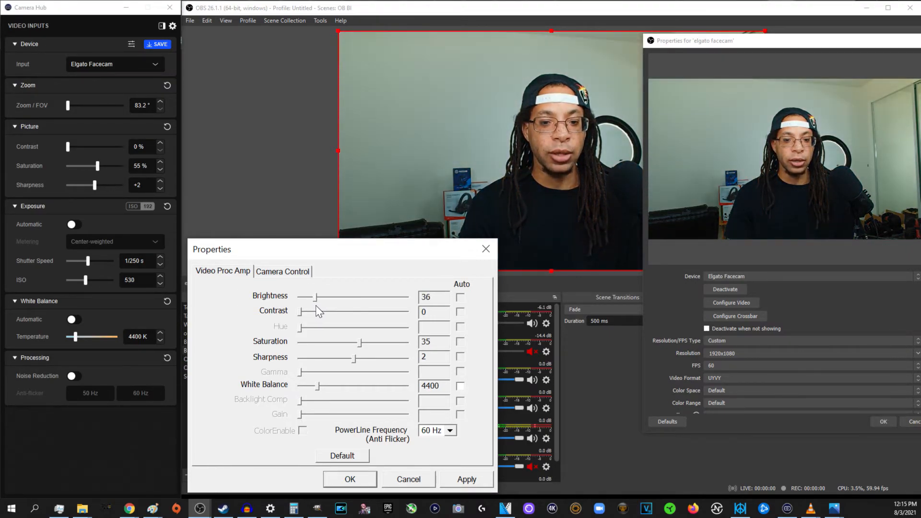
{"action": "left_click_drag", "start_coordinate": [318, 296], "coordinate": [308, 296]}
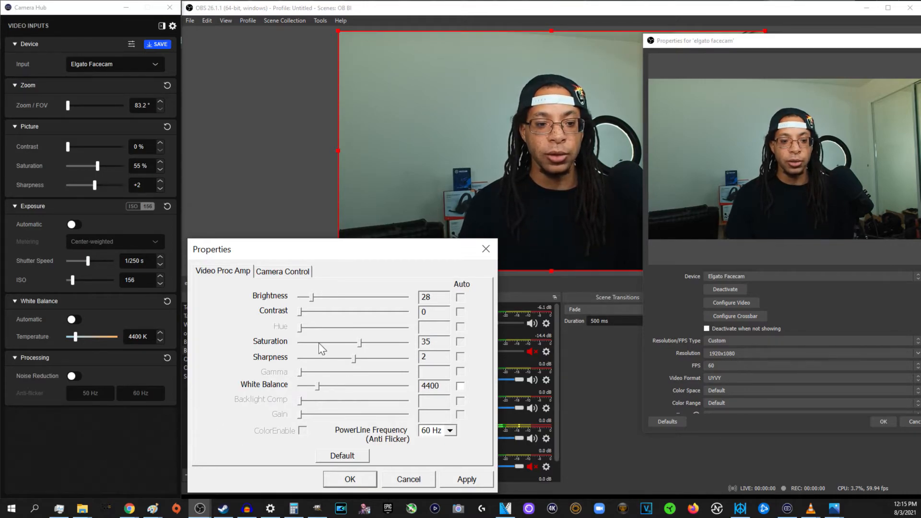
Step: In Camera Control, return zoom to 1 and exposure to -8 after trying -9
{"action": "left_click", "coordinate": [282, 270]}
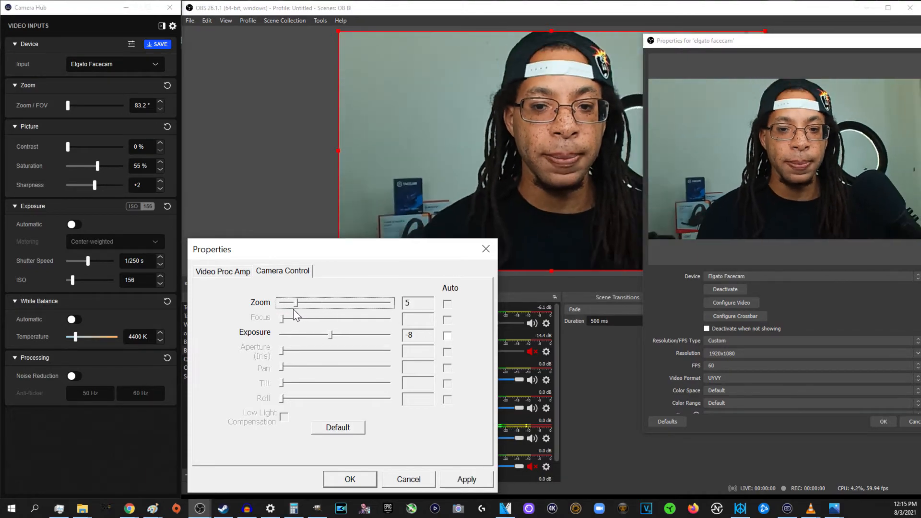
{"action": "left_click_drag", "start_coordinate": [293, 302], "coordinate": [279, 303]}
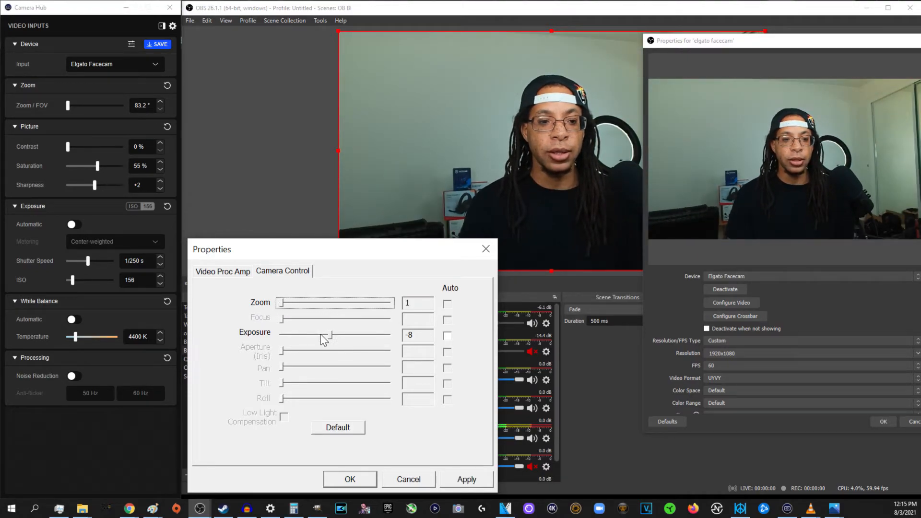
{"action": "left_click_drag", "start_coordinate": [329, 335], "coordinate": [321, 335]}
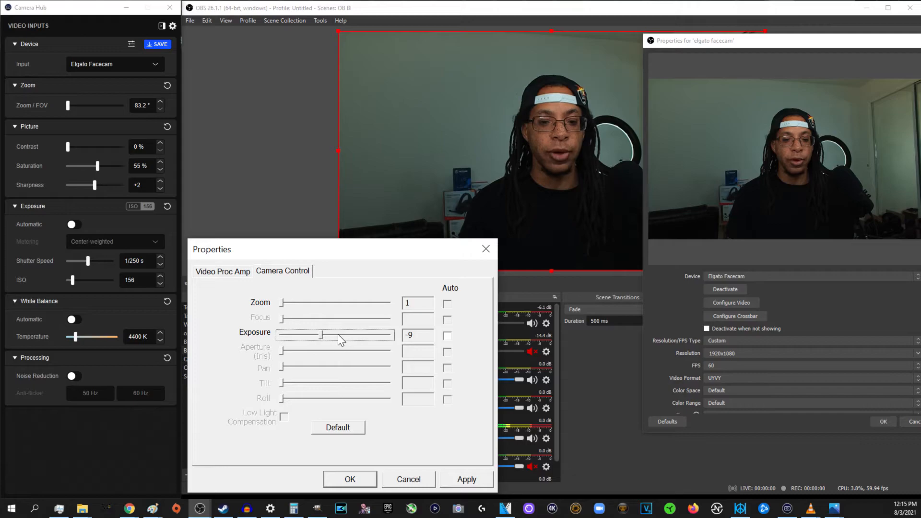
{"action": "left_click_drag", "start_coordinate": [324, 335], "coordinate": [331, 335]}
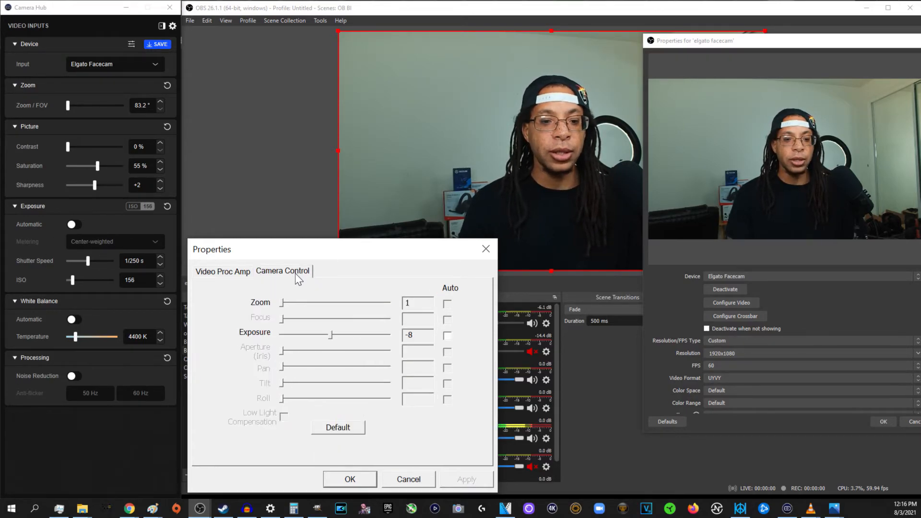
Step: In Video Proc Amp, set PowerLine Frequency to 50 Hz, then back to 60 Hz
{"action": "left_click", "coordinate": [222, 271]}
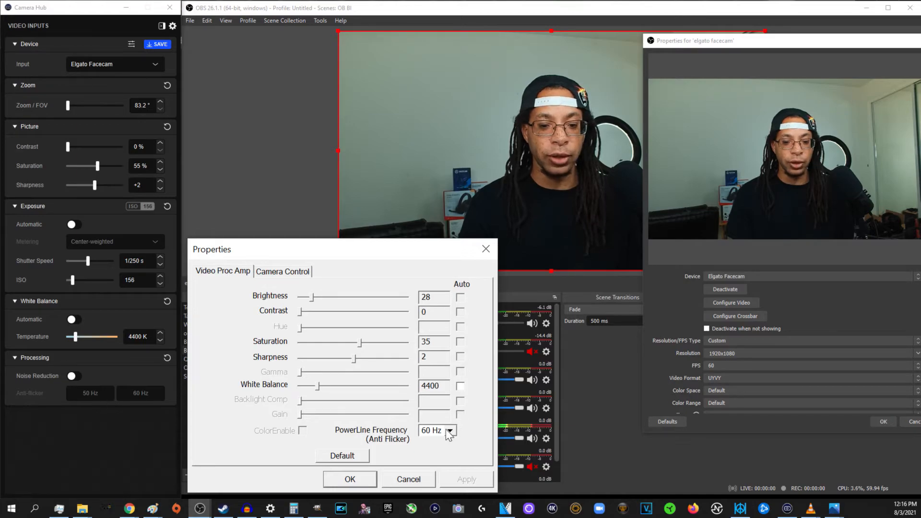
{"action": "left_click", "coordinate": [451, 431]}
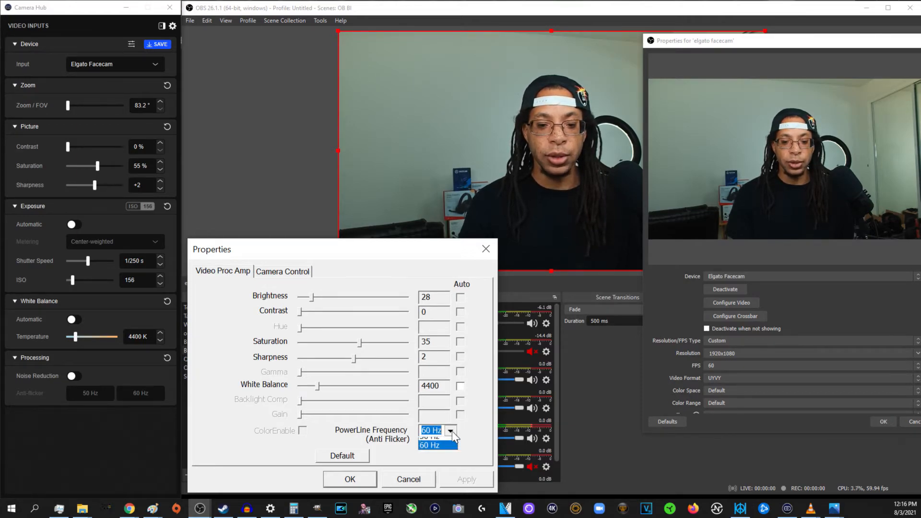
{"action": "left_click", "coordinate": [431, 430]}
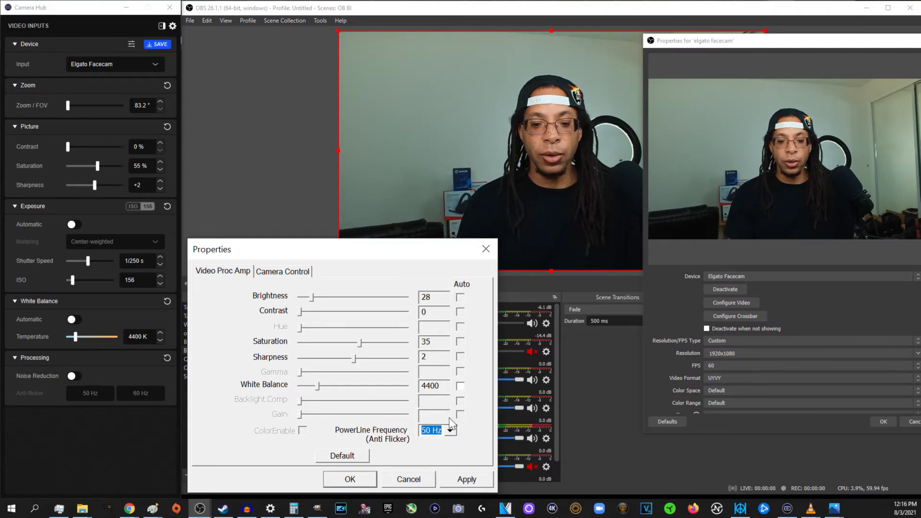
{"action": "left_click", "coordinate": [437, 430]}
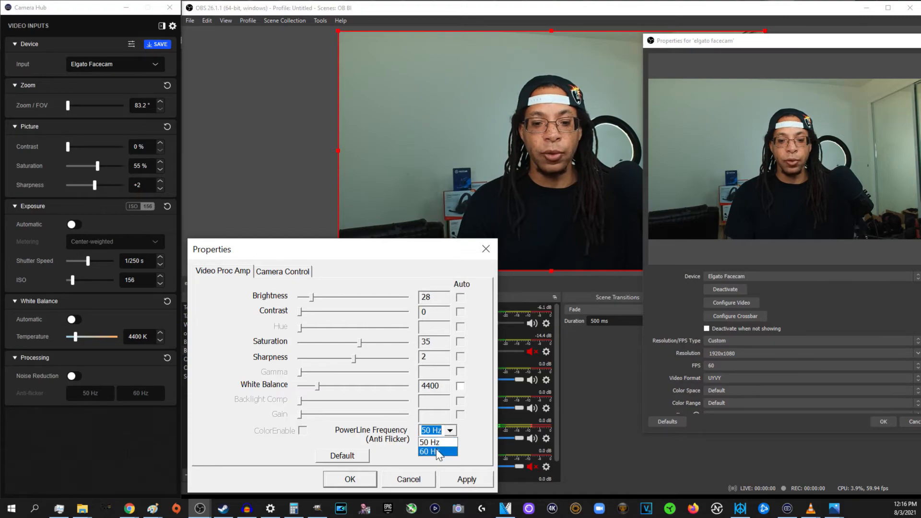
{"action": "left_click", "coordinate": [430, 451]}
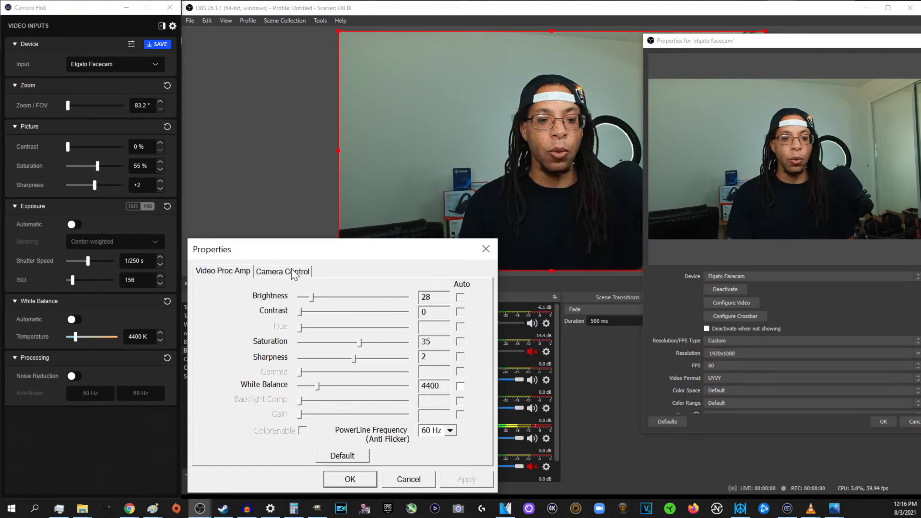
Step: Close the device properties and toggle the Facecam's noise reduction in Camera Hub
{"action": "left_click", "coordinate": [283, 270]}
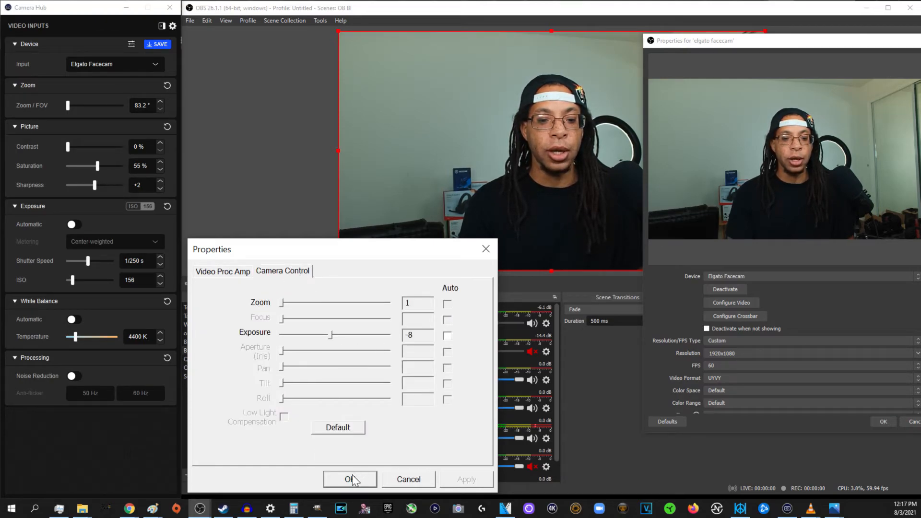
{"action": "left_click", "coordinate": [349, 479]}
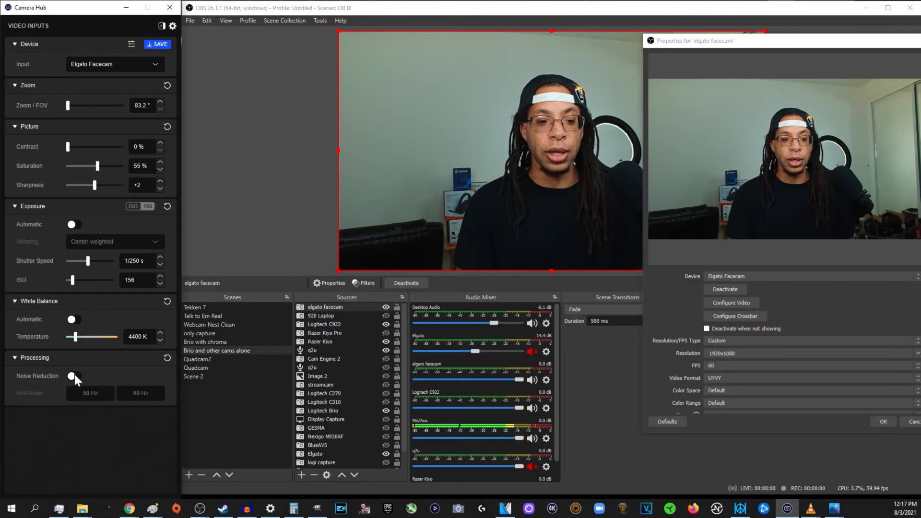
{"action": "left_click", "coordinate": [74, 376]}
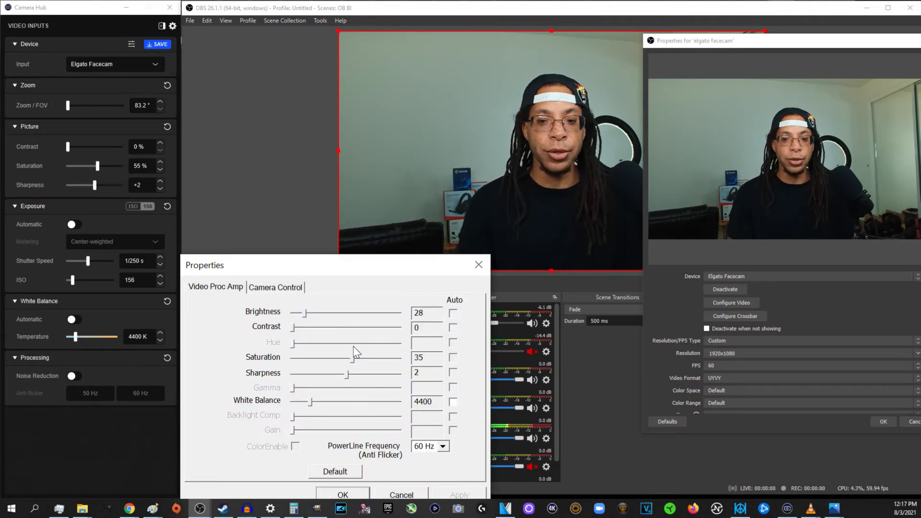
Step: Enable automatic exposure in Camera Control, apply it, and return to Video Proc Amp
{"action": "left_click", "coordinate": [275, 287]}
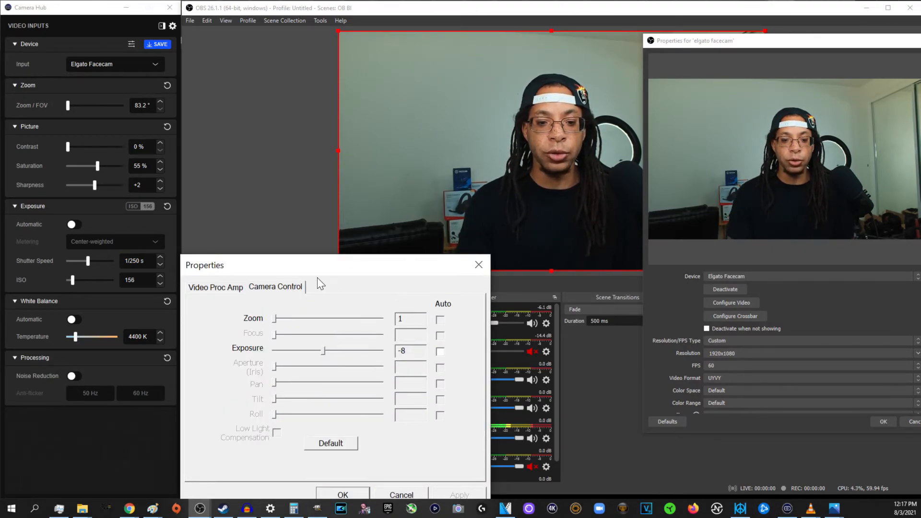
{"action": "mouse_move", "coordinate": [442, 352]}
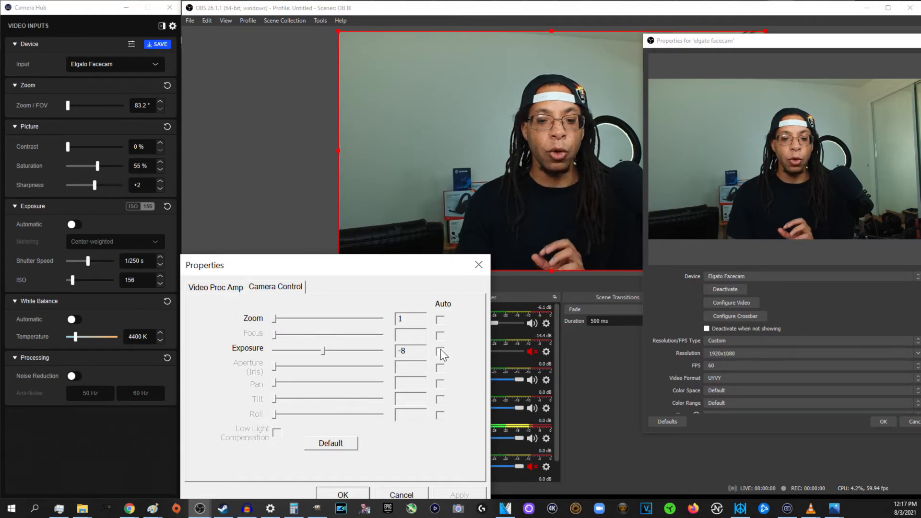
{"action": "left_click", "coordinate": [440, 351]}
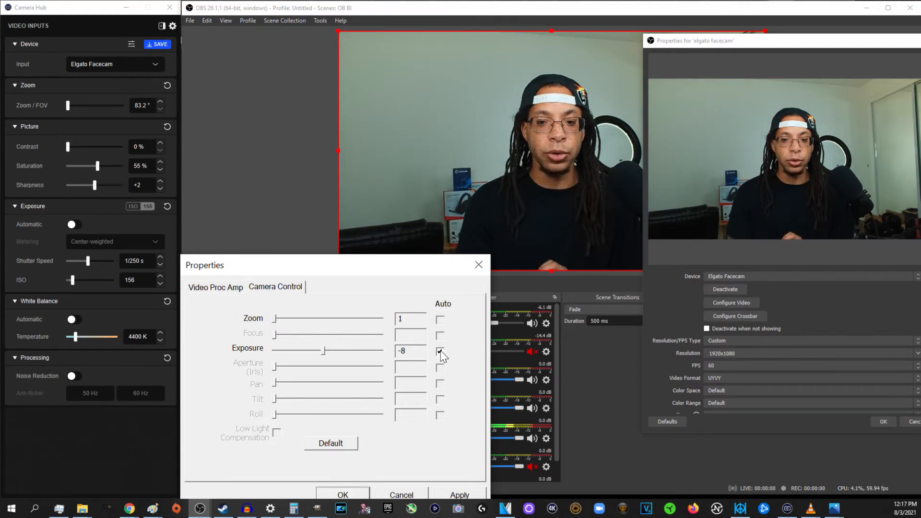
{"action": "left_click", "coordinate": [215, 287]}
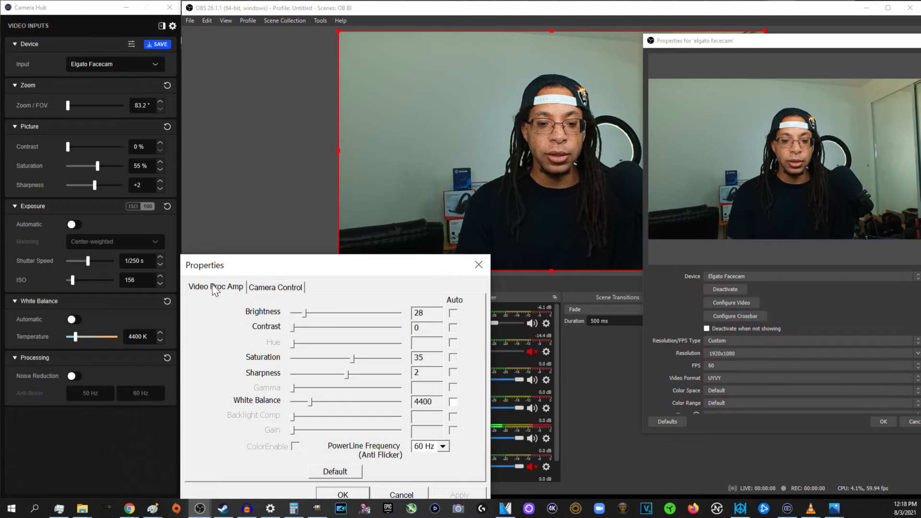
{"action": "left_click", "coordinate": [73, 225]}
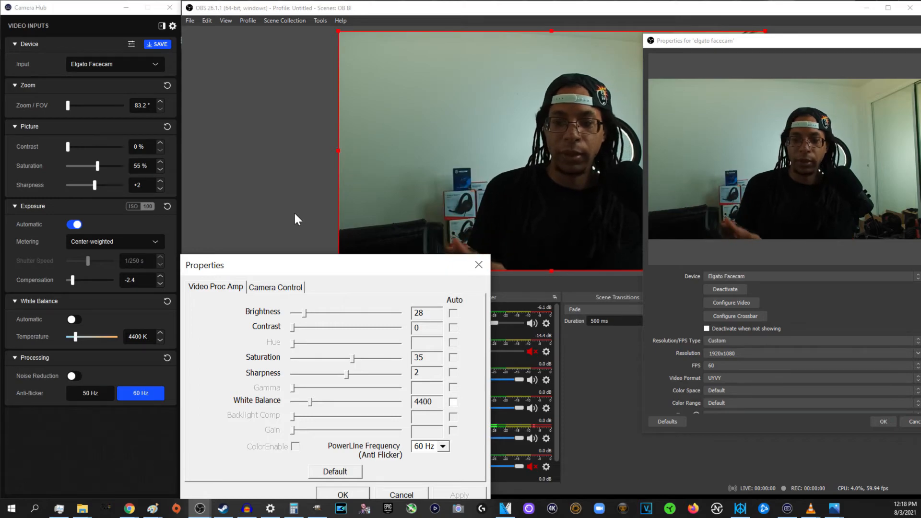
Step: Move the Properties dialog aside and raise Facecam brightness from 28 to 128
{"action": "left_click_drag", "start_coordinate": [205, 265], "coordinate": [549, 216]}
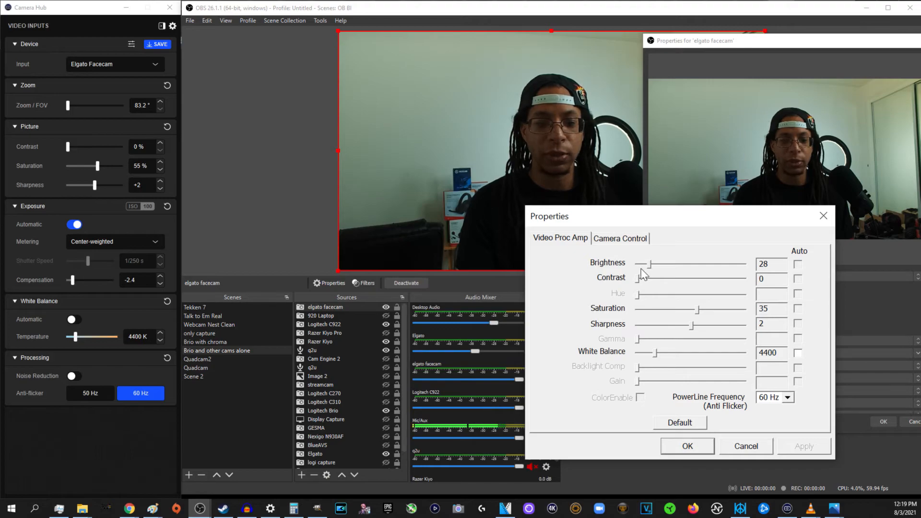
{"action": "left_click_drag", "start_coordinate": [643, 263], "coordinate": [664, 263]}
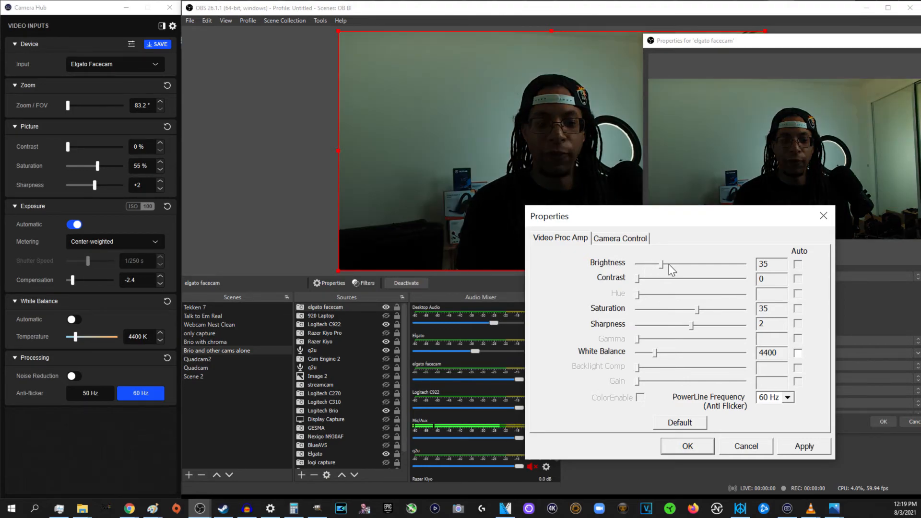
{"action": "left_click_drag", "start_coordinate": [664, 265], "coordinate": [713, 265]}
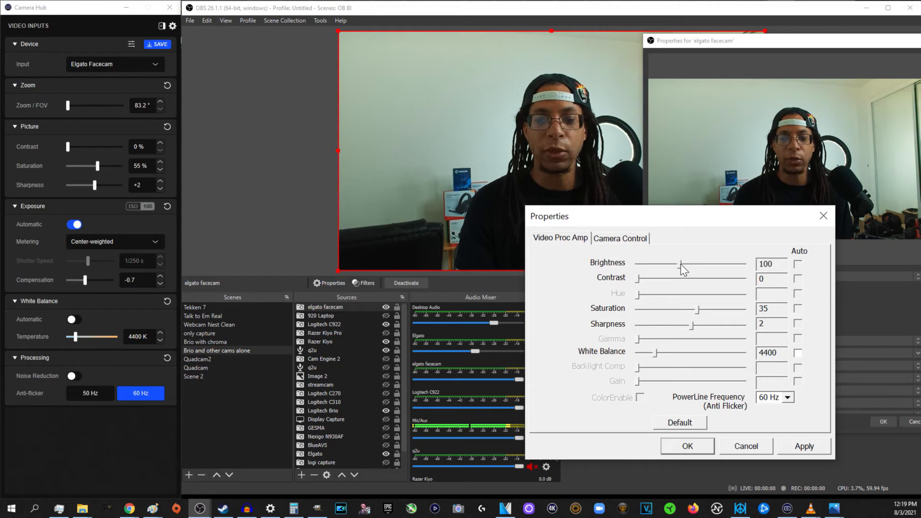
{"action": "left_click_drag", "start_coordinate": [682, 263], "coordinate": [697, 263]}
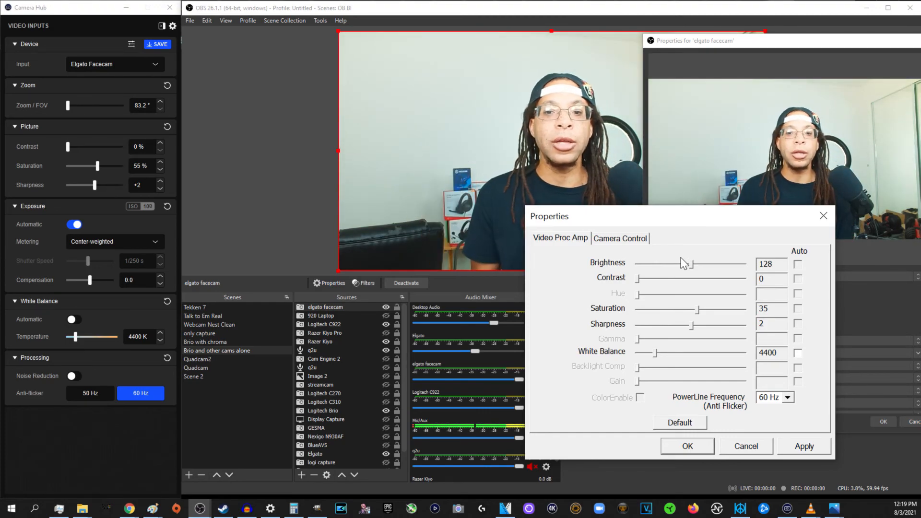
{"action": "mouse_move", "coordinate": [636, 252]}
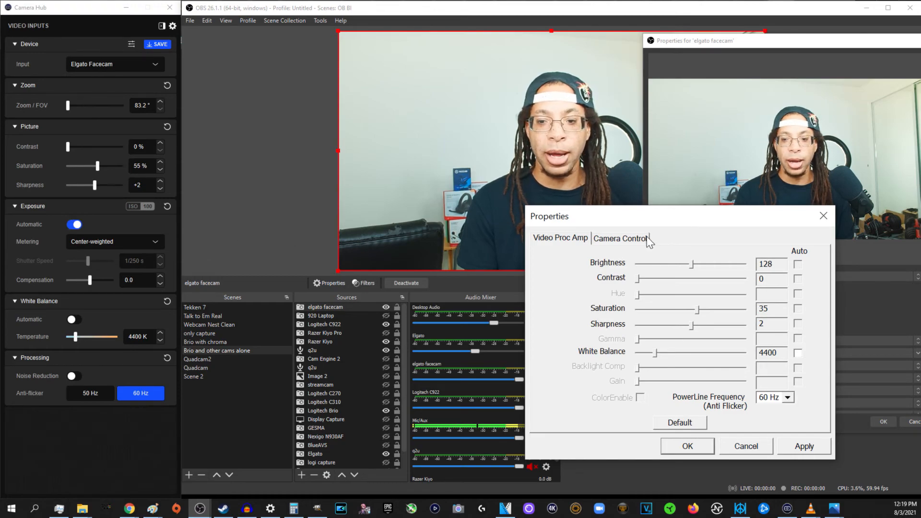
Step: Check Camera Control, return to Video Proc Amp and bring brightness back to 28
{"action": "left_click", "coordinate": [620, 238]}
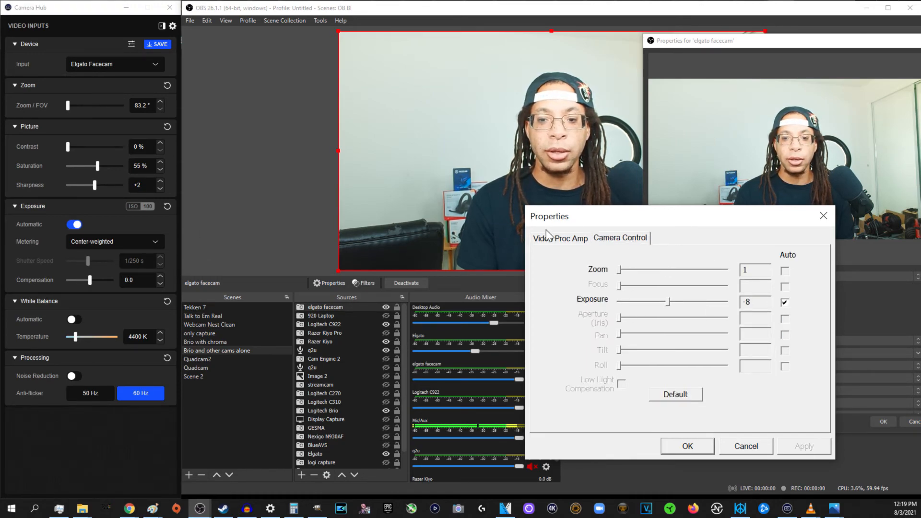
{"action": "left_click", "coordinate": [559, 237]}
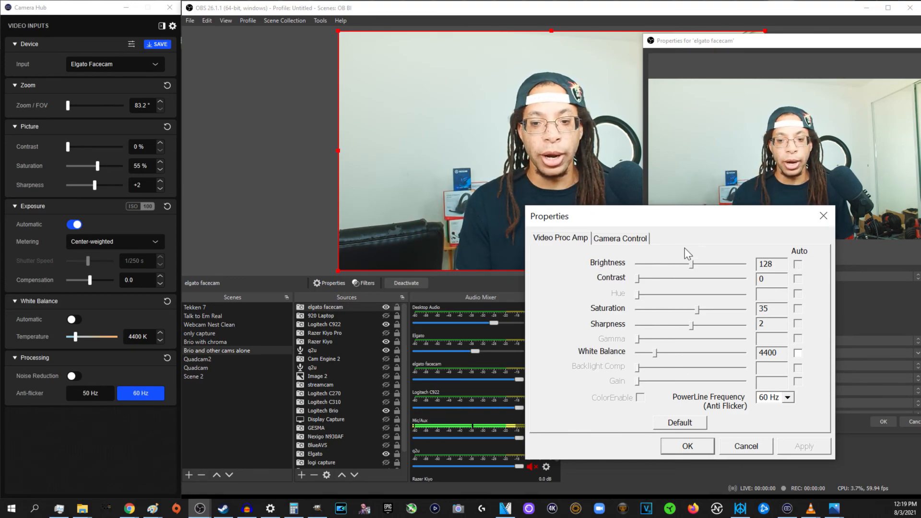
{"action": "left_click_drag", "start_coordinate": [697, 263], "coordinate": [675, 263]}
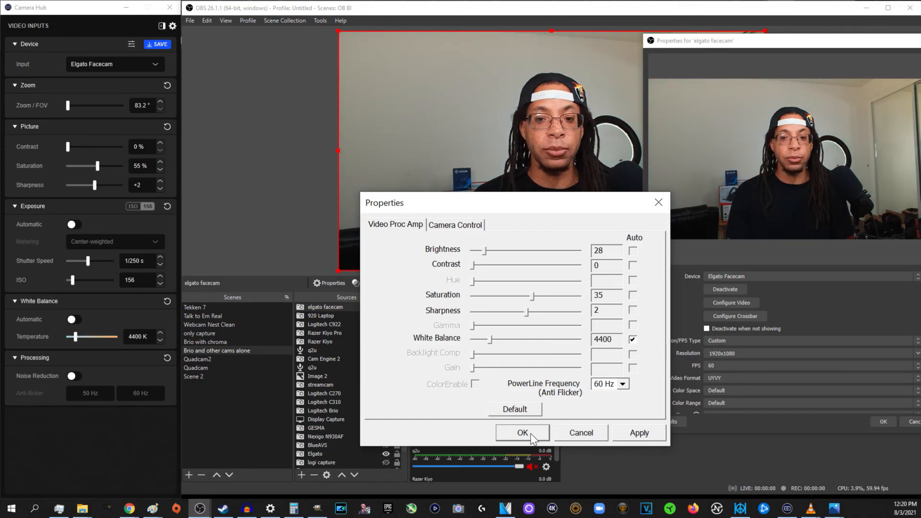
Step: Review the Facecam's Color Space and Color Range options, settle on Full range and close Properties
{"action": "left_click", "coordinate": [522, 433]}
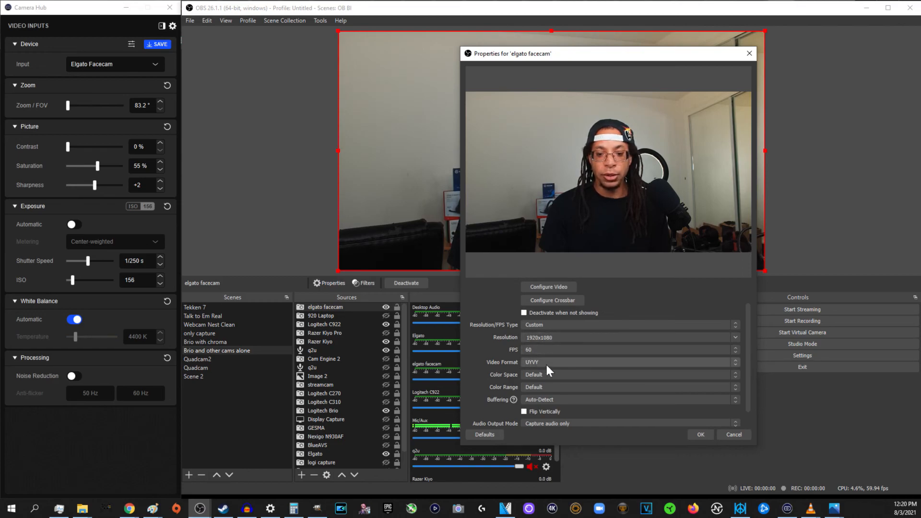
{"action": "left_click", "coordinate": [629, 374]}
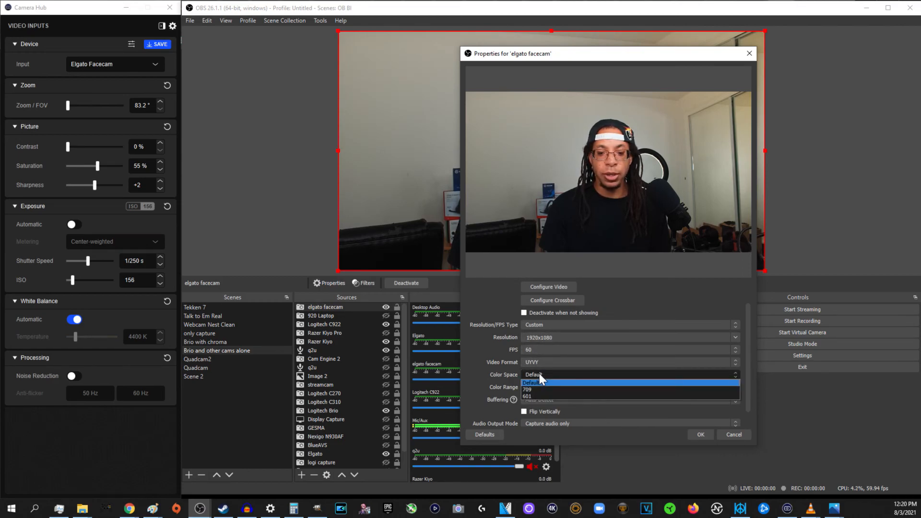
{"action": "left_click", "coordinate": [534, 383]}
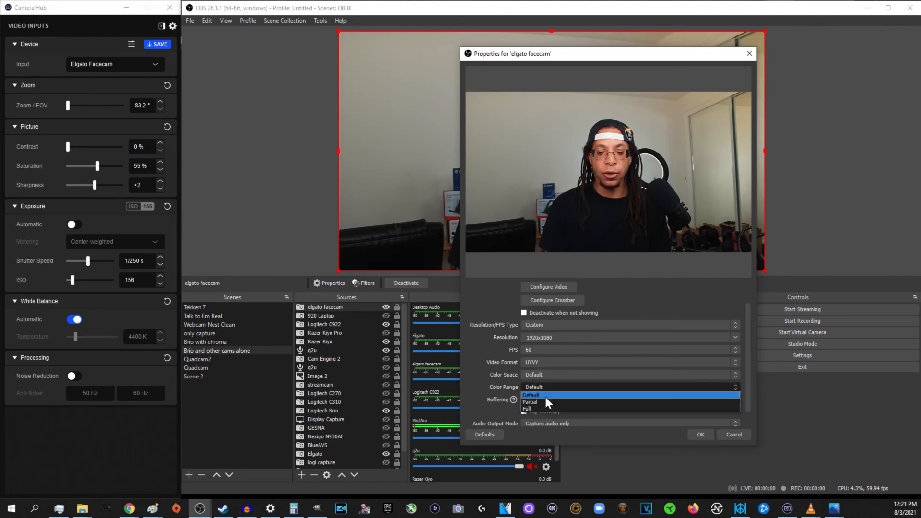
{"action": "left_click", "coordinate": [529, 402]}
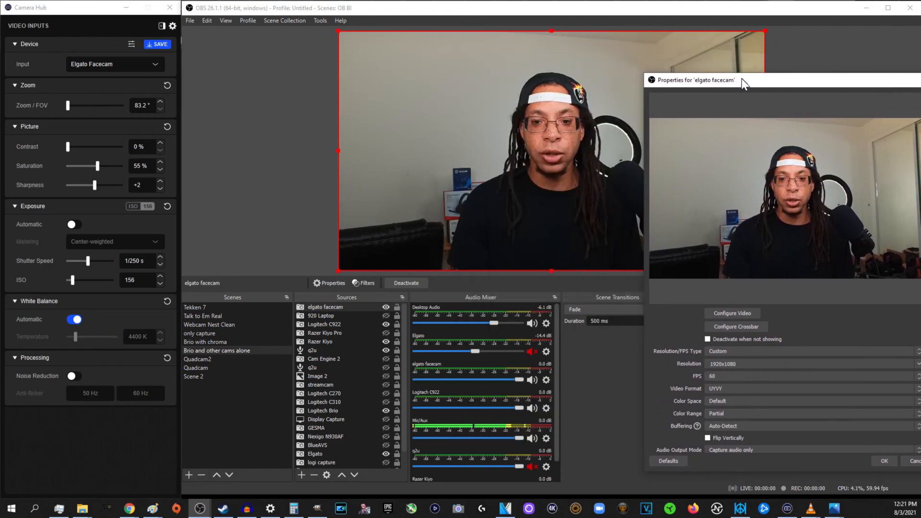
{"action": "left_click", "coordinate": [799, 425]}
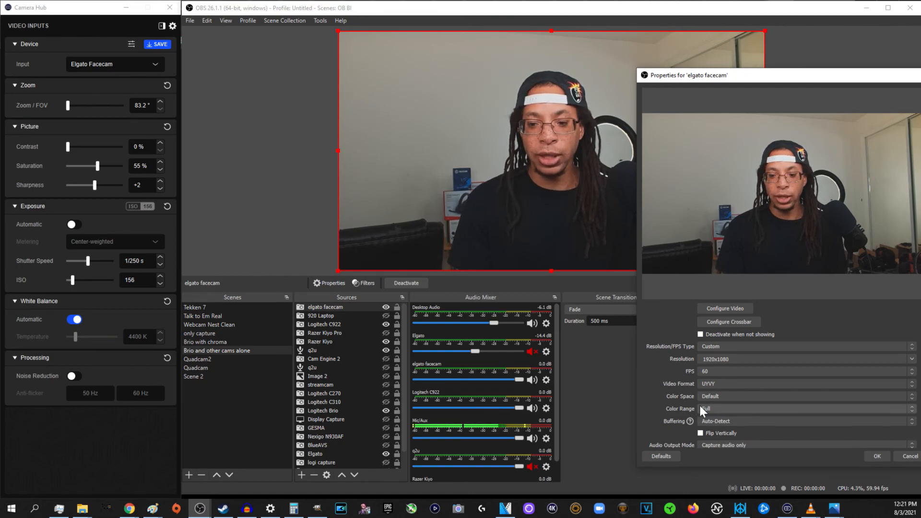
{"action": "left_click", "coordinate": [877, 455]}
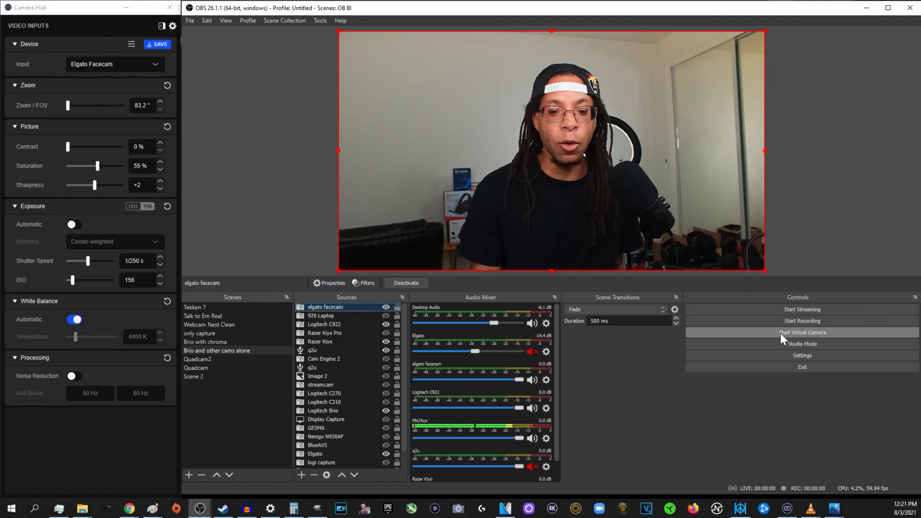
Step: Start the OBS virtual camera, then choose Elgato Facecam as the camera in Zoom's Video settings
{"action": "left_click", "coordinate": [599, 508]}
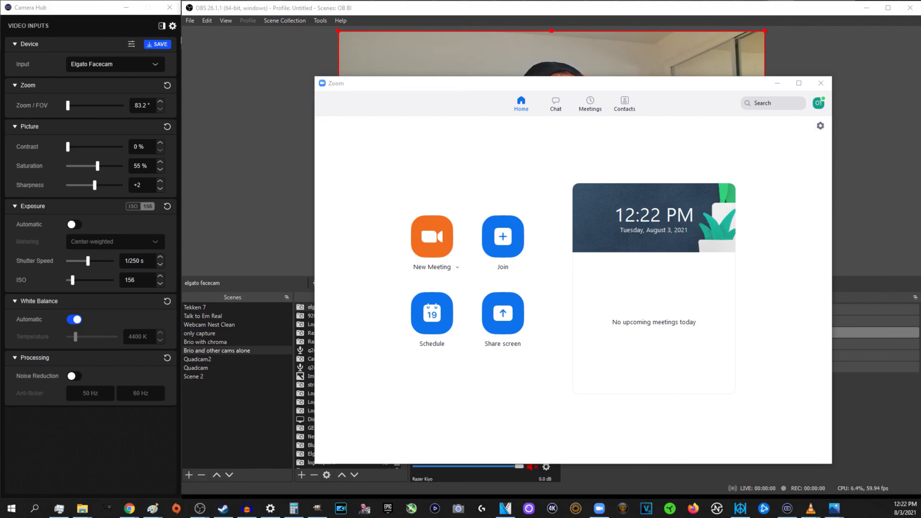
{"action": "left_click", "coordinate": [821, 126]}
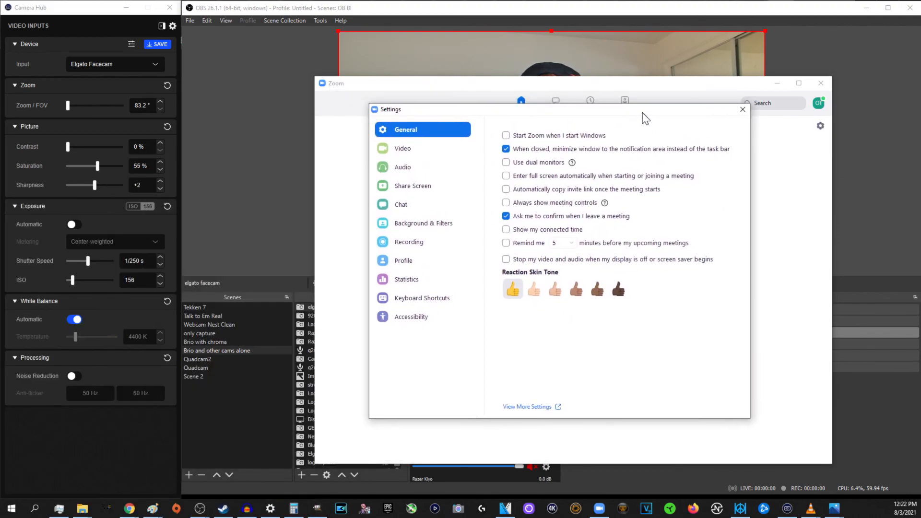
{"action": "left_click", "coordinate": [403, 148]}
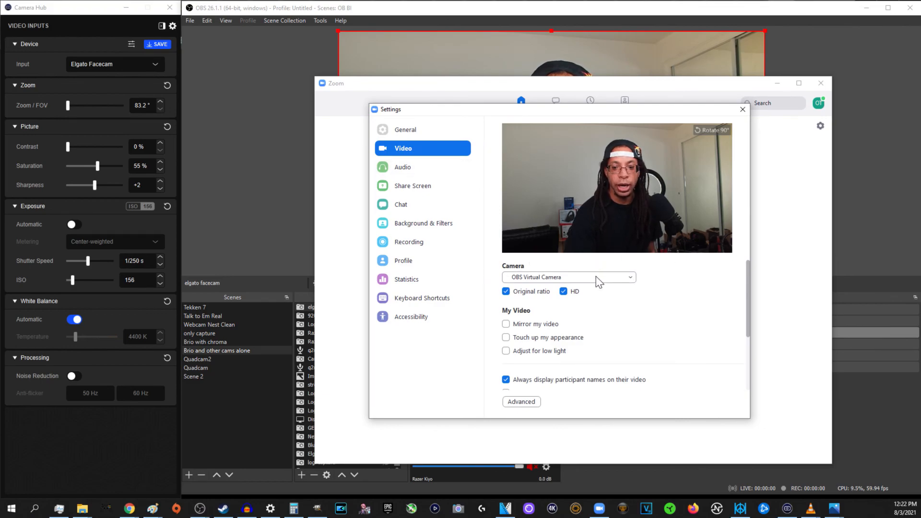
{"action": "left_click", "coordinate": [567, 276]}
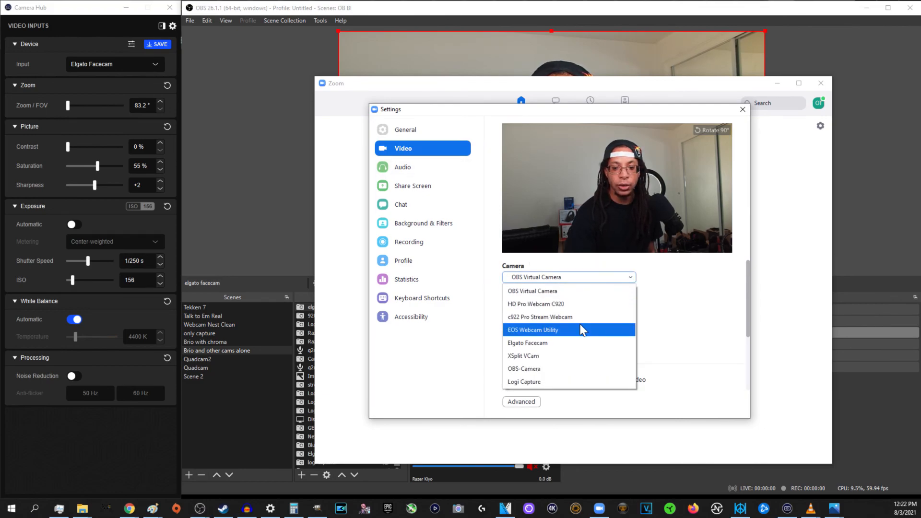
{"action": "left_click", "coordinate": [527, 343]}
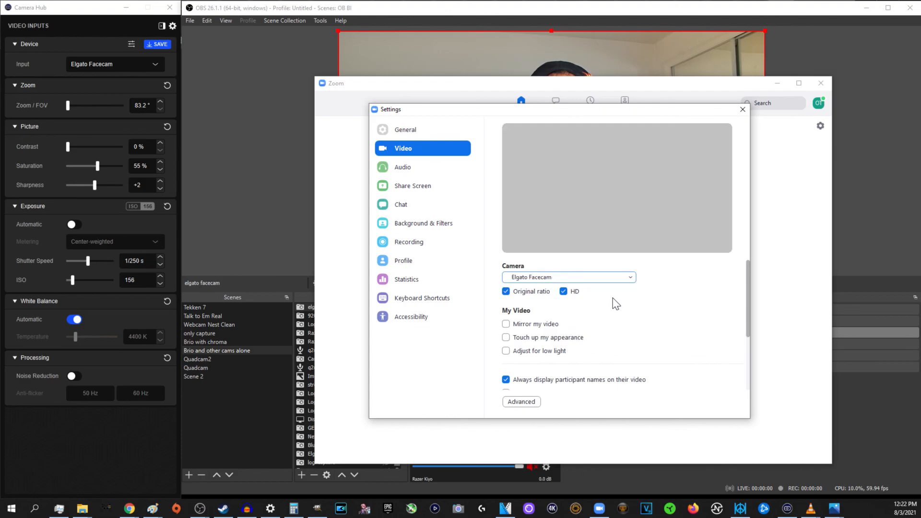
{"action": "mouse_move", "coordinate": [617, 295]}
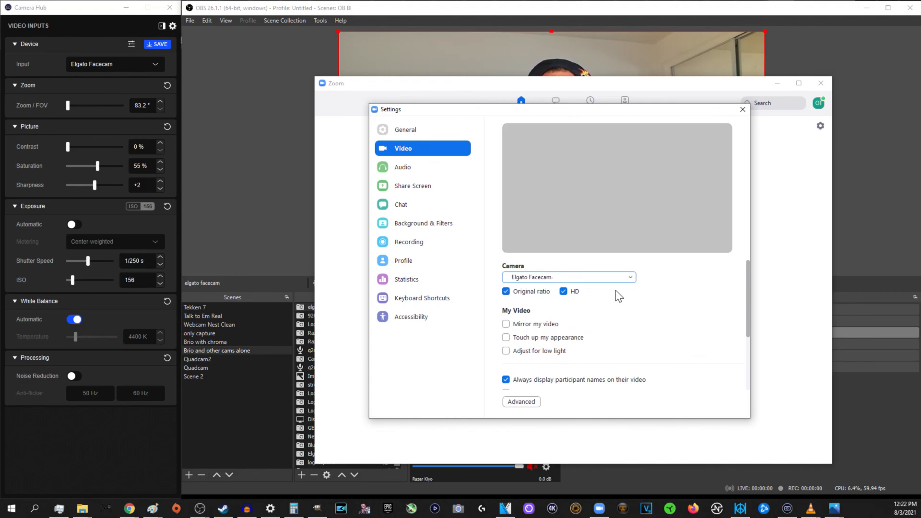
{"action": "left_click", "coordinate": [567, 276]}
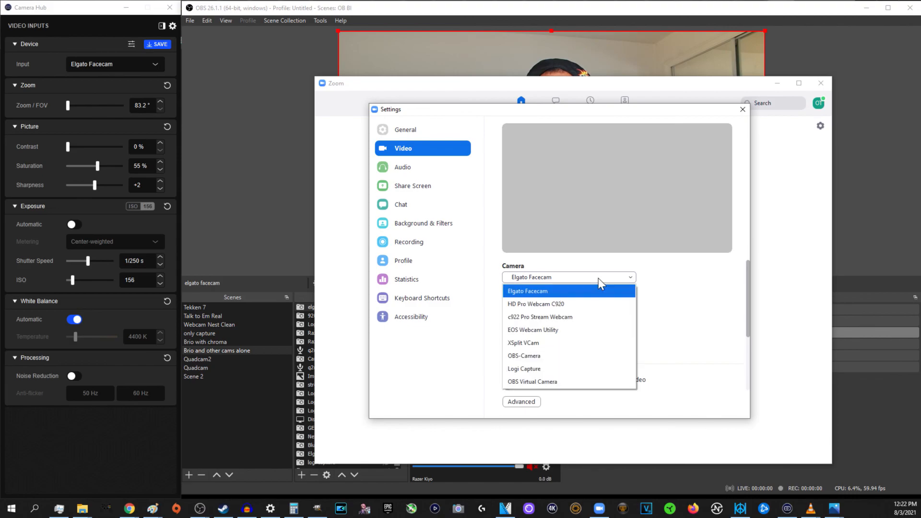